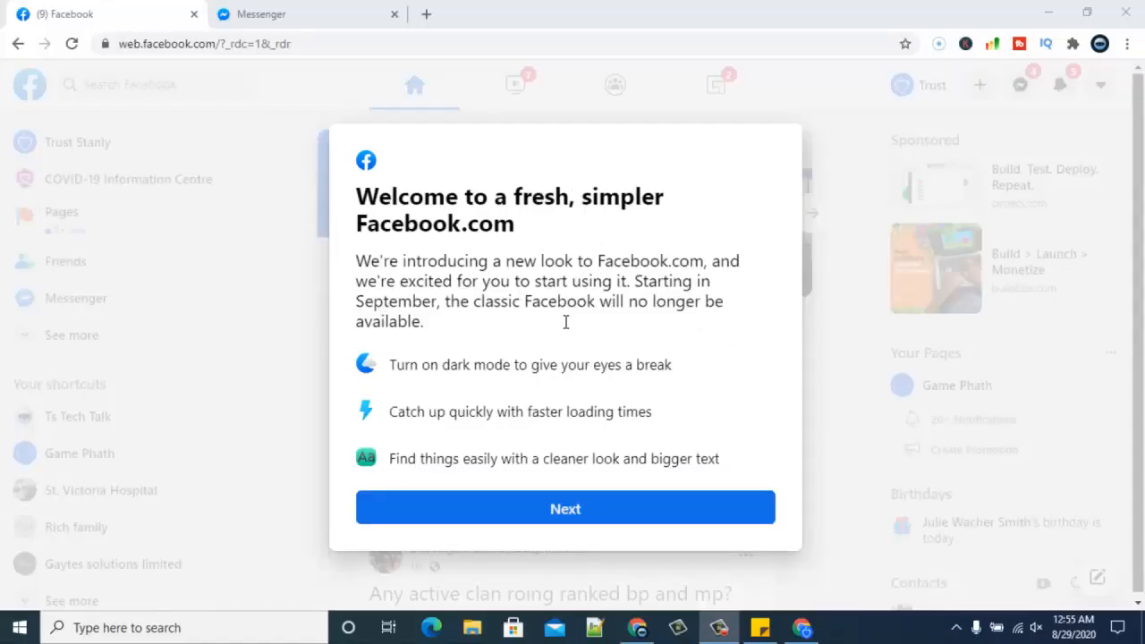
pyautogui.moveTo(886, 310)
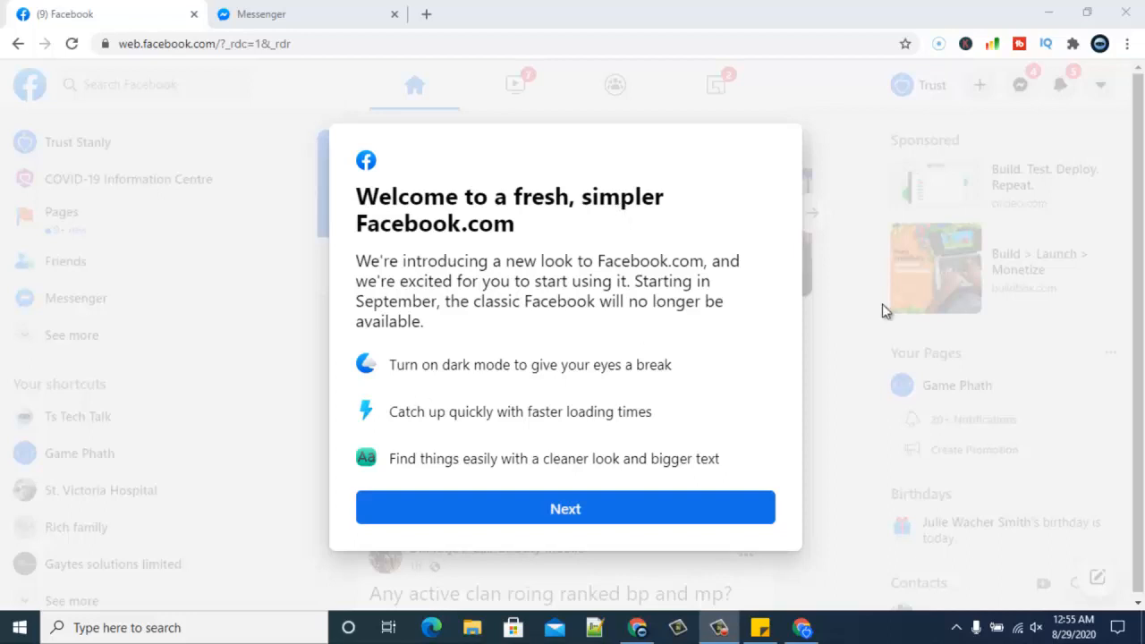
pyautogui.moveTo(426, 298)
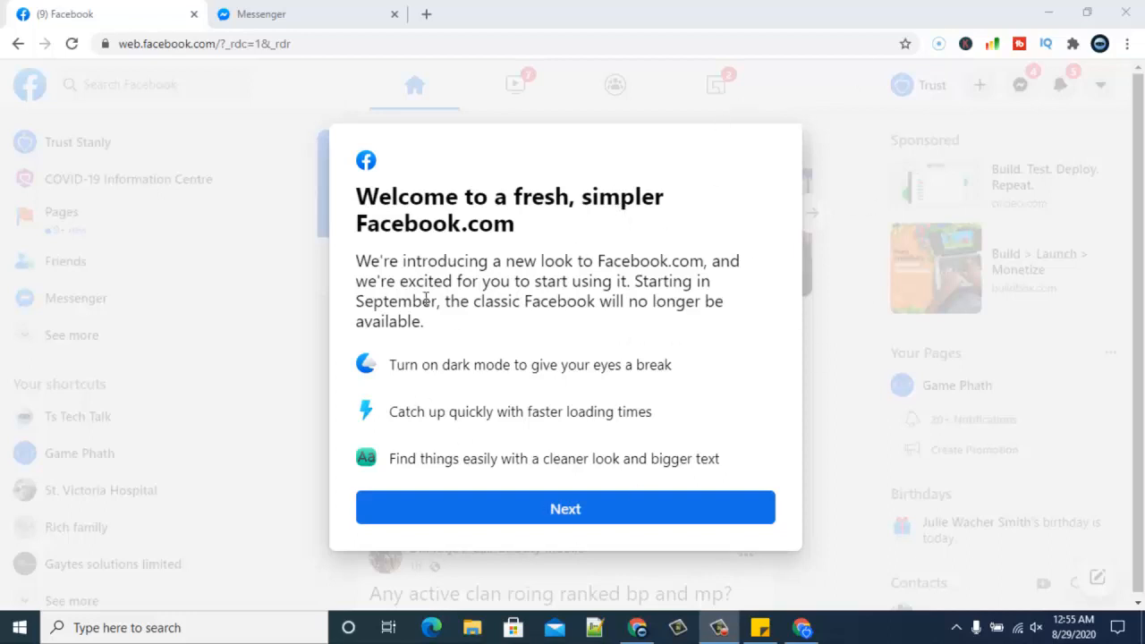
pyautogui.moveTo(548, 395)
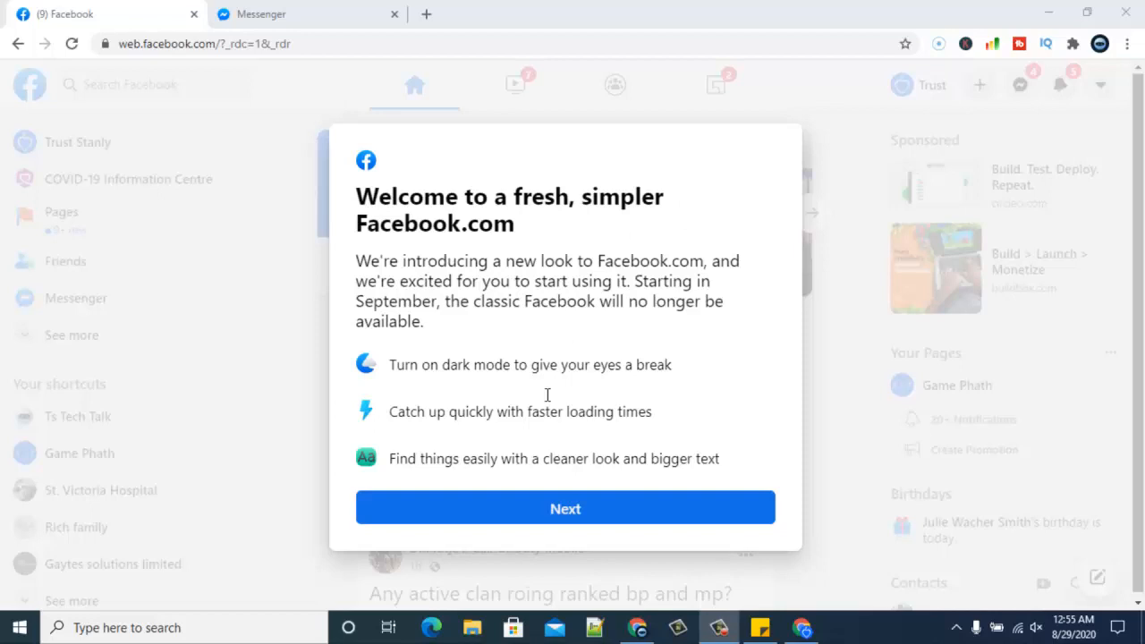
pyautogui.moveTo(494, 226)
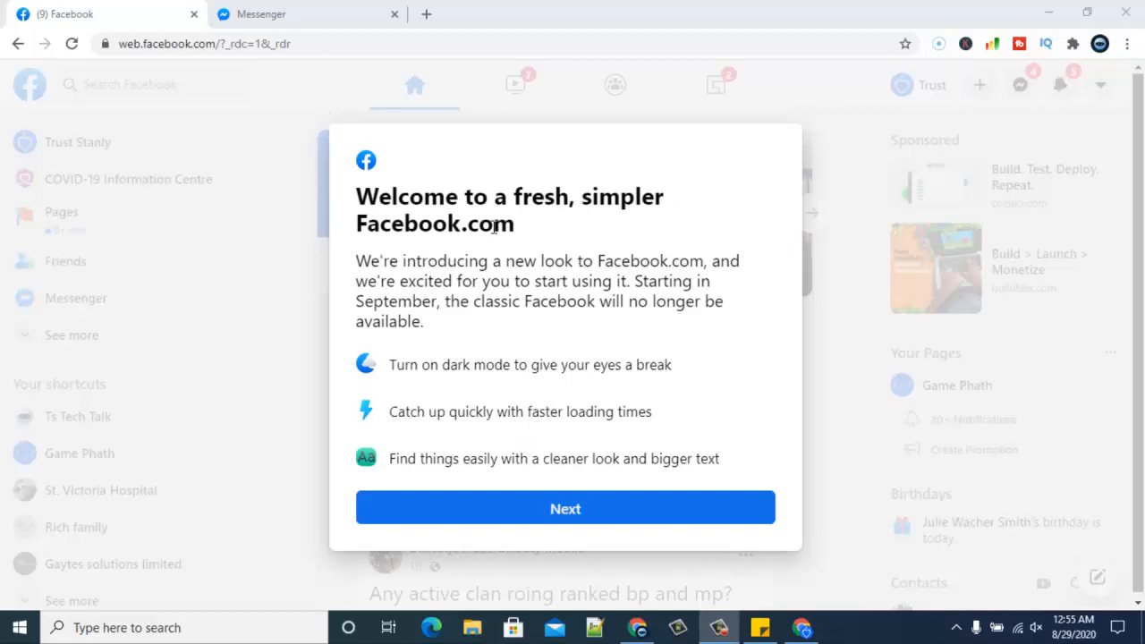
pyautogui.moveTo(609, 258)
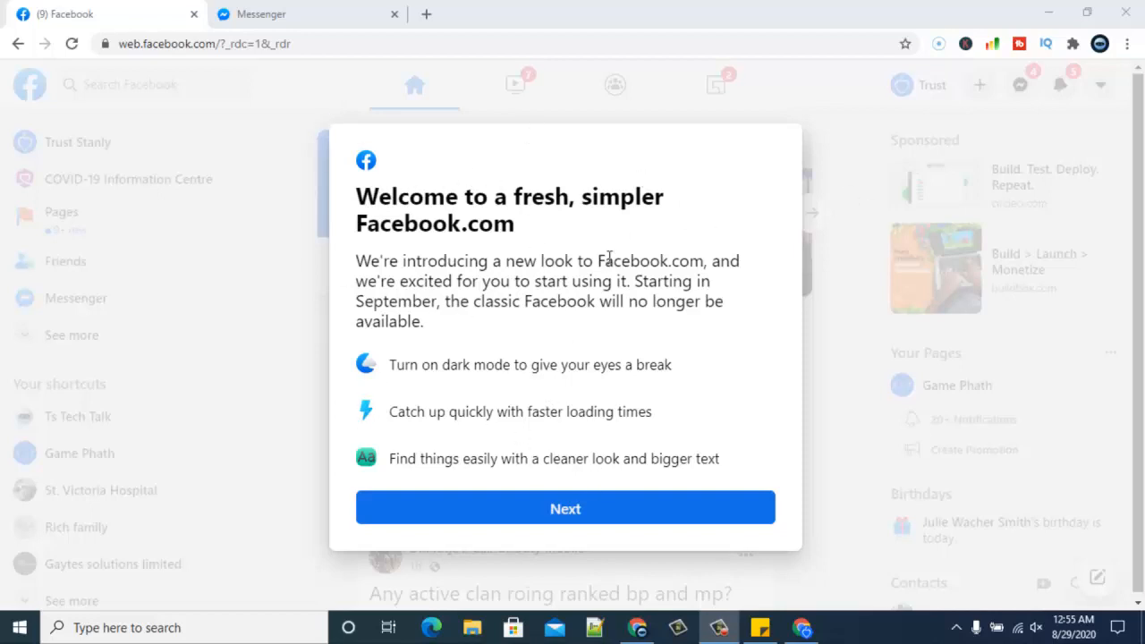
pyautogui.moveTo(176, 341)
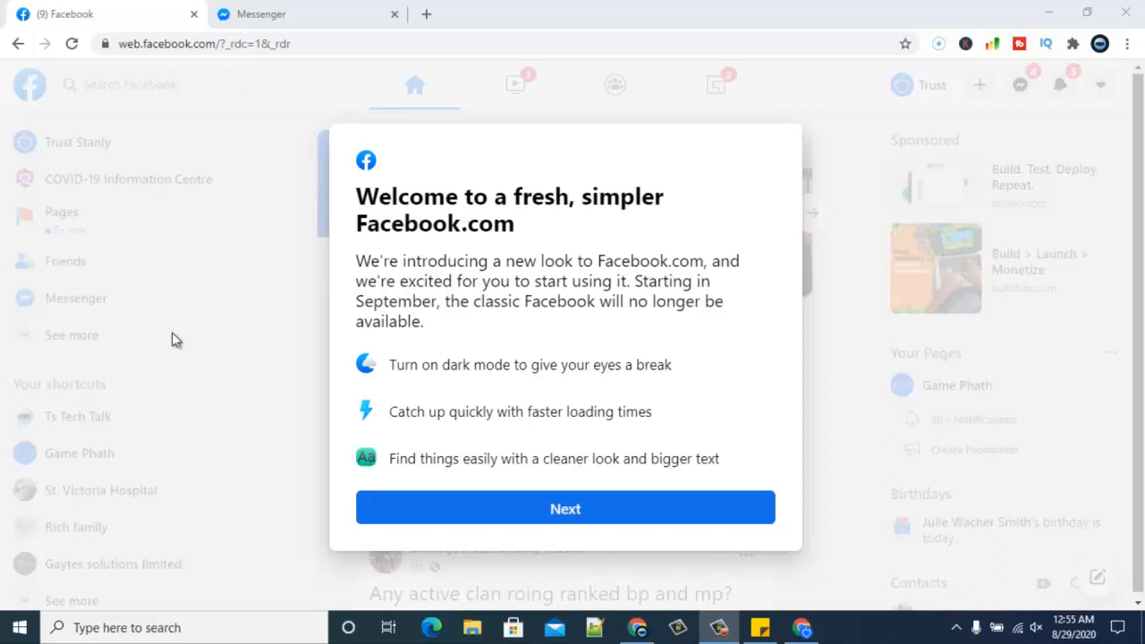
pyautogui.moveTo(577, 484)
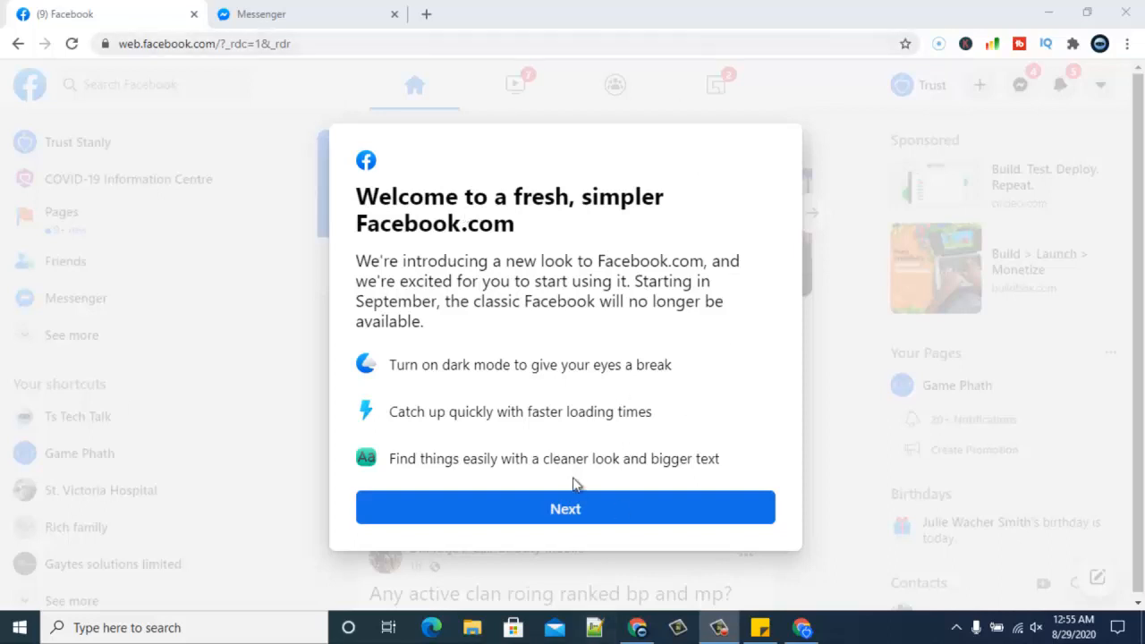
# - Dismiss the new-look welcome, preview Dark, keep the Light appearance and get started
pyautogui.click(565, 509)
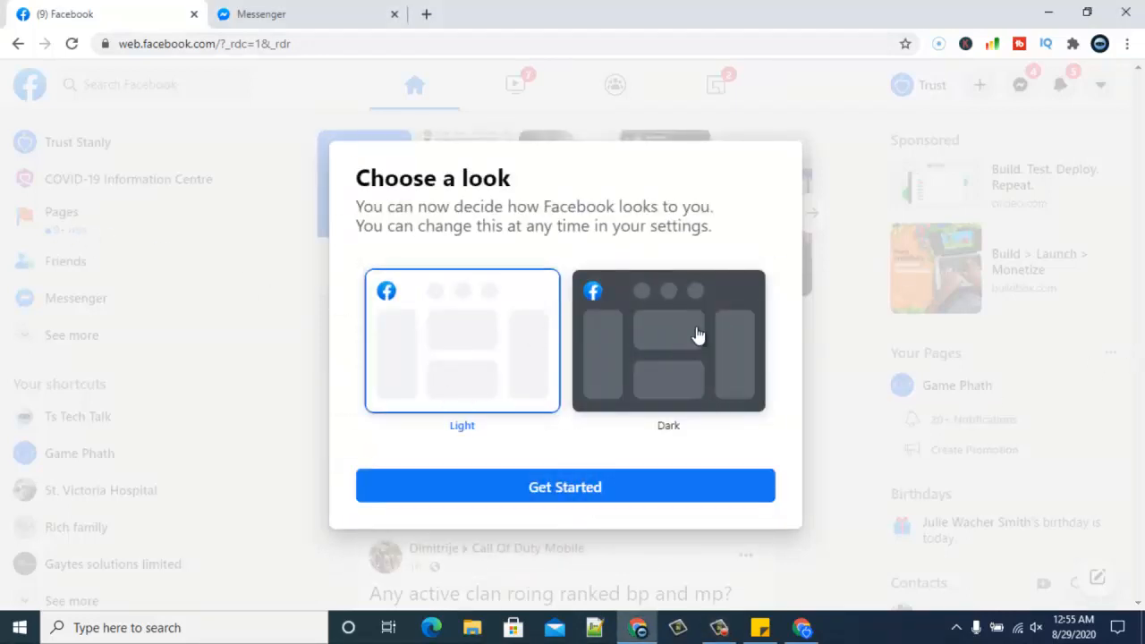
pyautogui.click(668, 349)
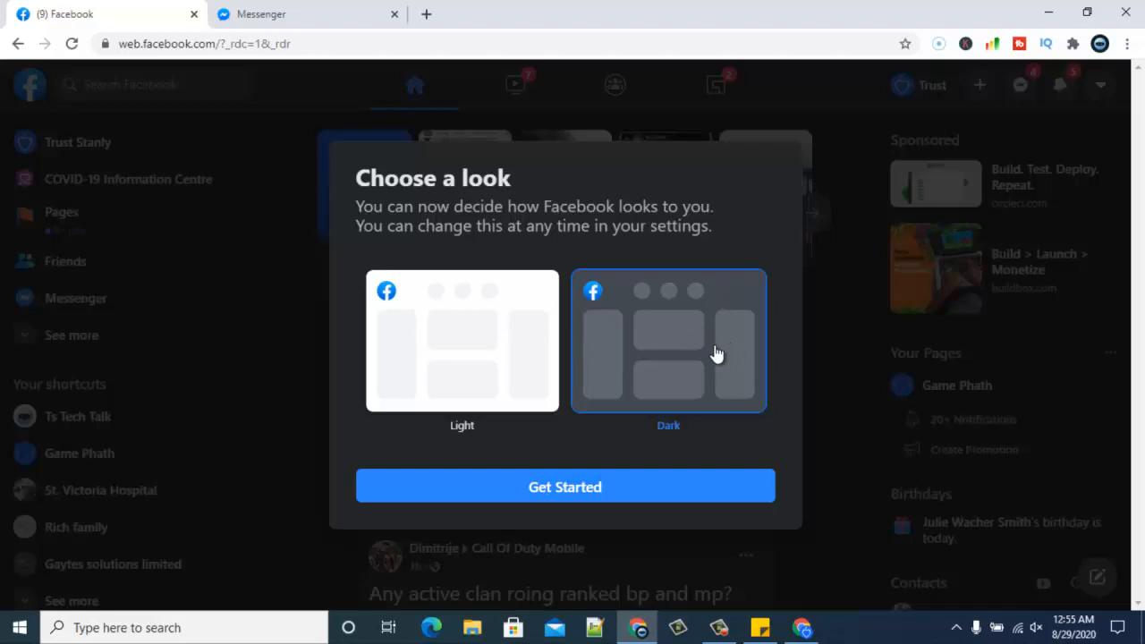
pyautogui.click(462, 349)
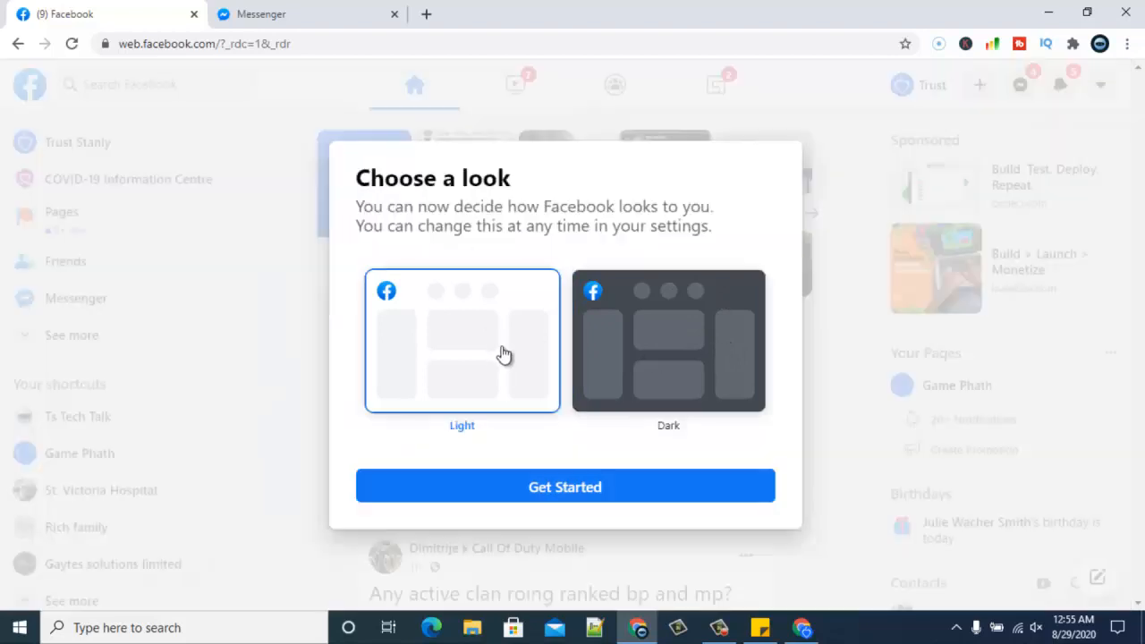
pyautogui.moveTo(608, 388)
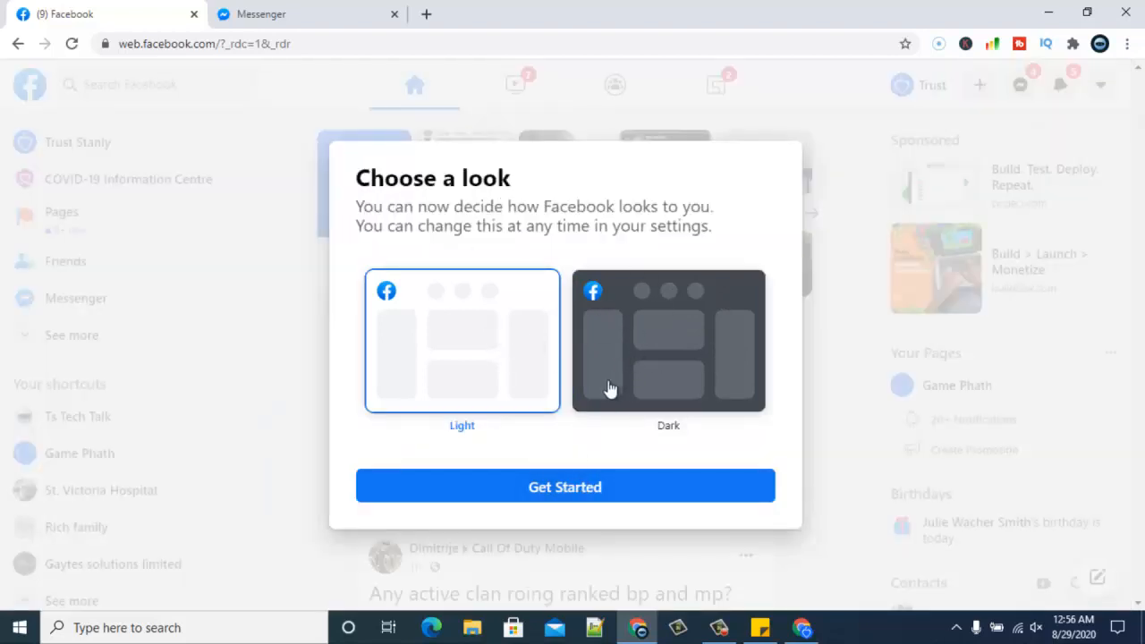
pyautogui.click(564, 487)
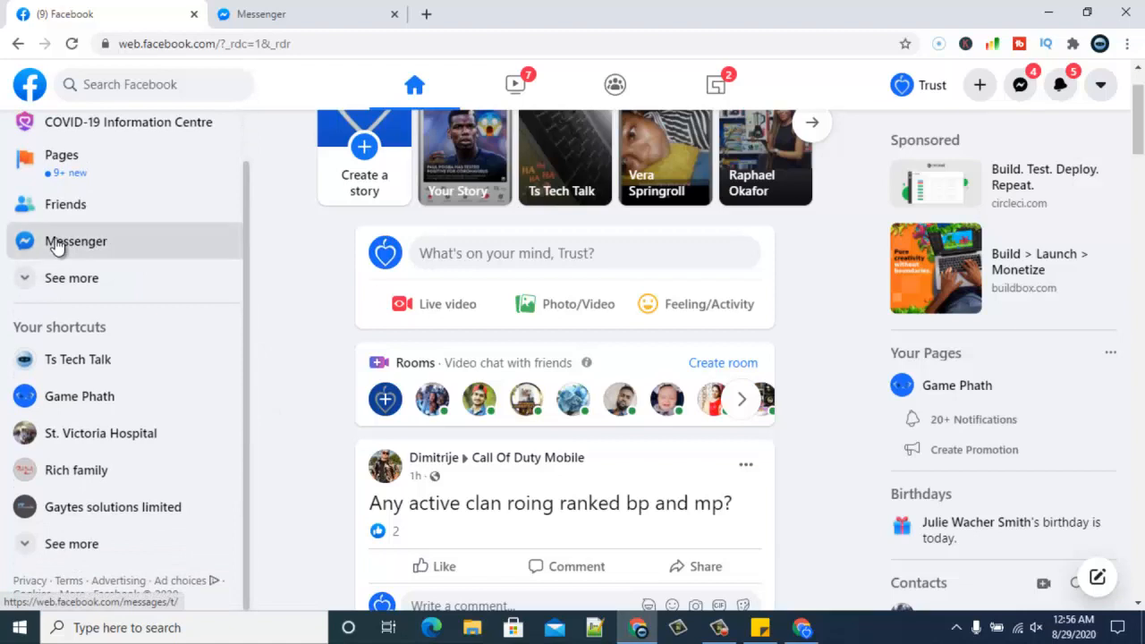
pyautogui.click(75, 242)
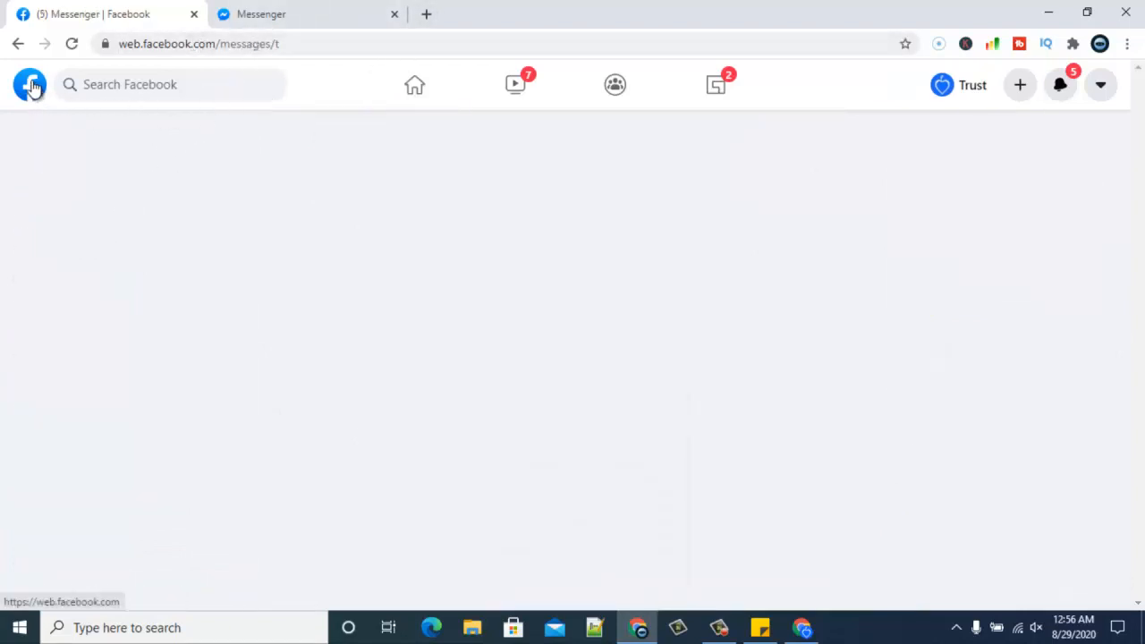
pyautogui.click(29, 84)
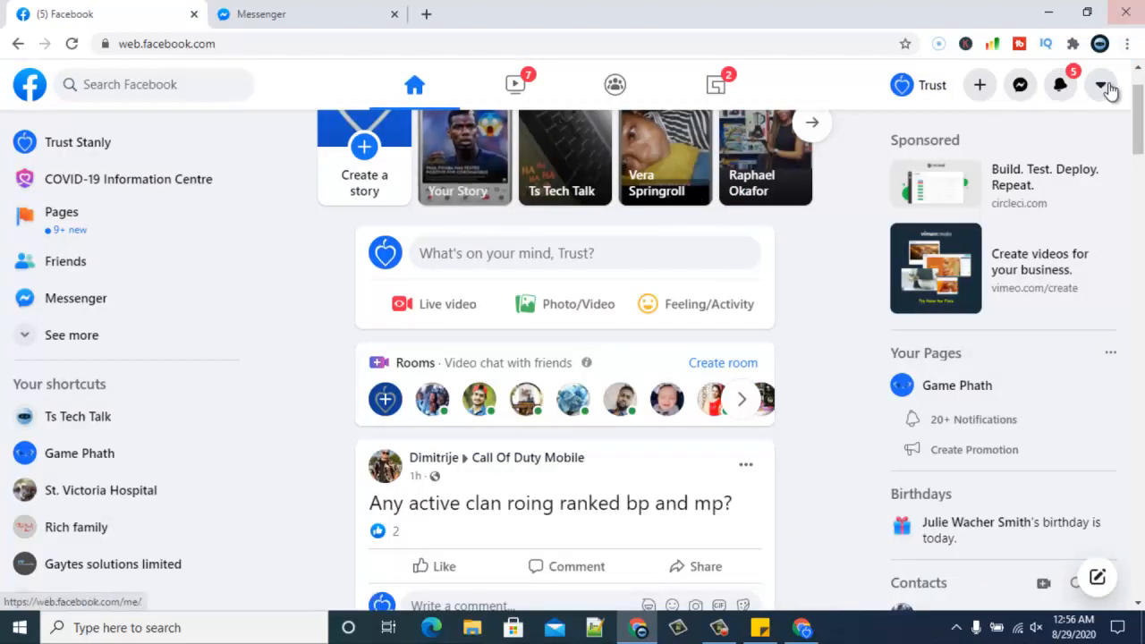
# - From the account menu, toggle Dark mode on and then back off
pyautogui.click(1102, 84)
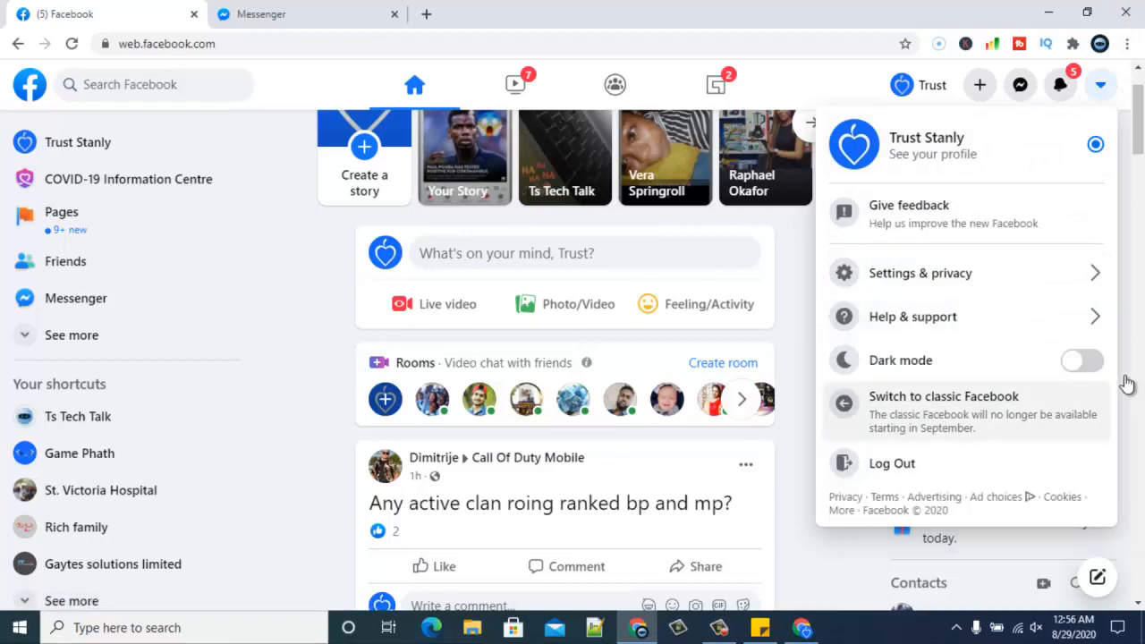
pyautogui.click(1083, 360)
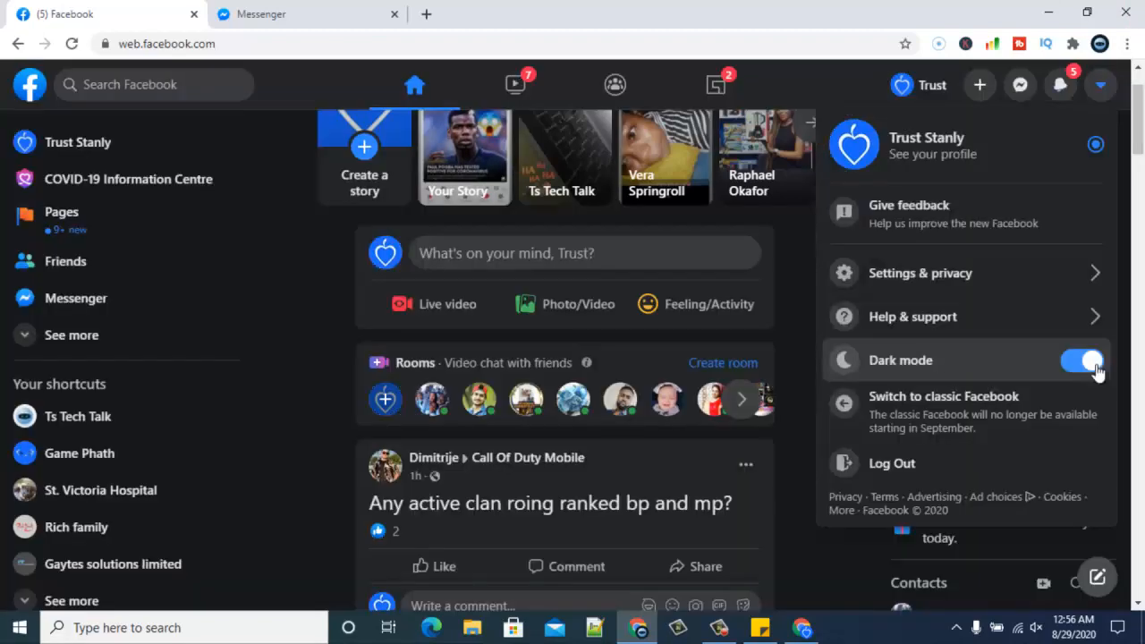
pyautogui.click(1082, 360)
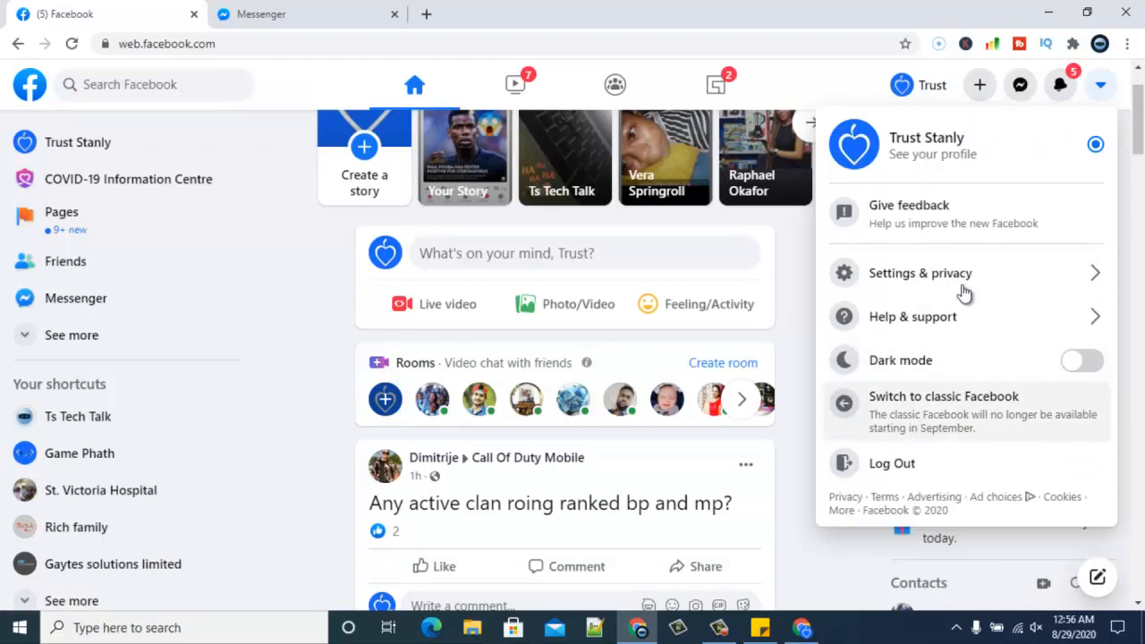
# - Switch to classic Facebook, answering No to missing features and skipping the feedback
pyautogui.click(945, 411)
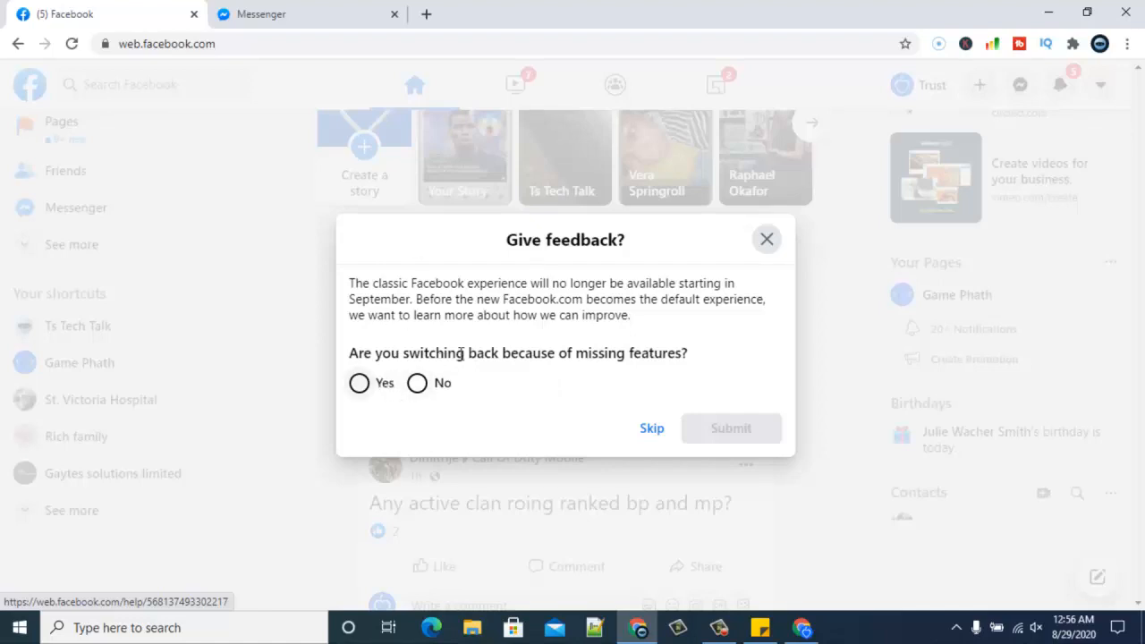
pyautogui.moveTo(575, 393)
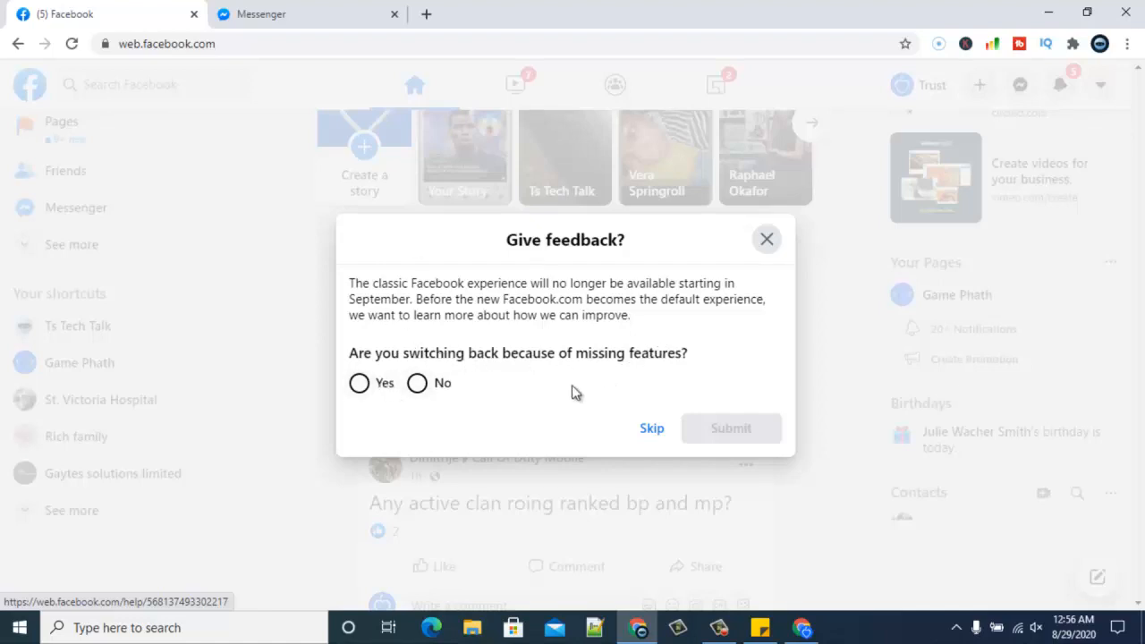
pyautogui.moveTo(599, 377)
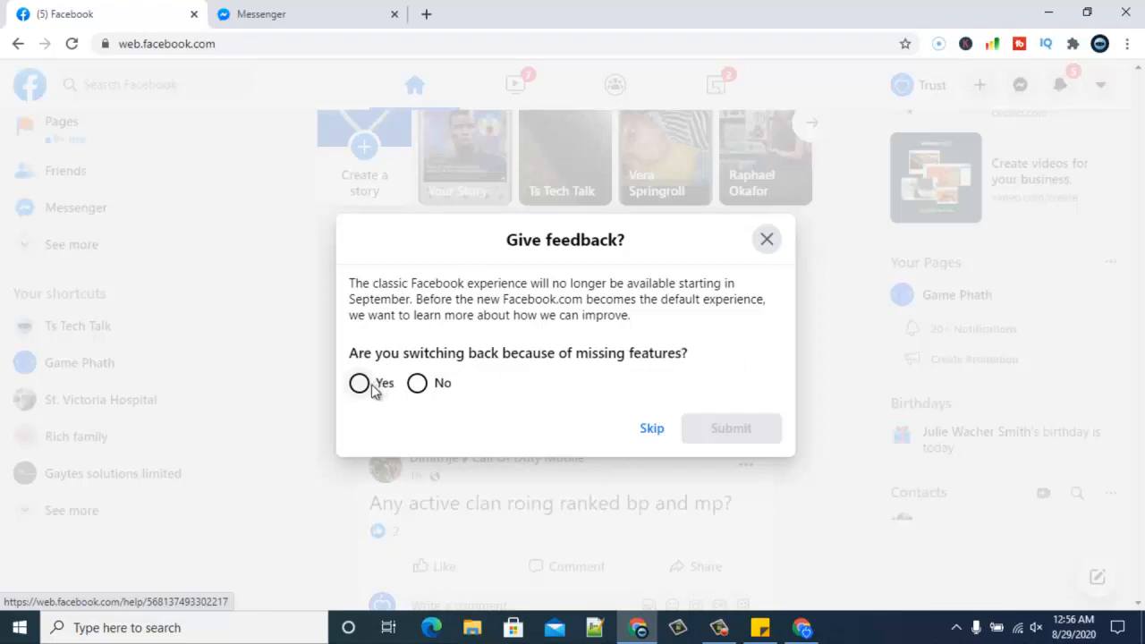
pyautogui.moveTo(374, 394)
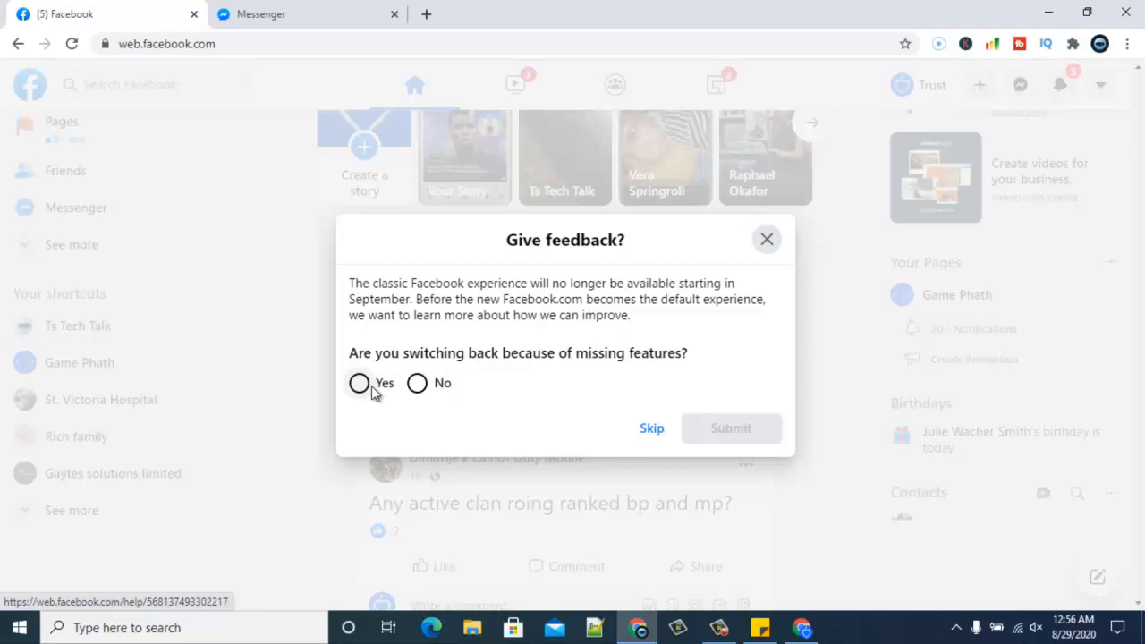
pyautogui.moveTo(417, 383)
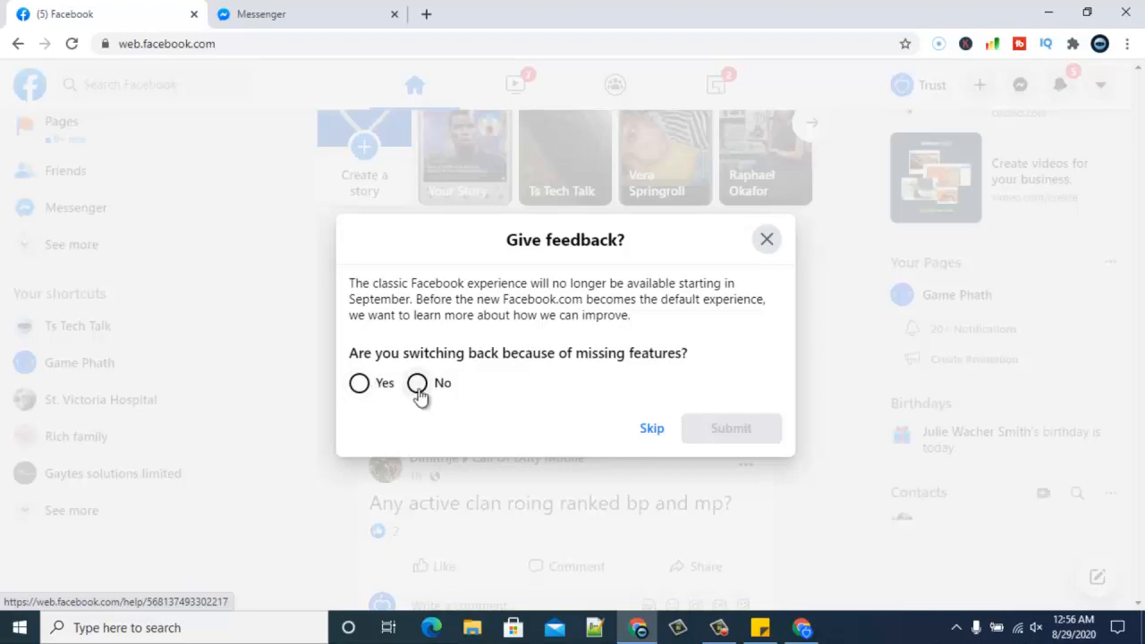
pyautogui.click(417, 383)
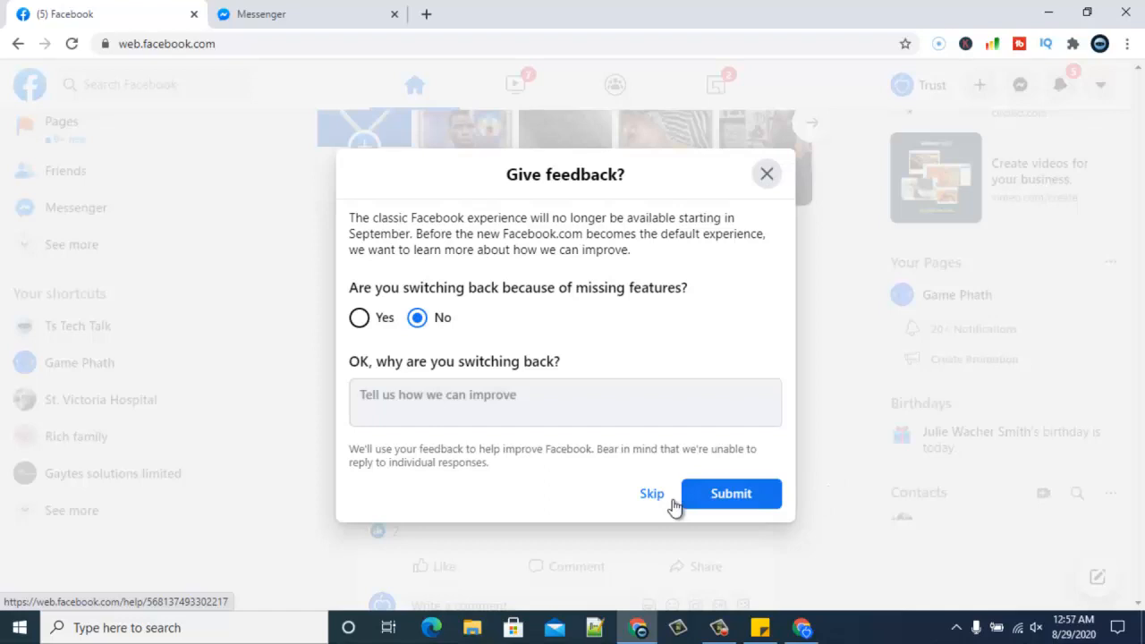
pyautogui.click(651, 494)
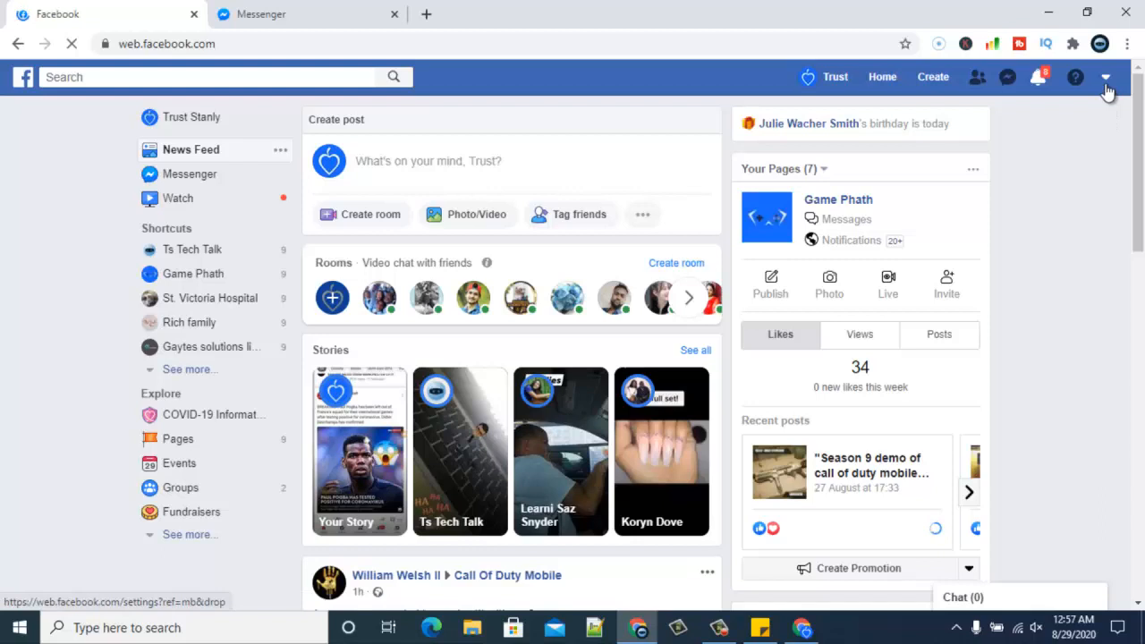
# - From the classic account menu, switch back to the new Facebook layout
pyautogui.click(1107, 85)
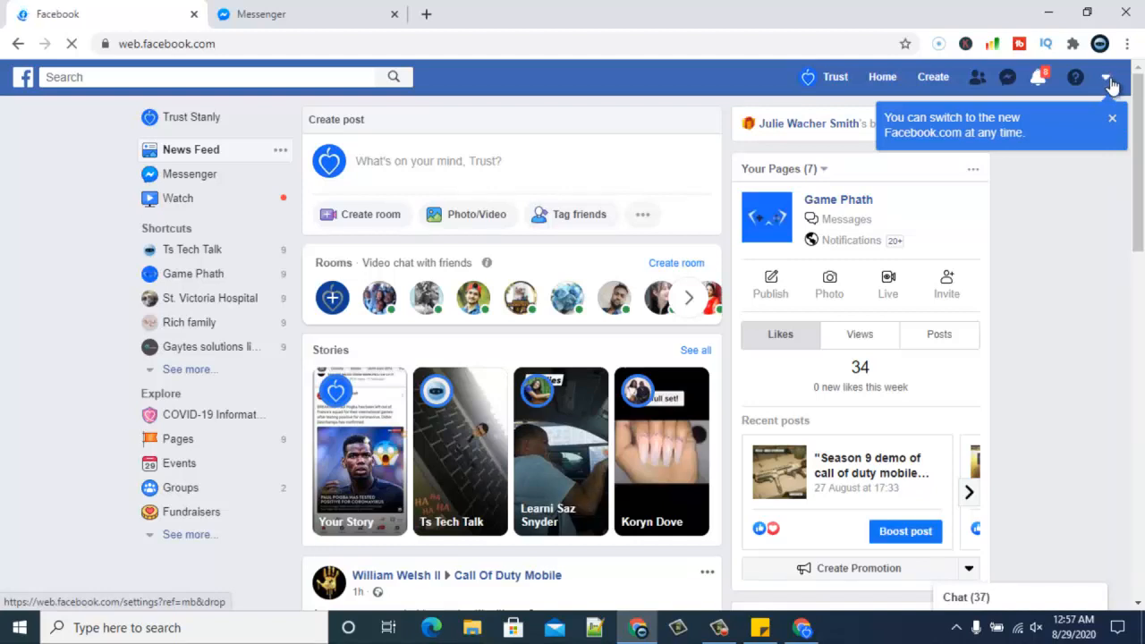
pyautogui.click(1109, 77)
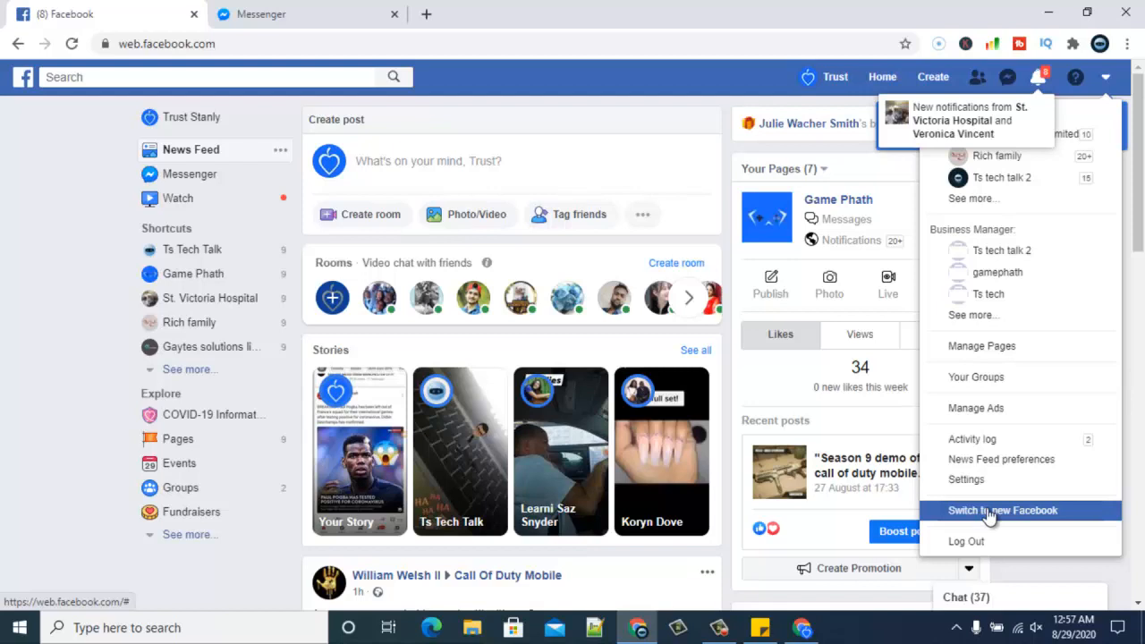
pyautogui.click(1002, 510)
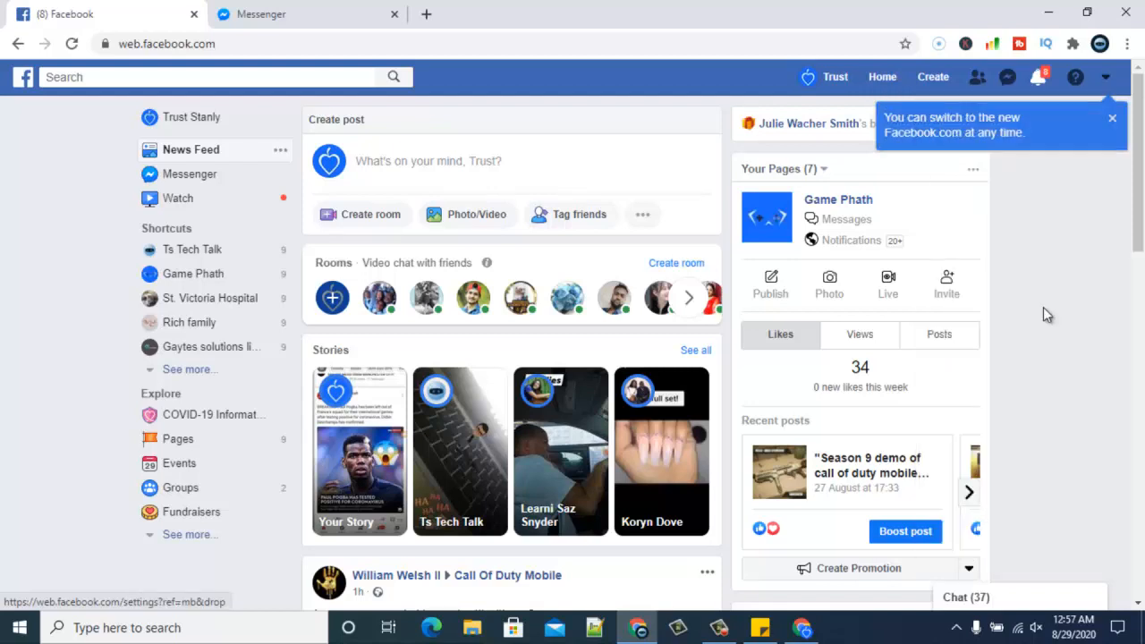
pyautogui.moveTo(489, 110)
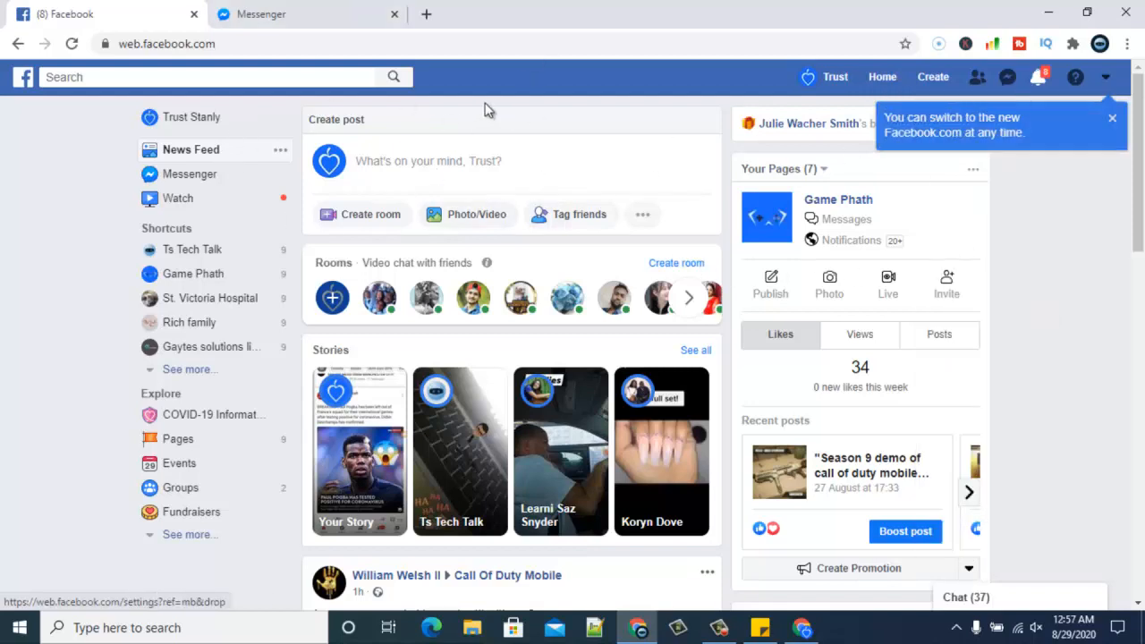
pyautogui.moveTo(400, 117)
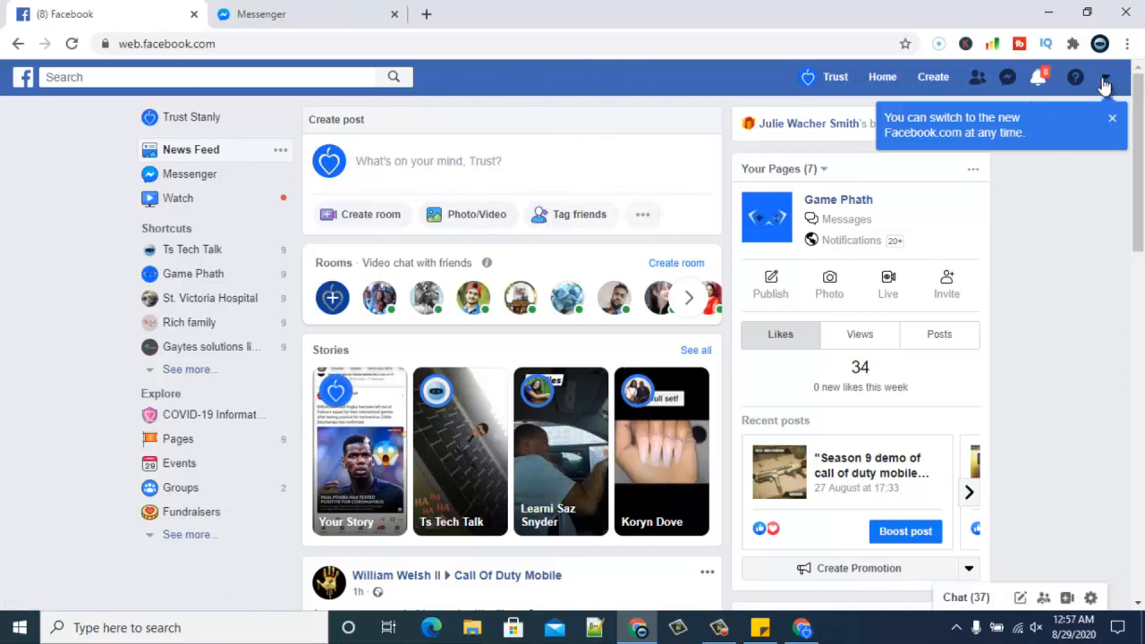
pyautogui.click(1105, 77)
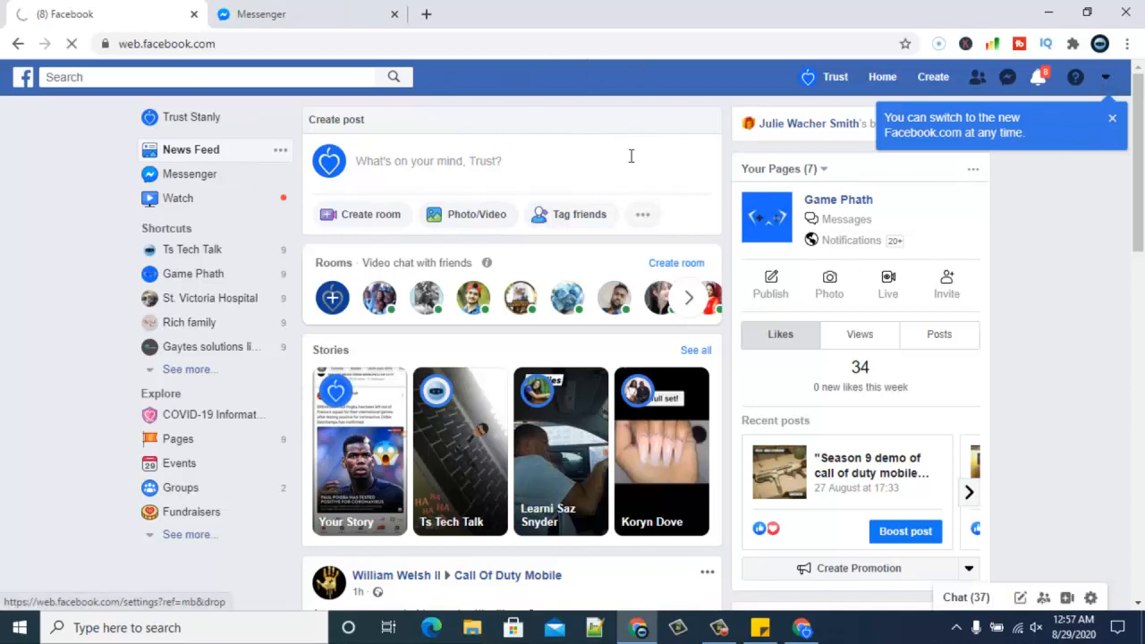
pyautogui.moveTo(687, 164)
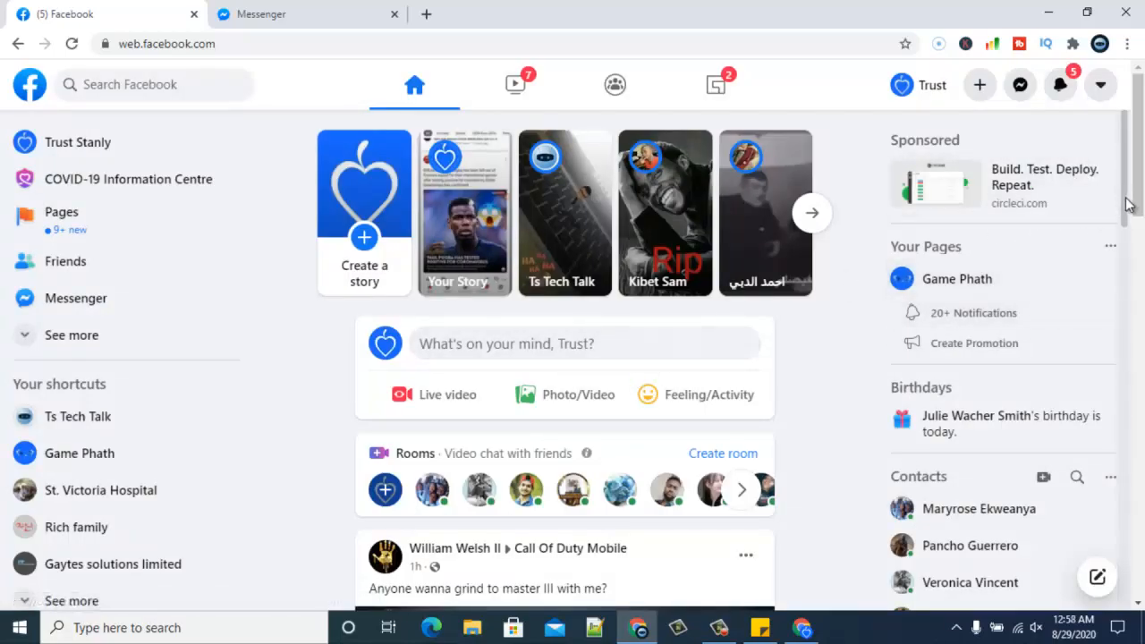
# - Scroll down the new-design home feed past several posts, a sponsored ad and comments
pyautogui.scroll(-3)
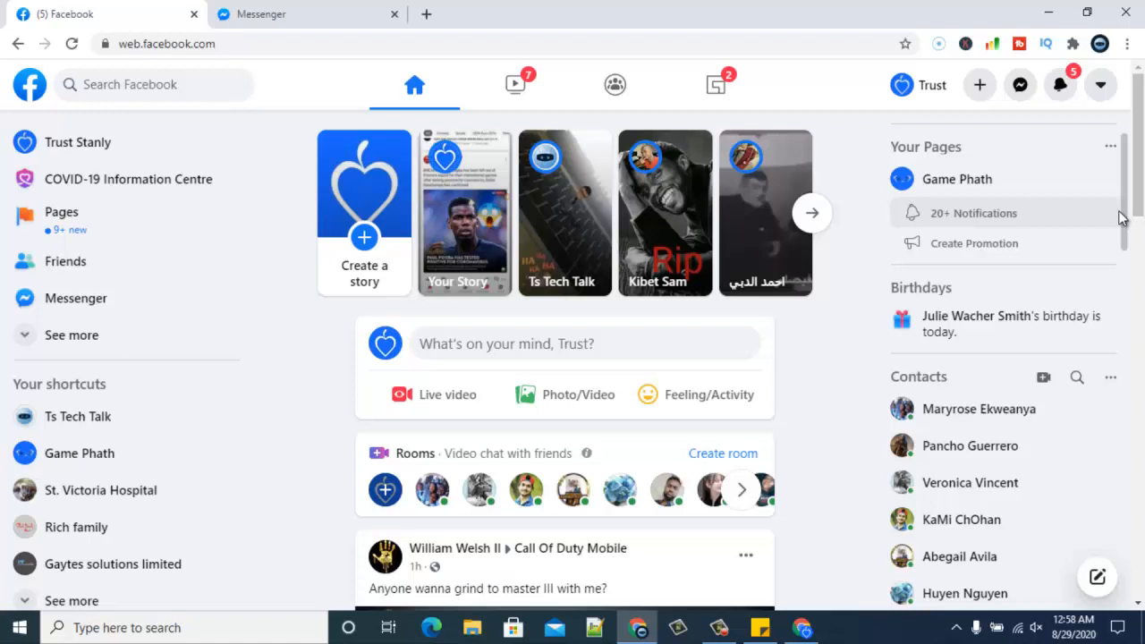
pyautogui.scroll(-3)
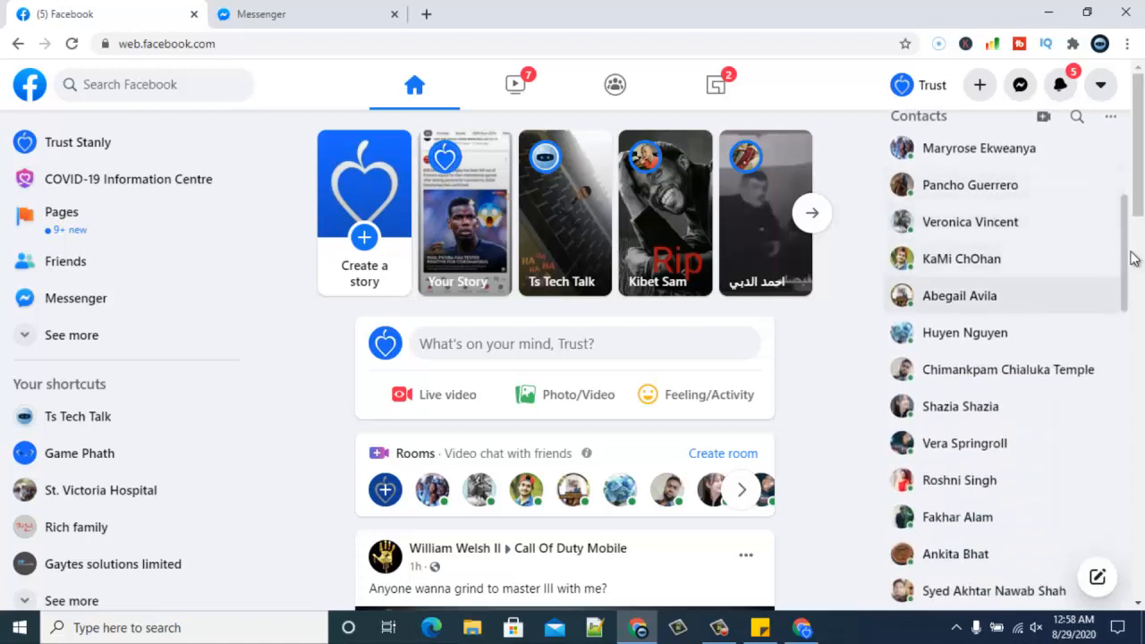
pyautogui.scroll(-3)
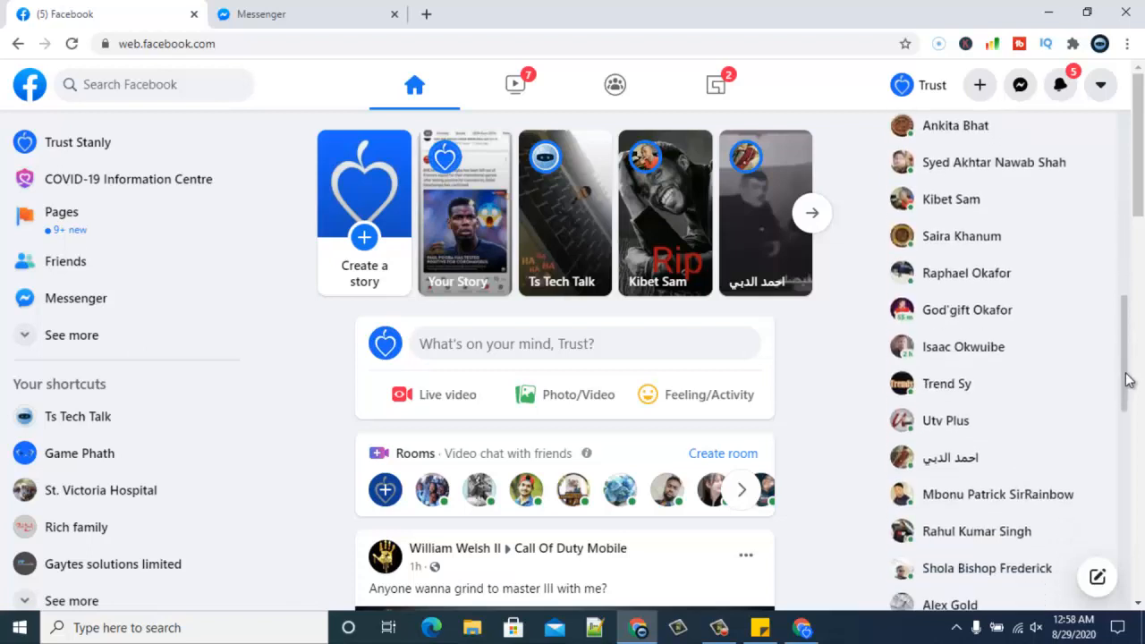
pyautogui.scroll(-3)
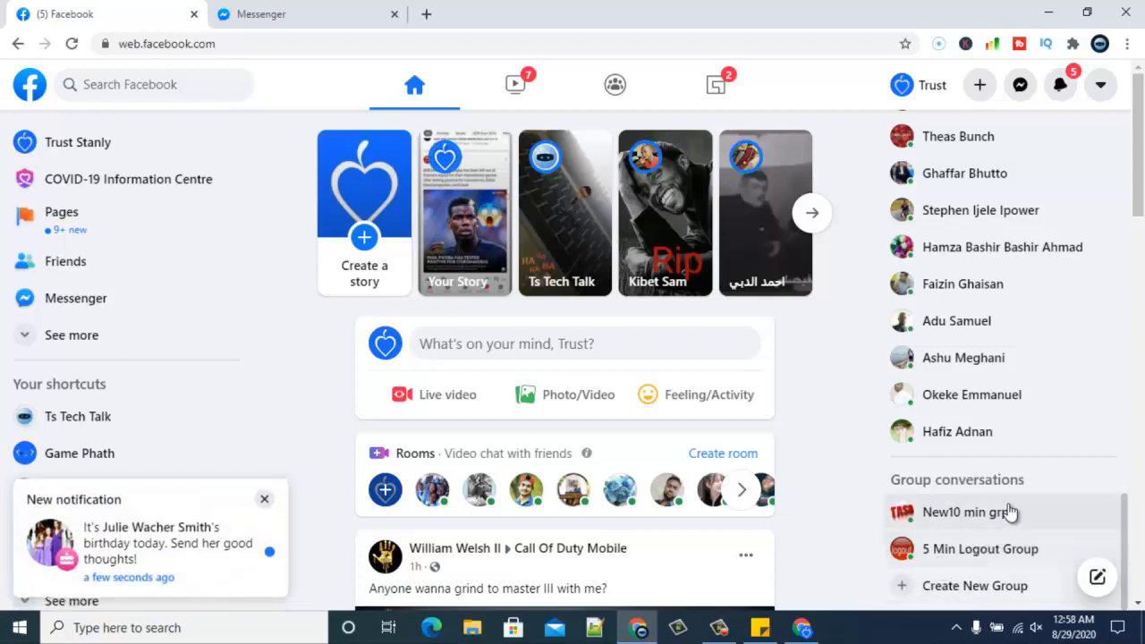
pyautogui.moveTo(250, 546)
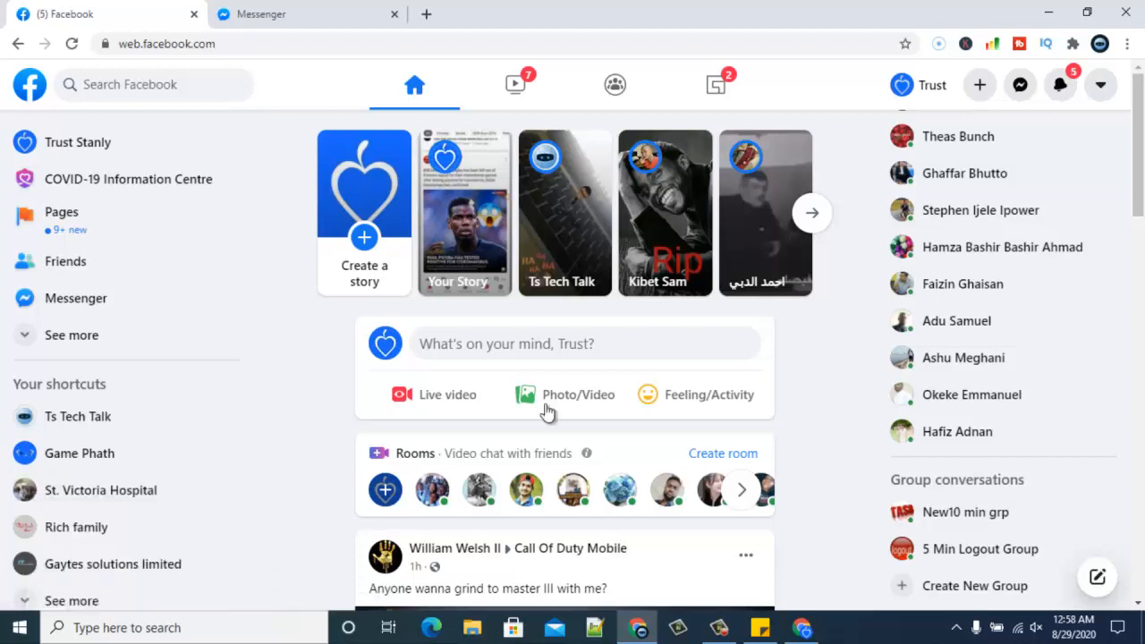
pyautogui.scroll(-3)
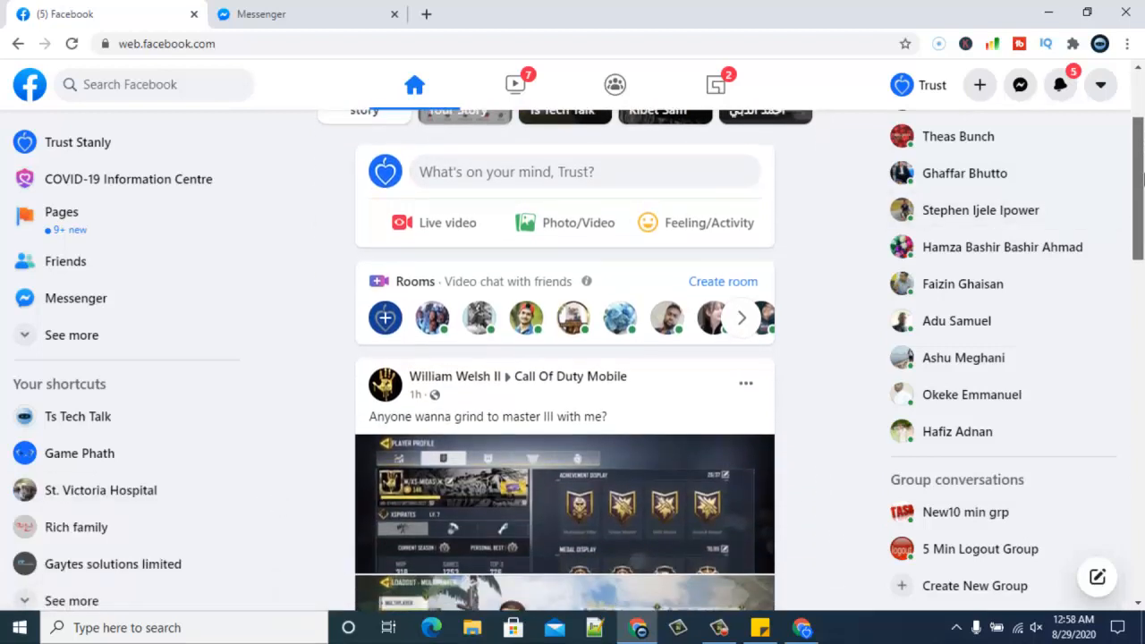
pyautogui.scroll(-3)
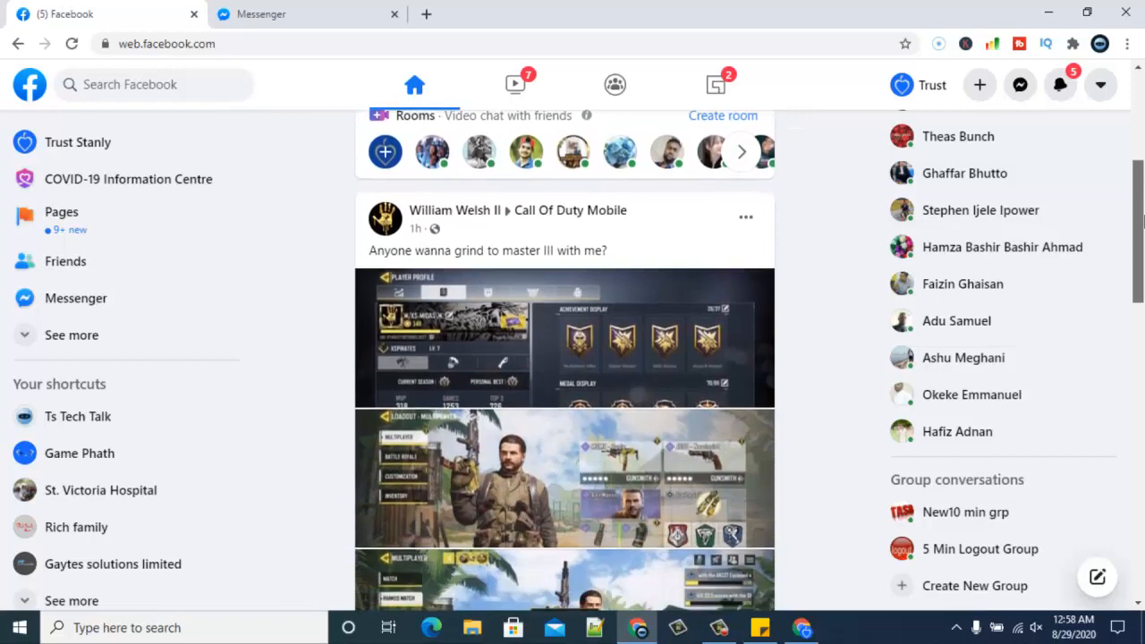
pyautogui.scroll(-3)
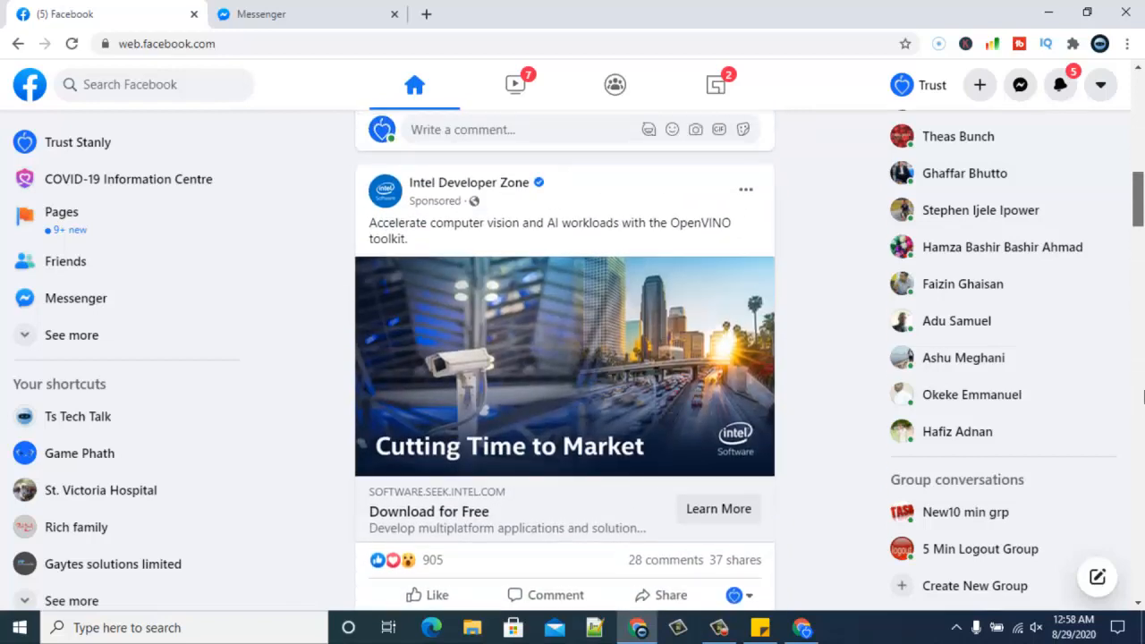
pyautogui.scroll(-3)
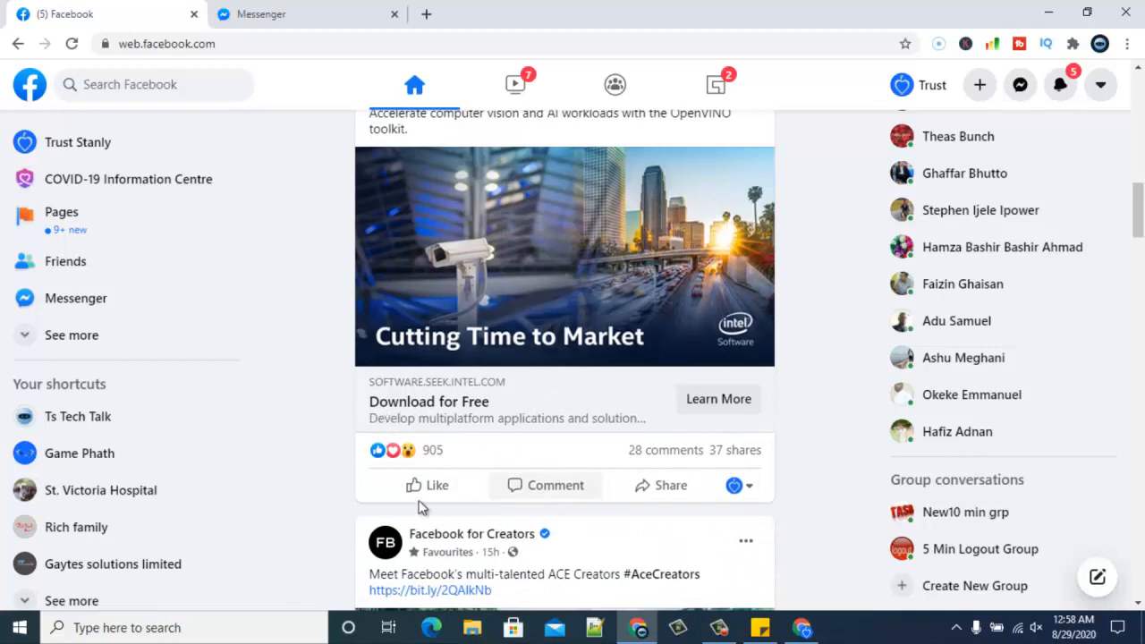
pyautogui.moveTo(327, 188)
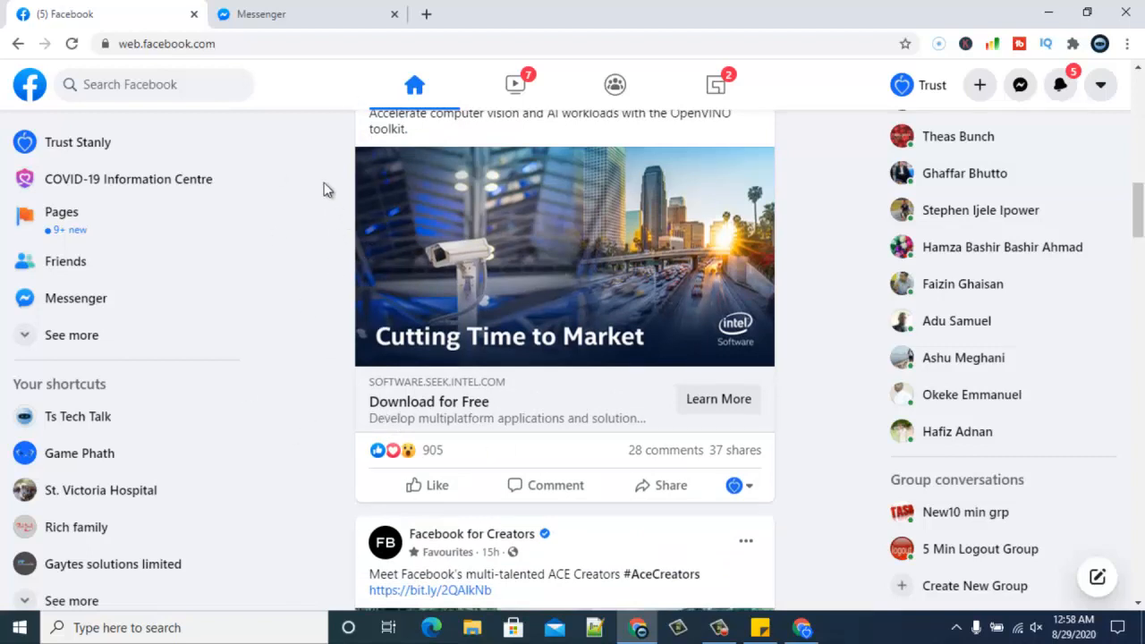
pyautogui.moveTo(803, 224)
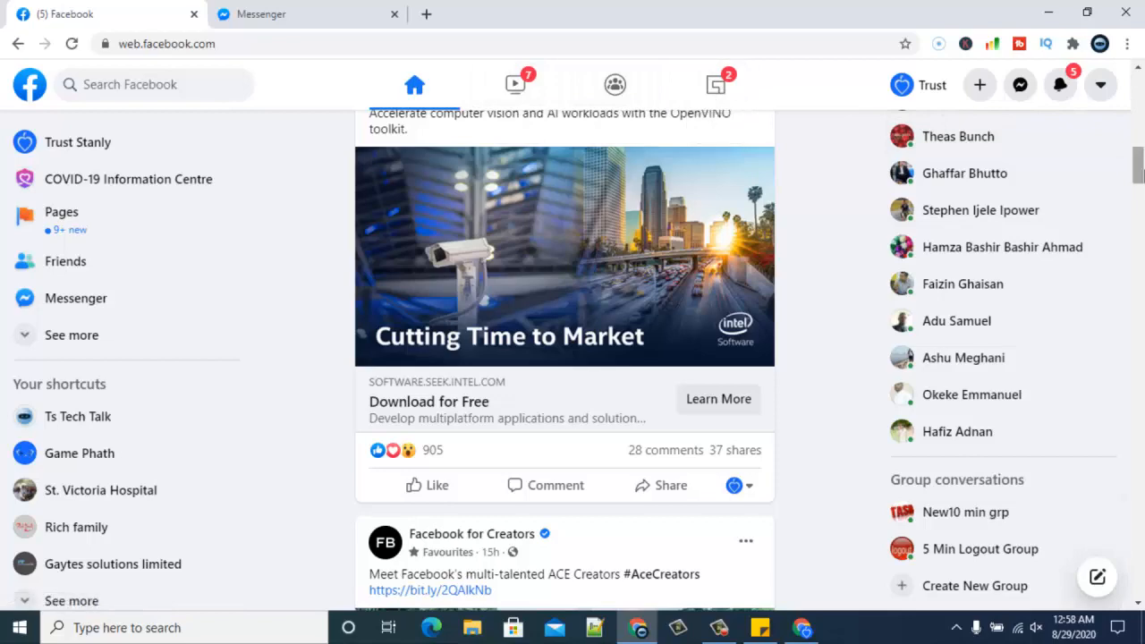
pyautogui.scroll(-3)
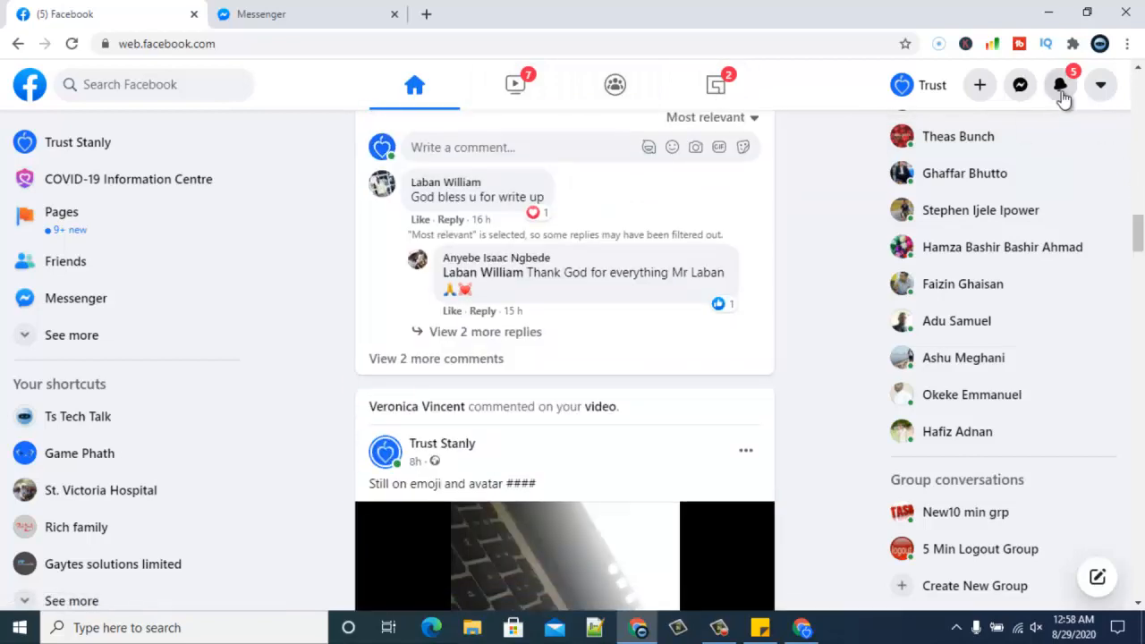
# - Show the notifications panel with its birthday, comment and reaction alerts, checking its header icons
pyautogui.click(1059, 84)
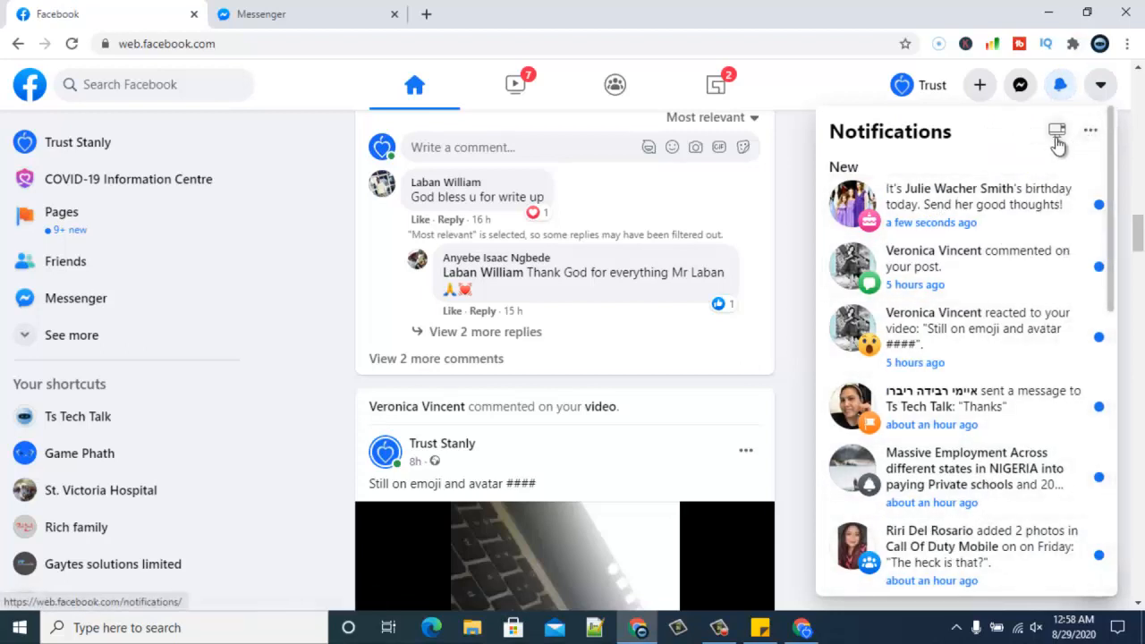
pyautogui.moveTo(1058, 136)
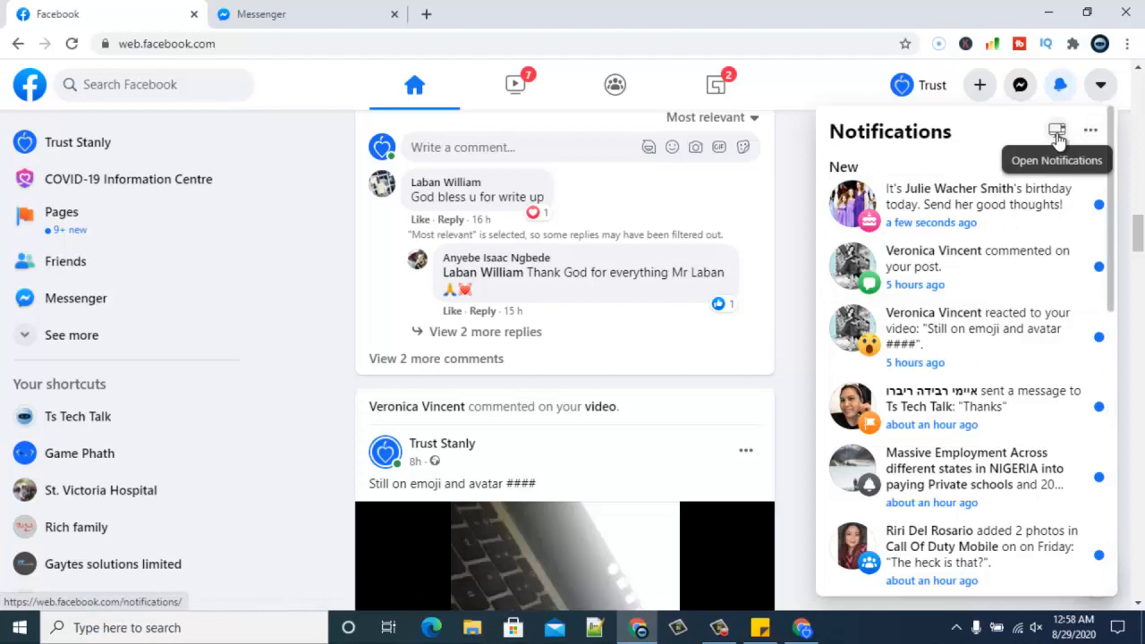
pyautogui.click(1090, 131)
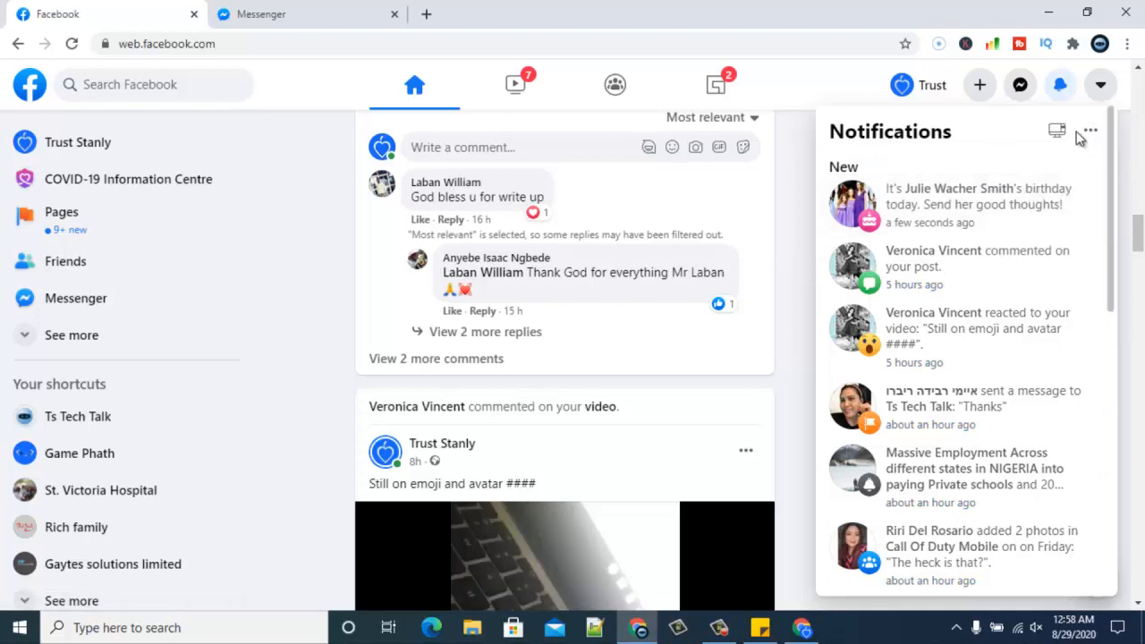
pyautogui.click(1088, 132)
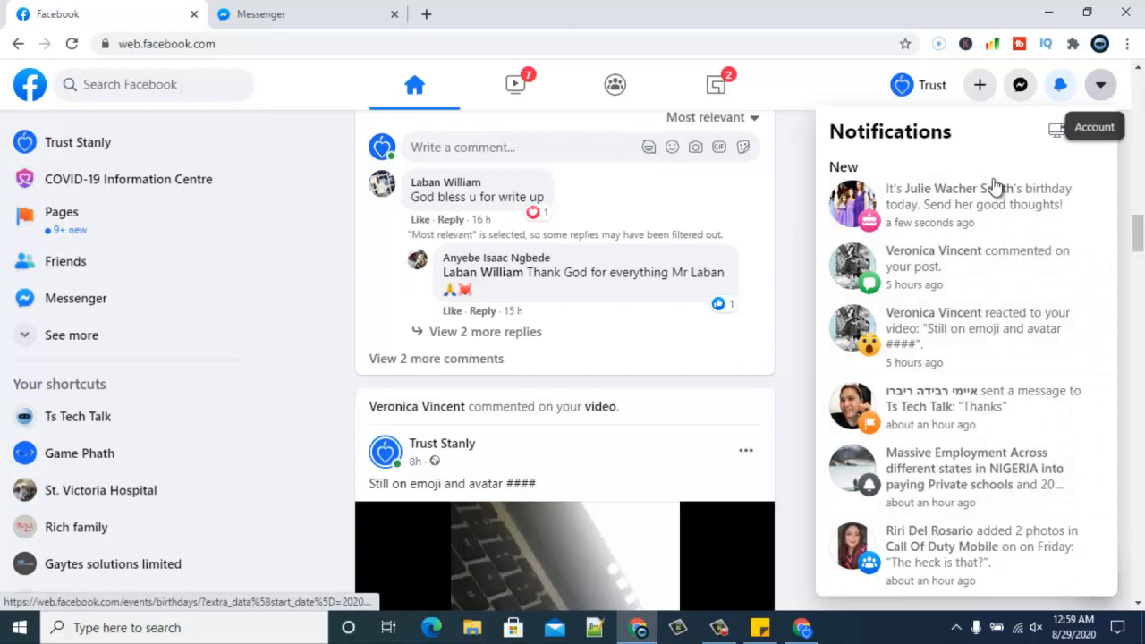
# - View the account menu, close it and scroll further down the News Feed
pyautogui.click(1100, 84)
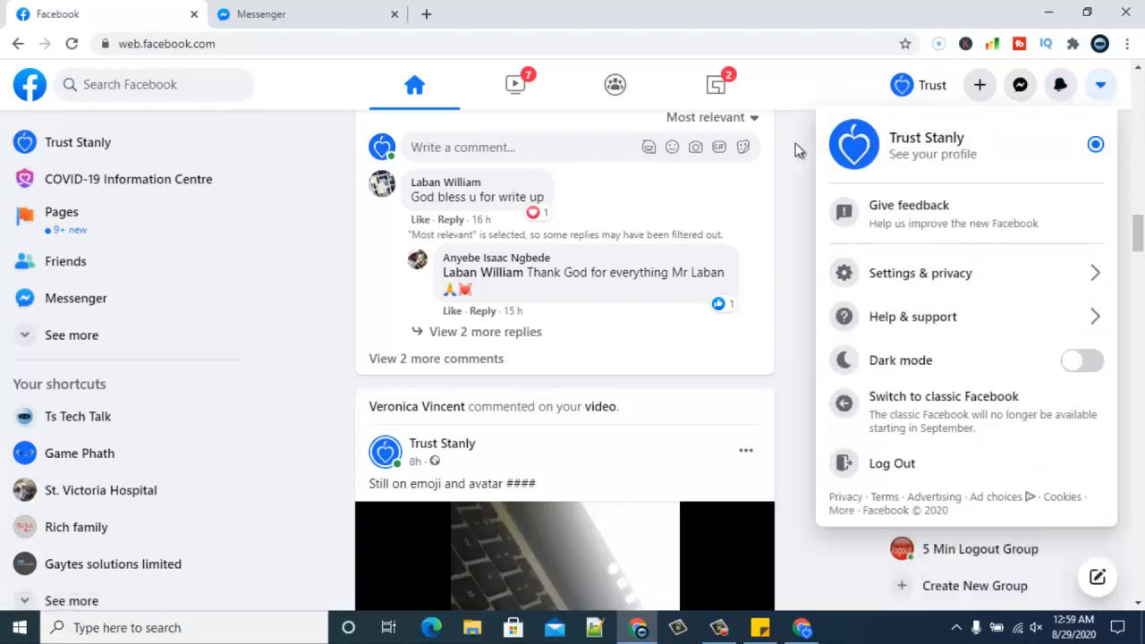
pyautogui.moveTo(813, 424)
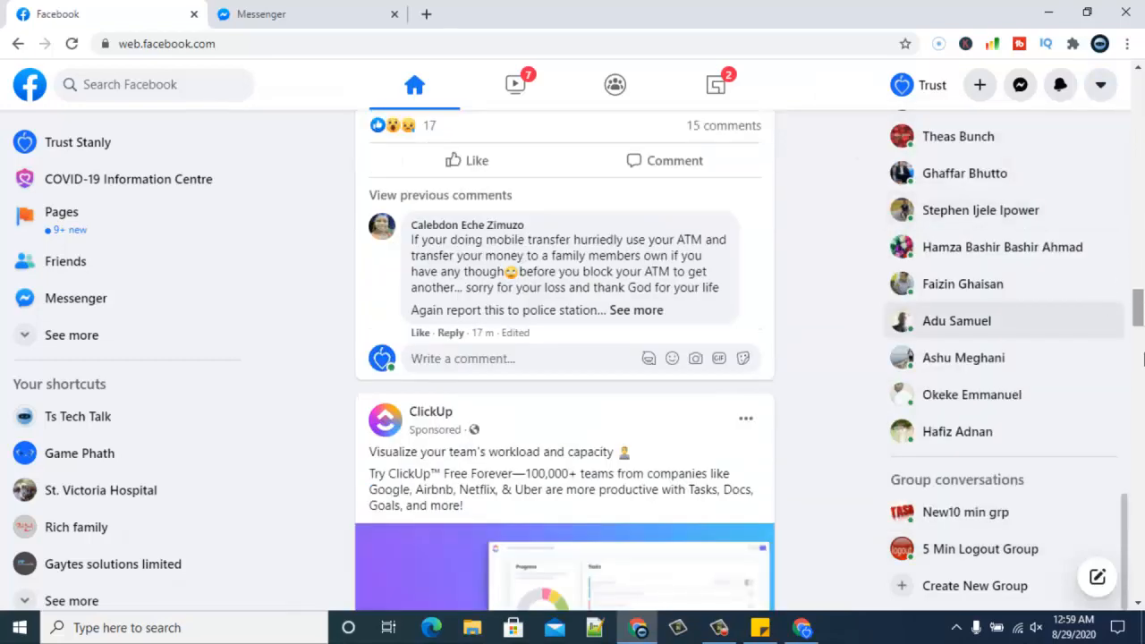
pyautogui.scroll(-3)
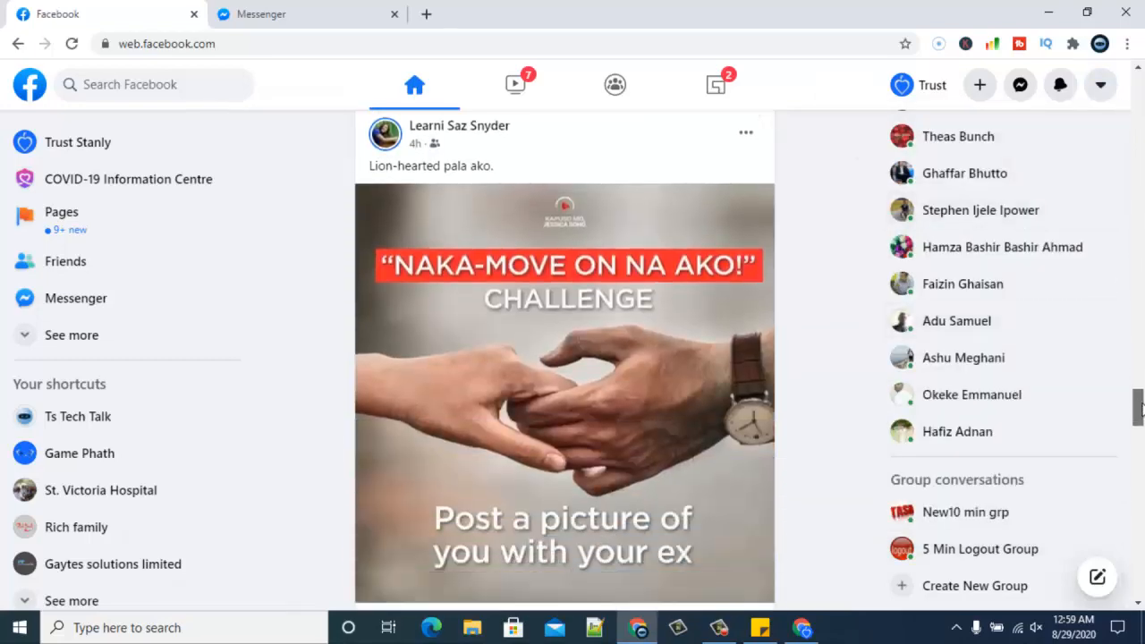
pyautogui.scroll(-3)
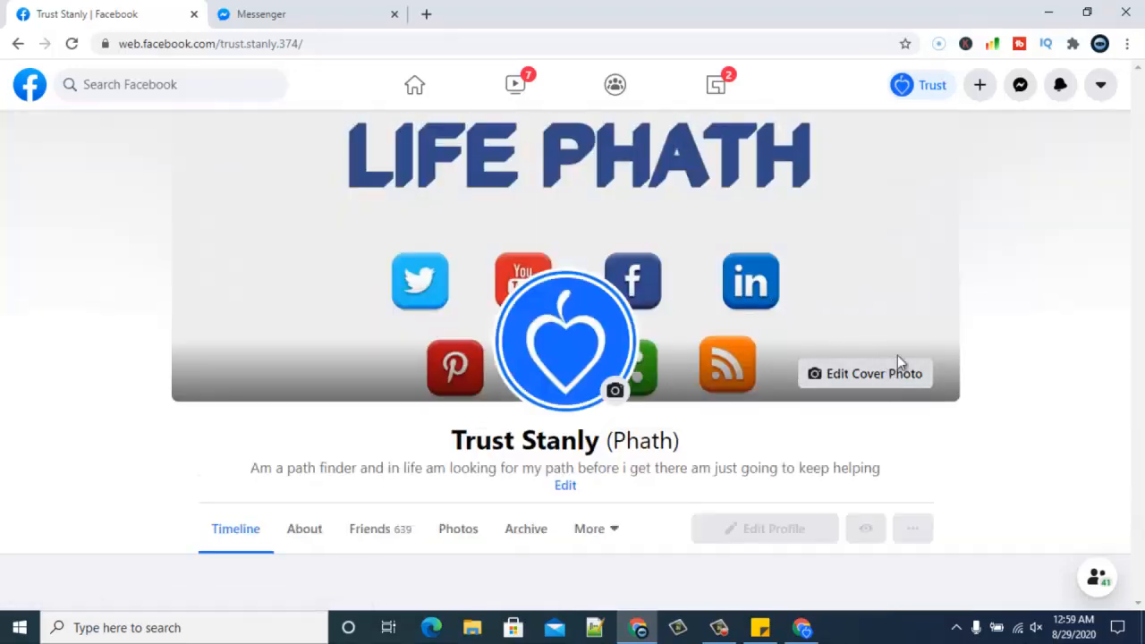
pyautogui.moveTo(850, 296)
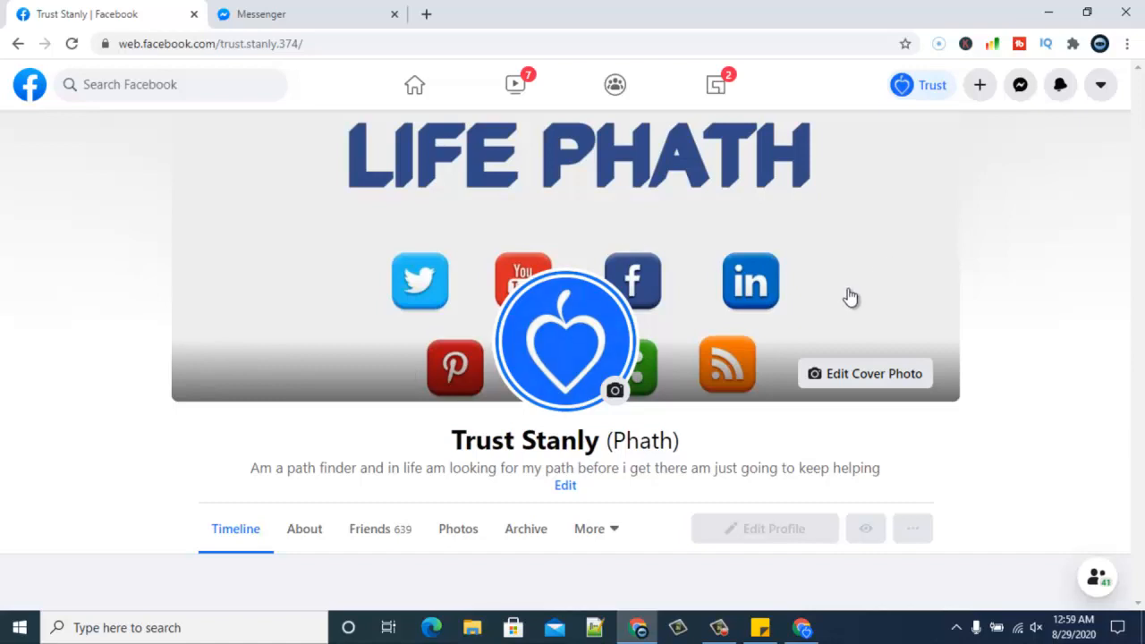
pyautogui.scroll(-3)
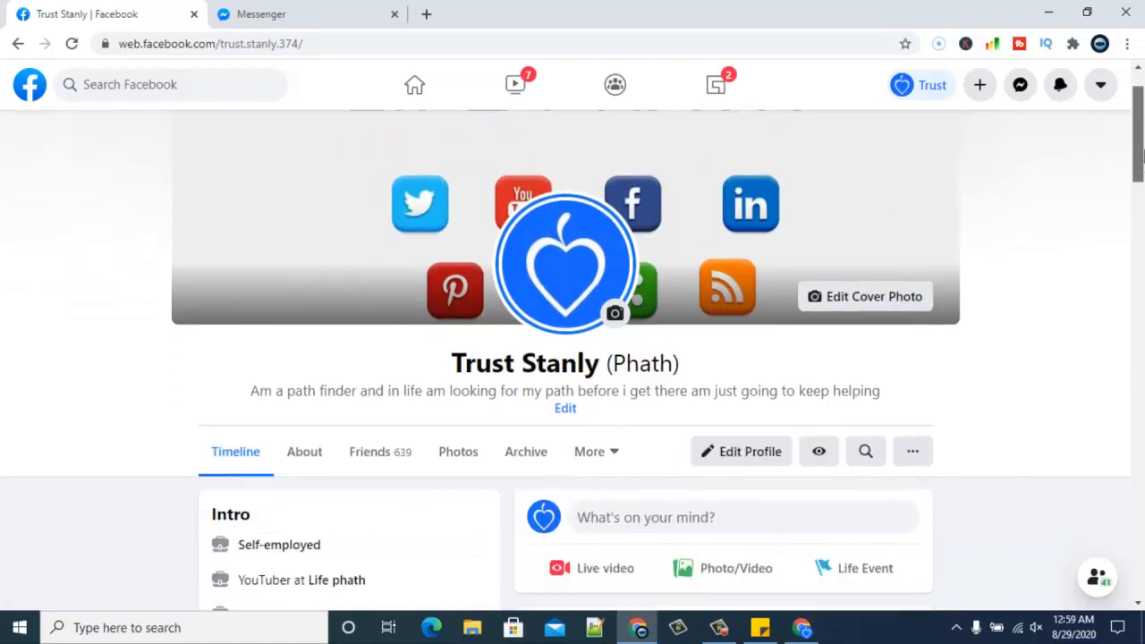
pyautogui.scroll(-3)
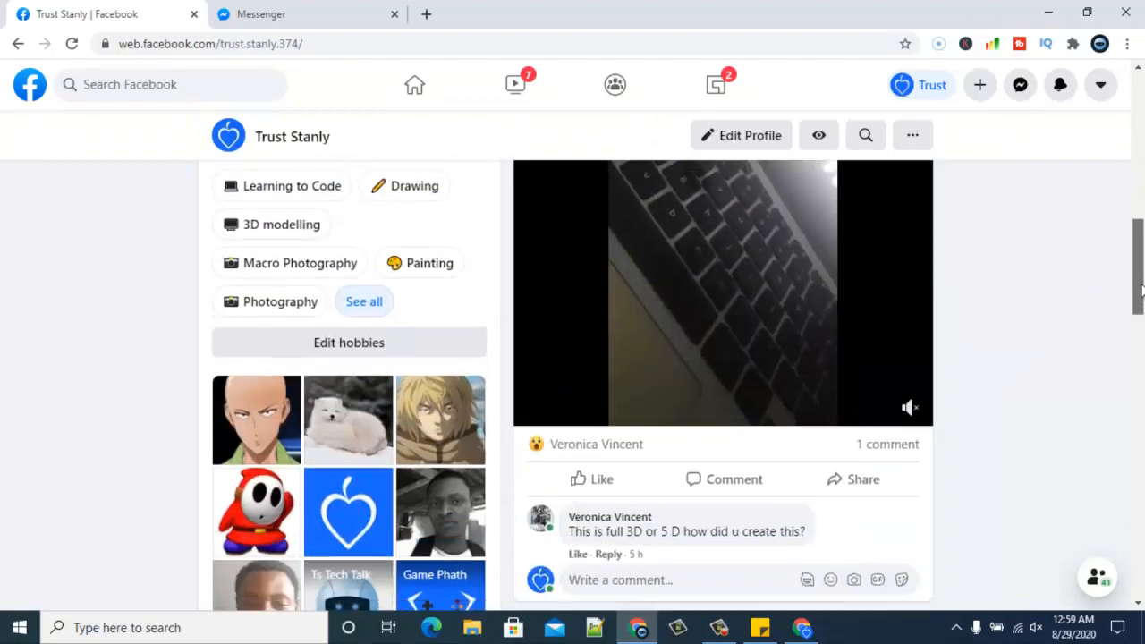
pyautogui.scroll(-3)
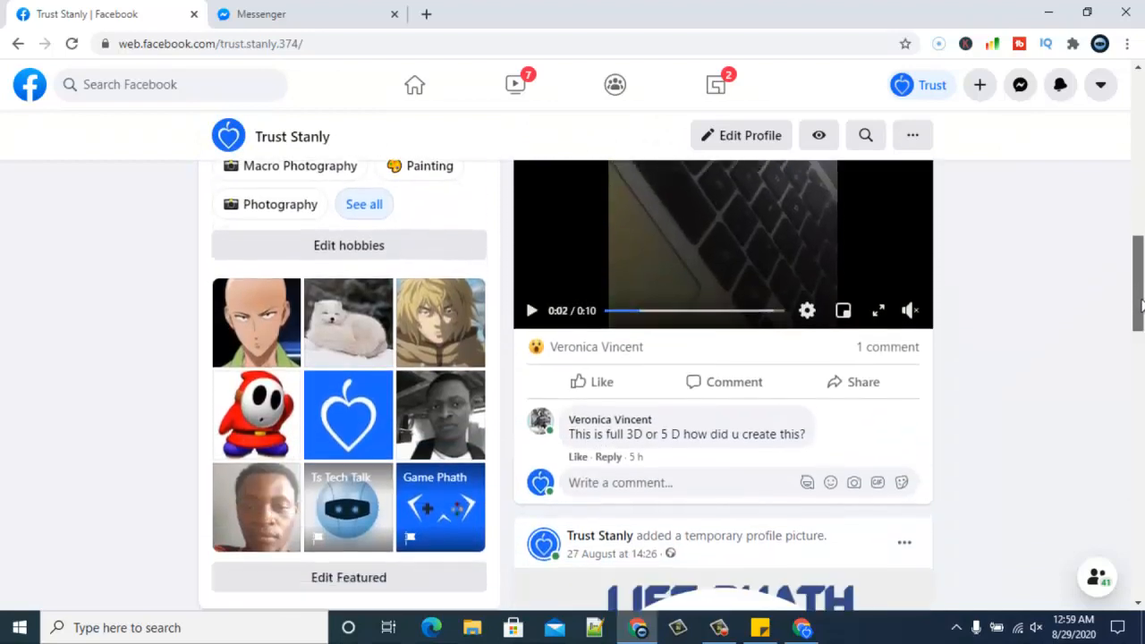
pyautogui.scroll(-3)
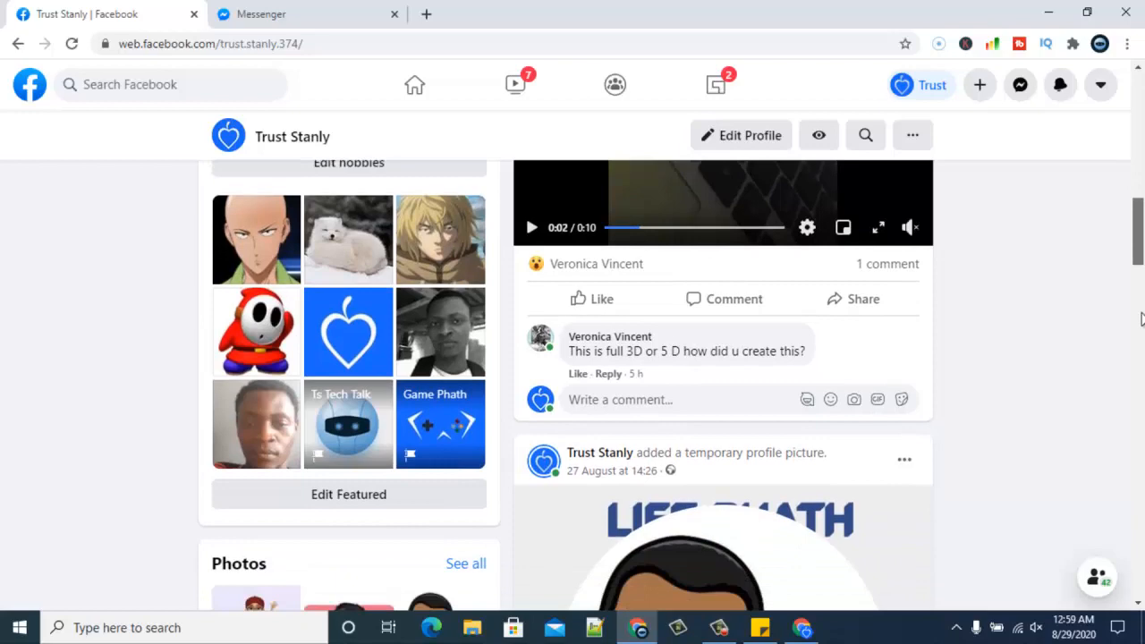
pyautogui.scroll(-3)
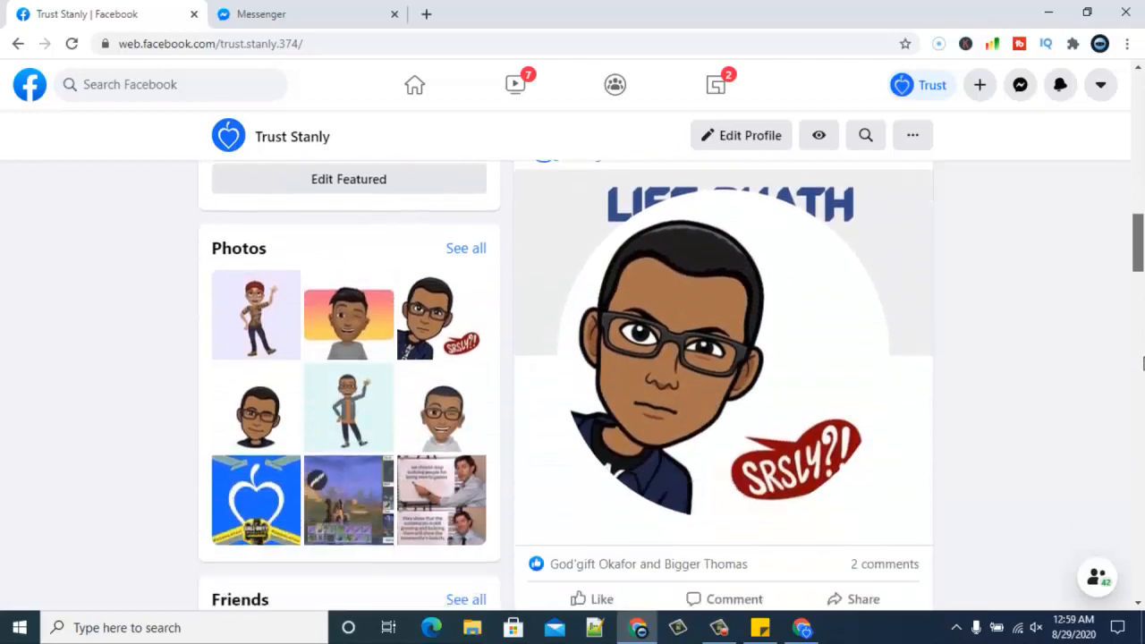
pyautogui.scroll(-3)
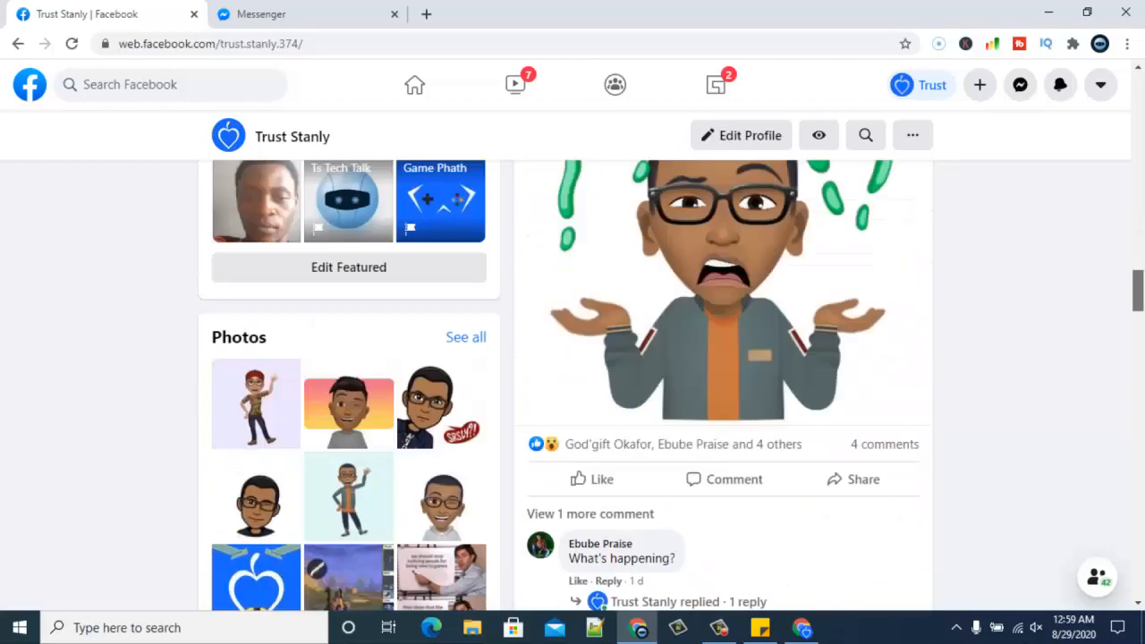
pyautogui.scroll(-3)
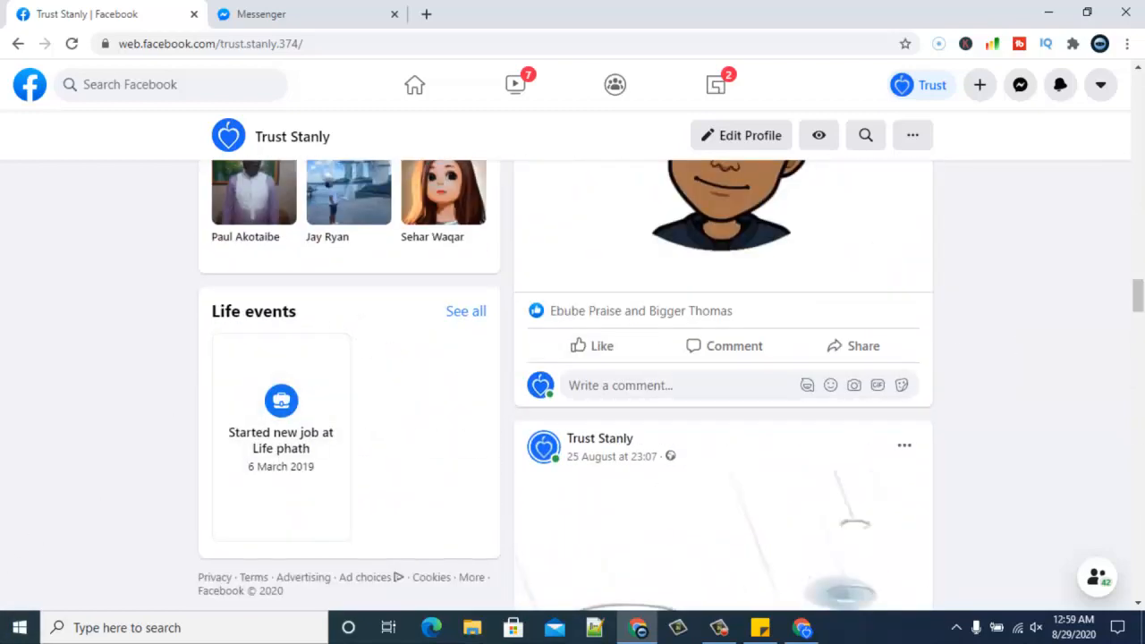
pyautogui.scroll(-3)
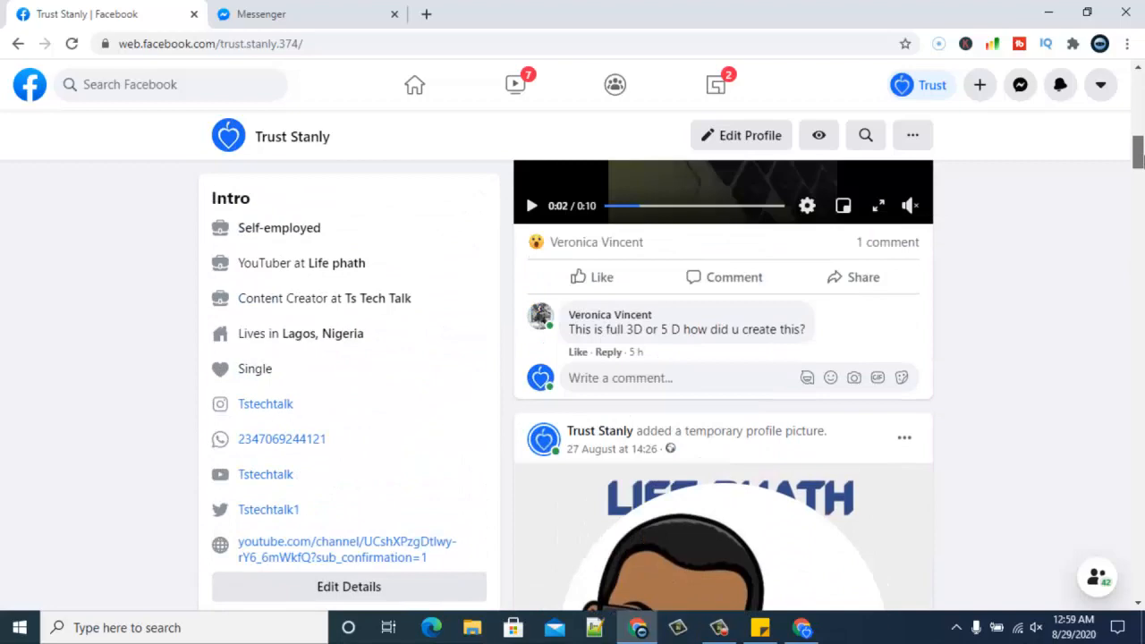
pyautogui.scroll(3)
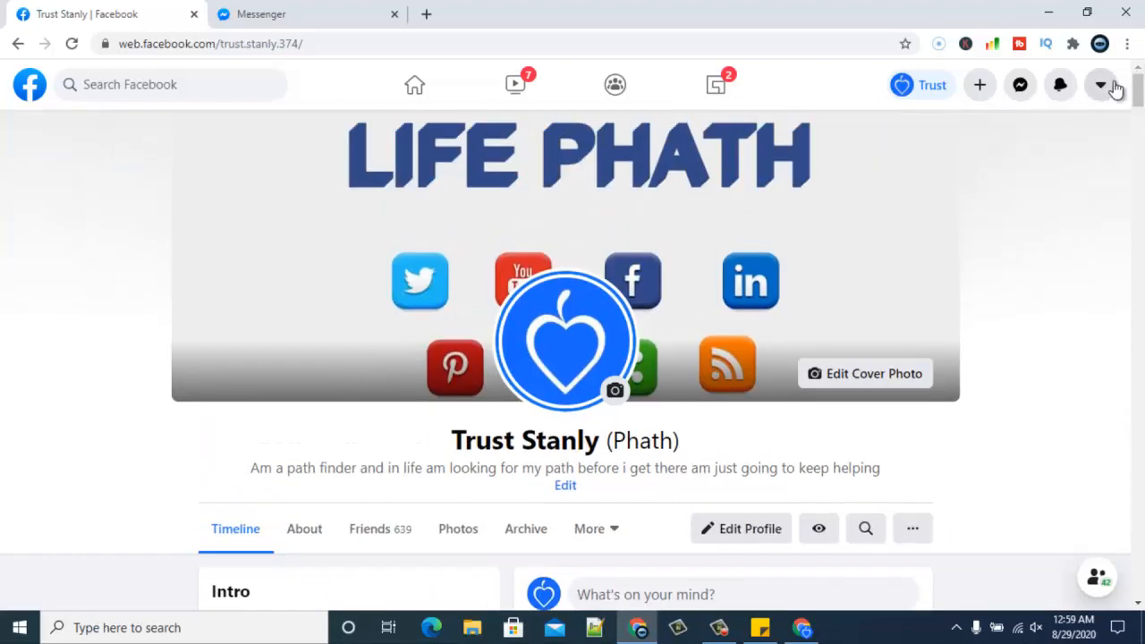
# - Show the account menu with its settings, dark mode, classic switch and log-out options
pyautogui.click(1101, 84)
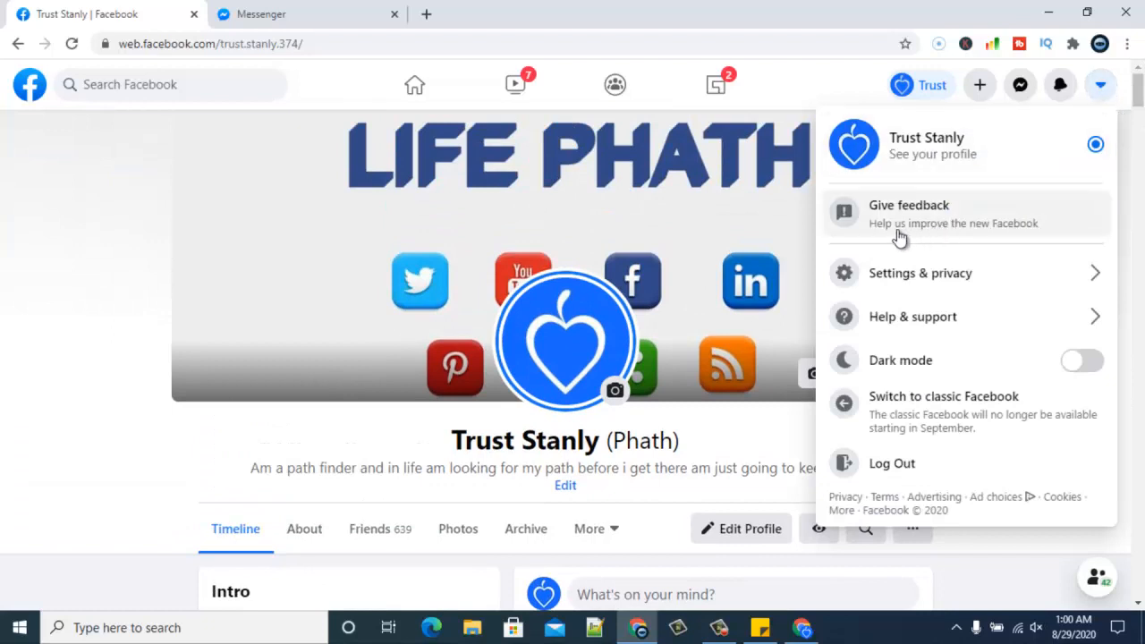
pyautogui.moveTo(667, 90)
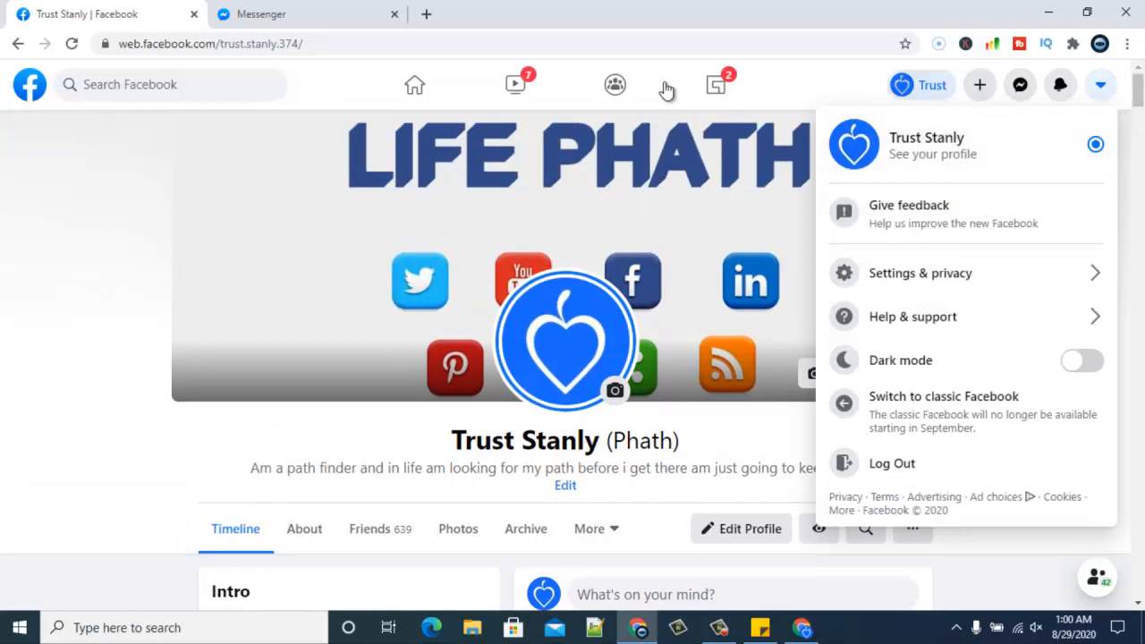
pyautogui.moveTo(716, 84)
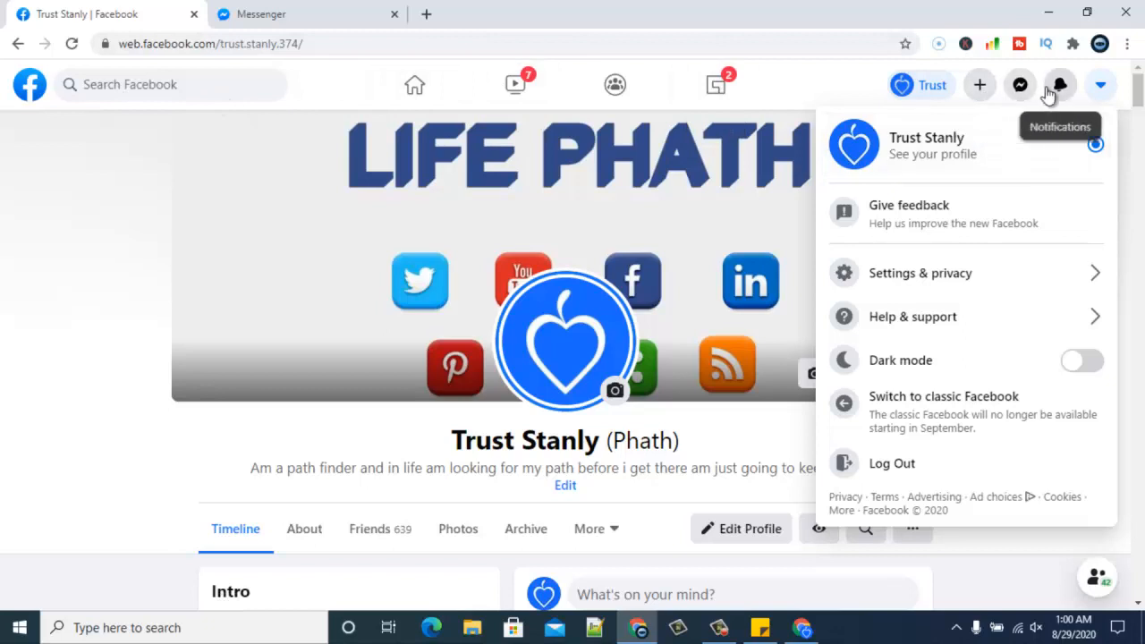
pyautogui.moveTo(1101, 85)
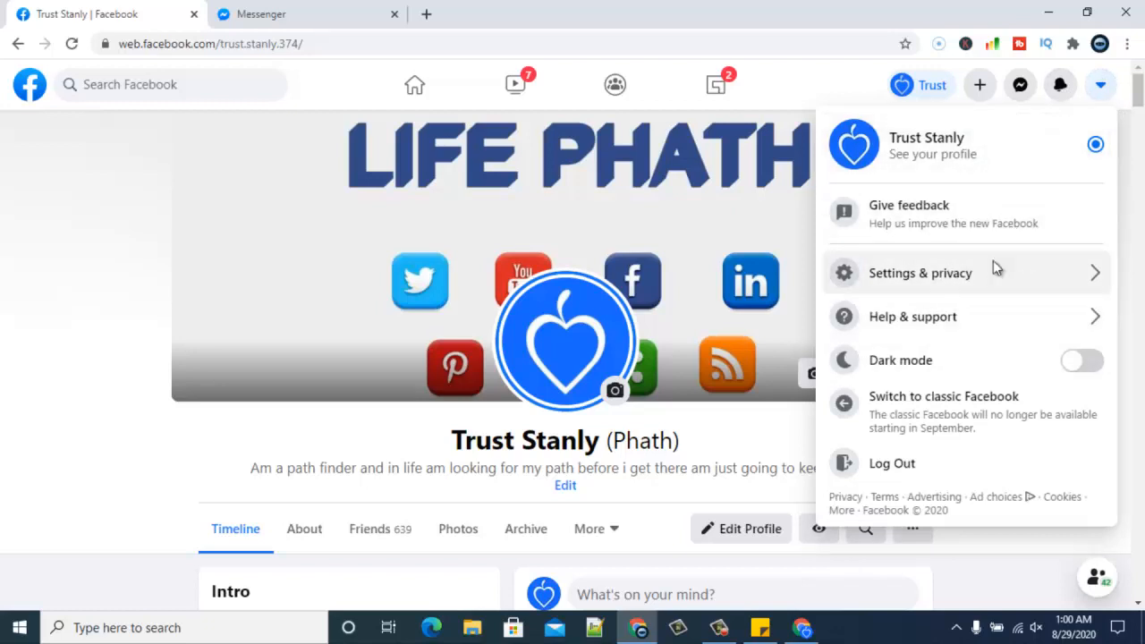
pyautogui.moveTo(1102, 85)
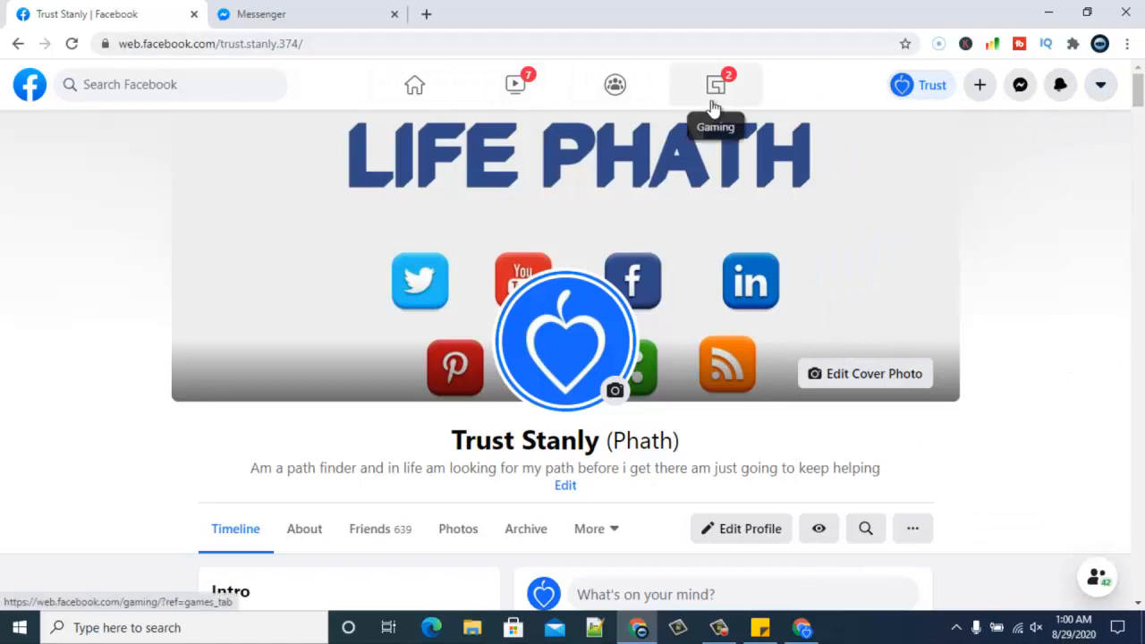
pyautogui.moveTo(514, 84)
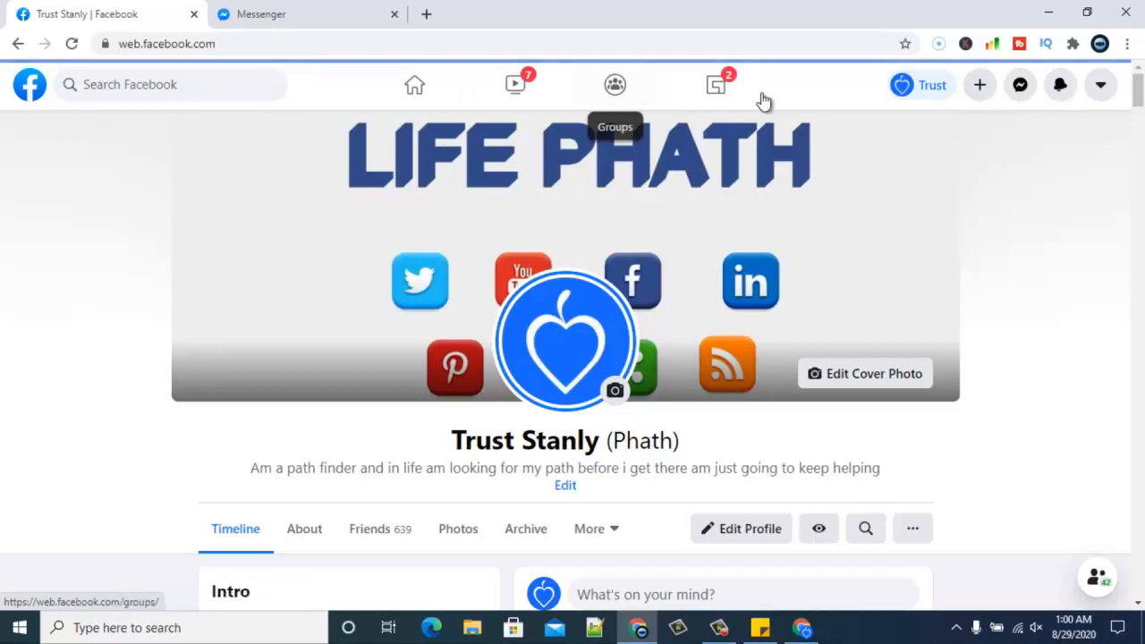
pyautogui.moveTo(348, 158)
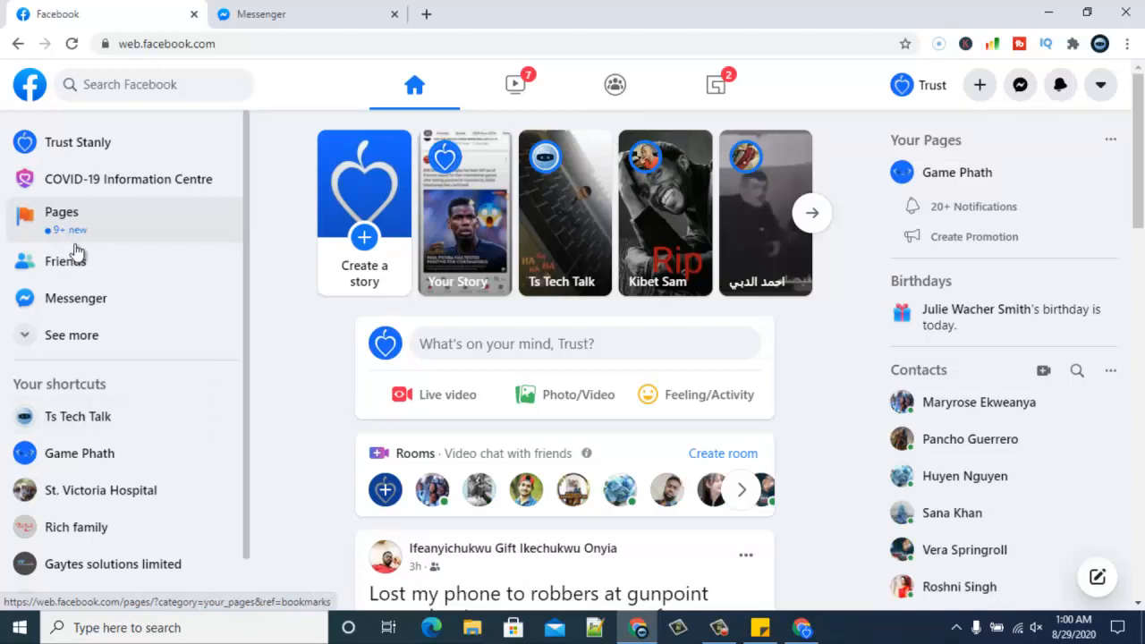
# - Go to the Ts Tech Talk page and scroll through its spotlight video, create-post tools and insights
pyautogui.click(78, 416)
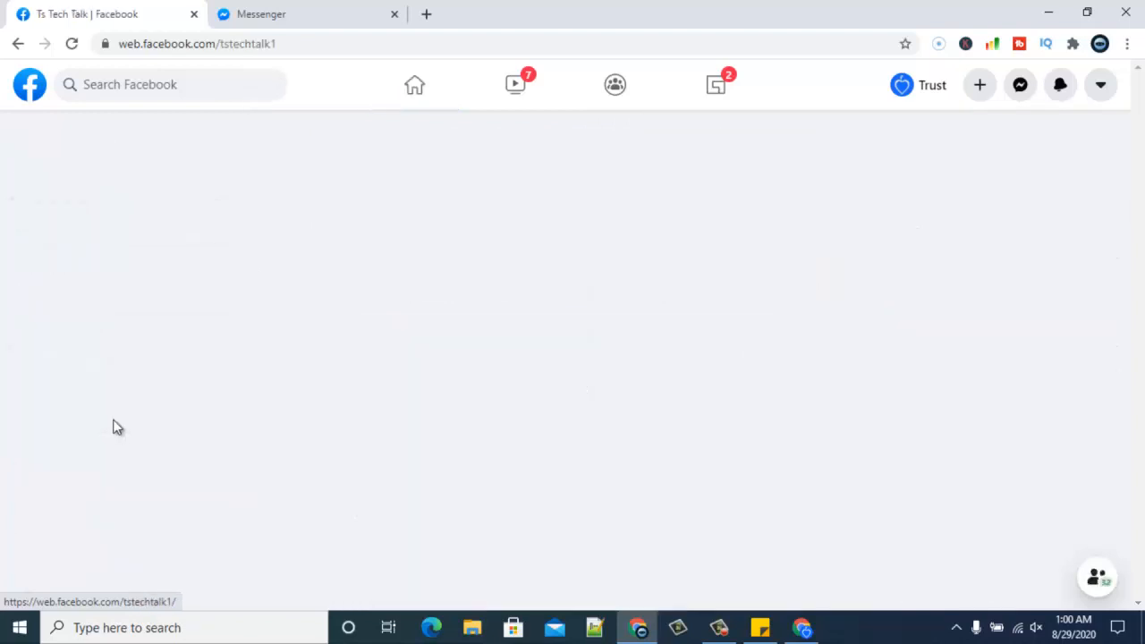
pyautogui.moveTo(324, 365)
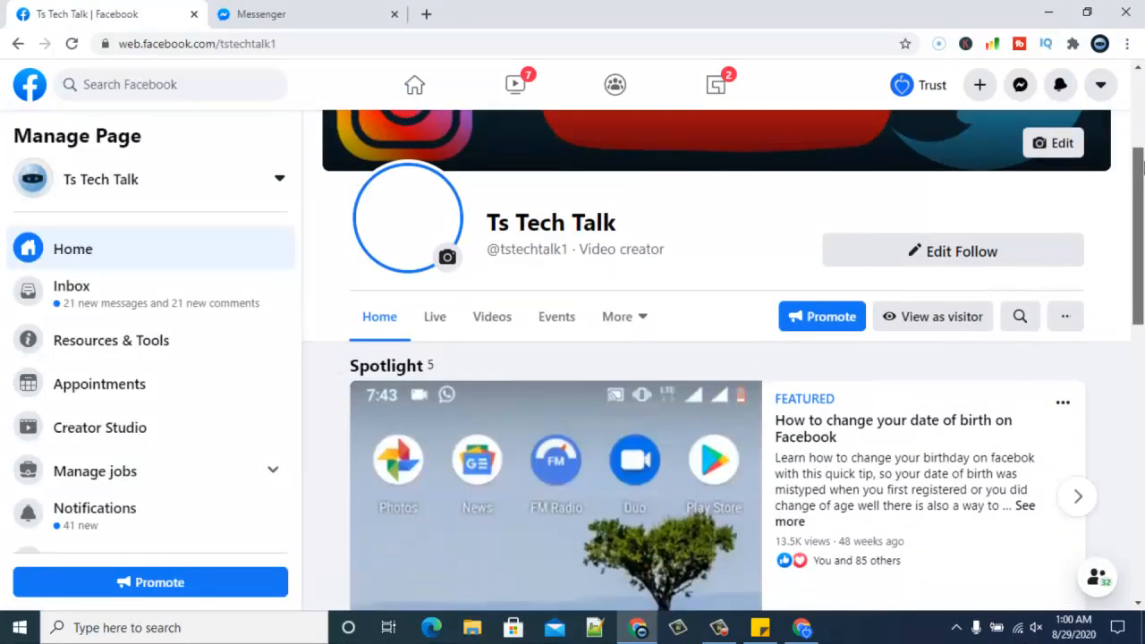
pyautogui.scroll(3)
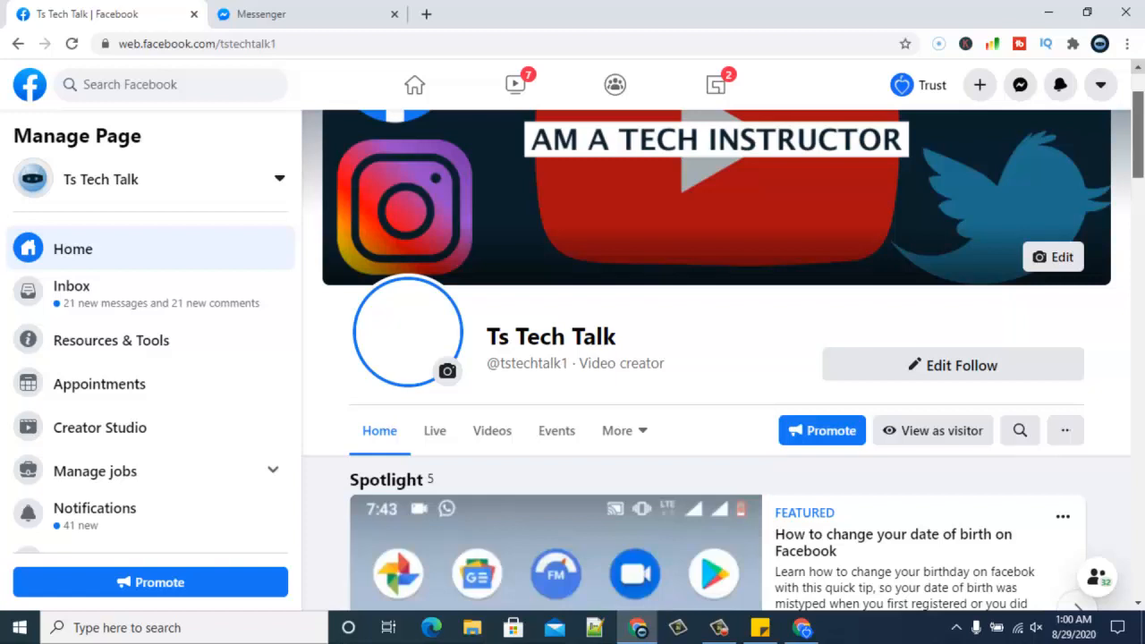
pyautogui.scroll(-3)
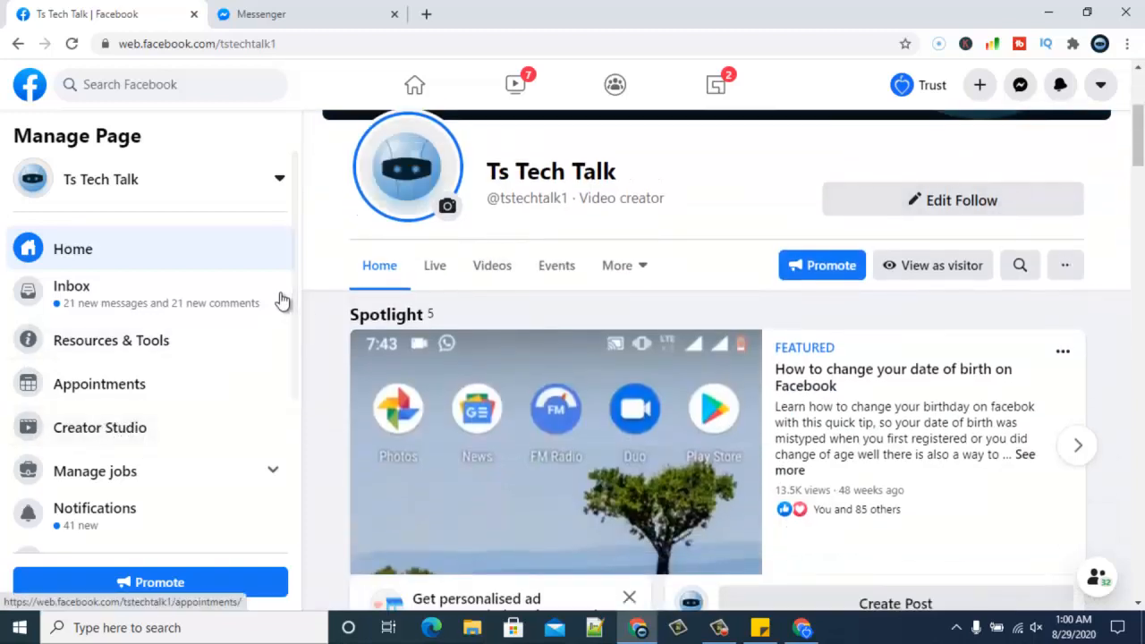
pyautogui.scroll(-3)
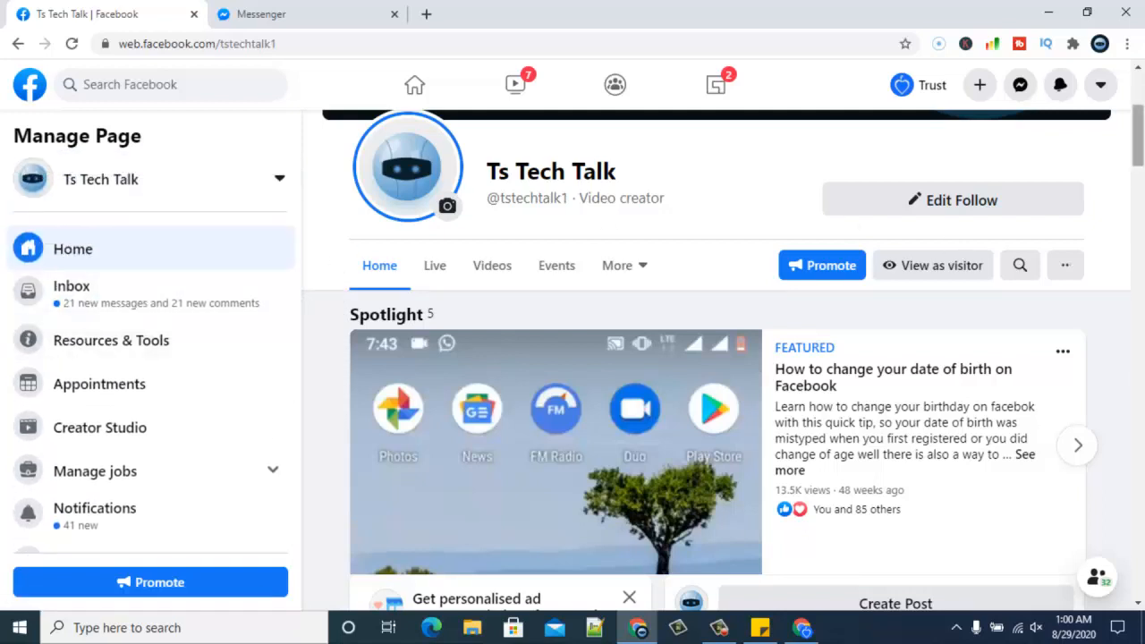
pyautogui.scroll(-3)
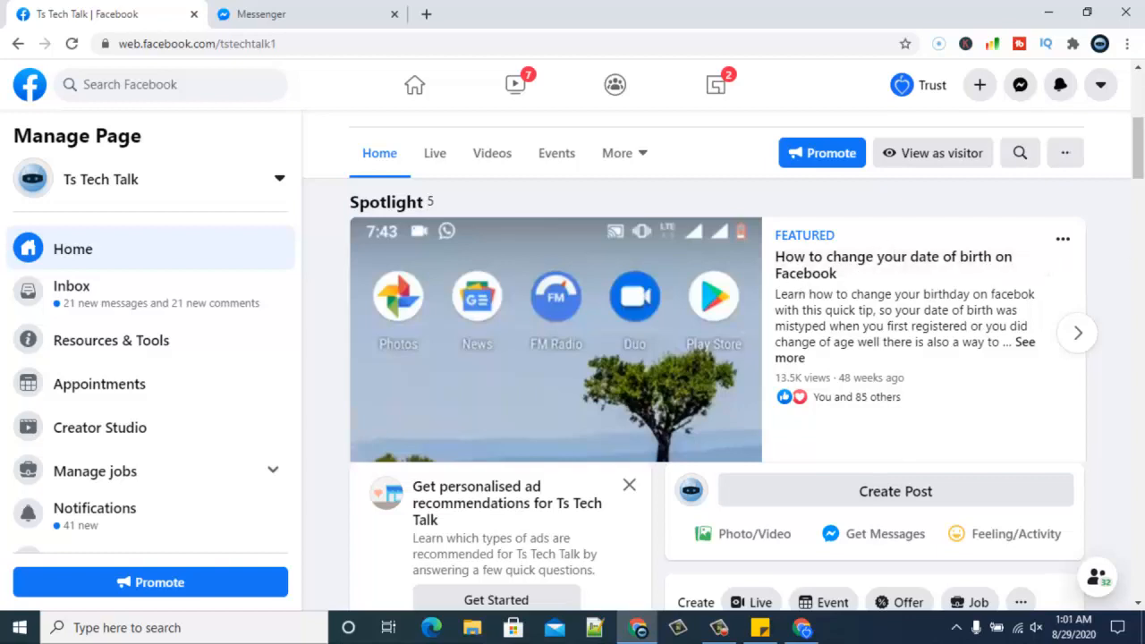
pyautogui.scroll(-3)
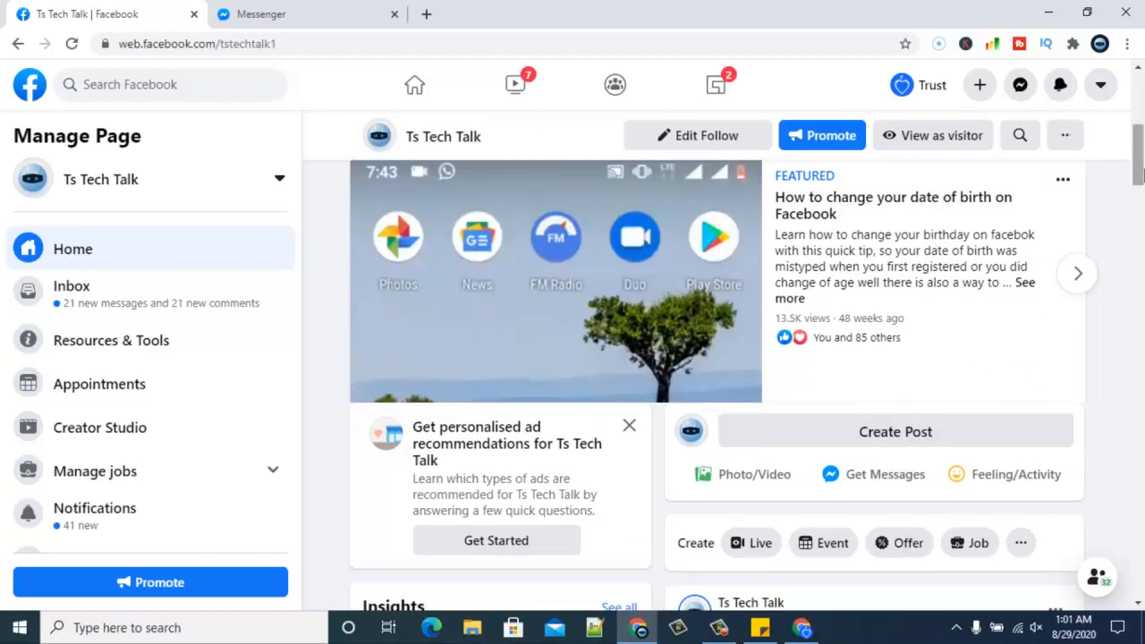
pyautogui.scroll(-3)
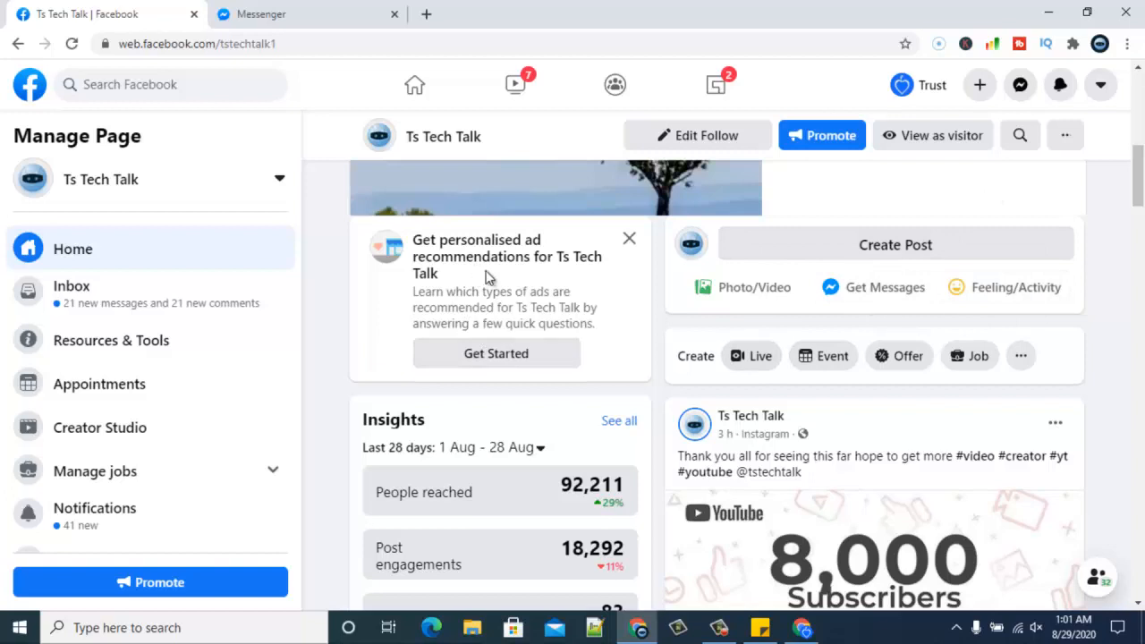
pyautogui.moveTo(490, 279)
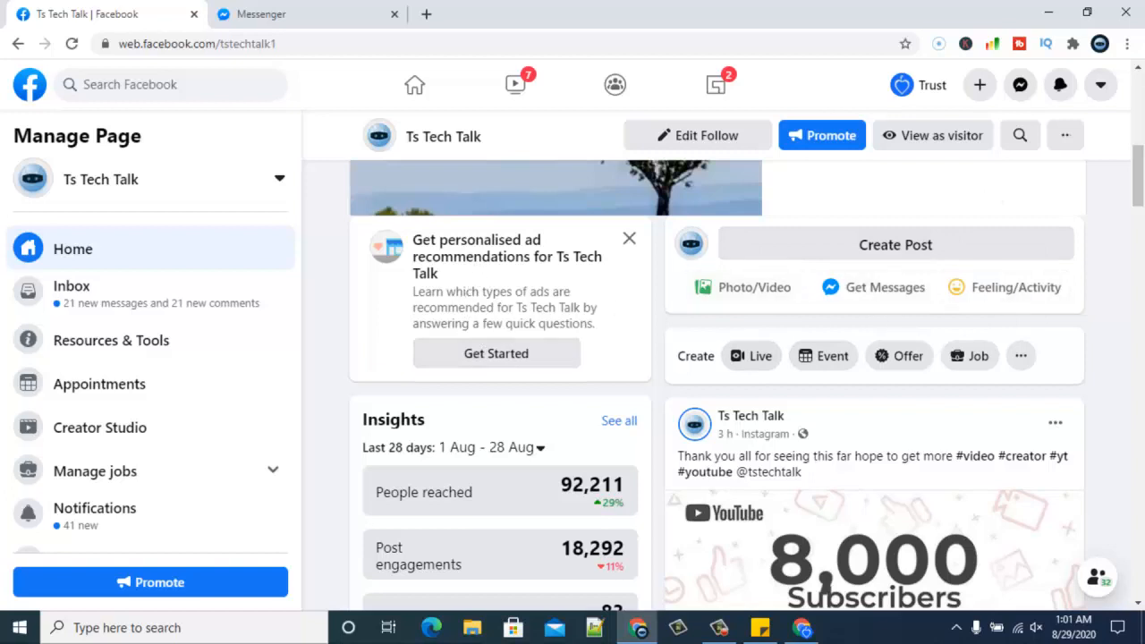
pyautogui.scroll(-3)
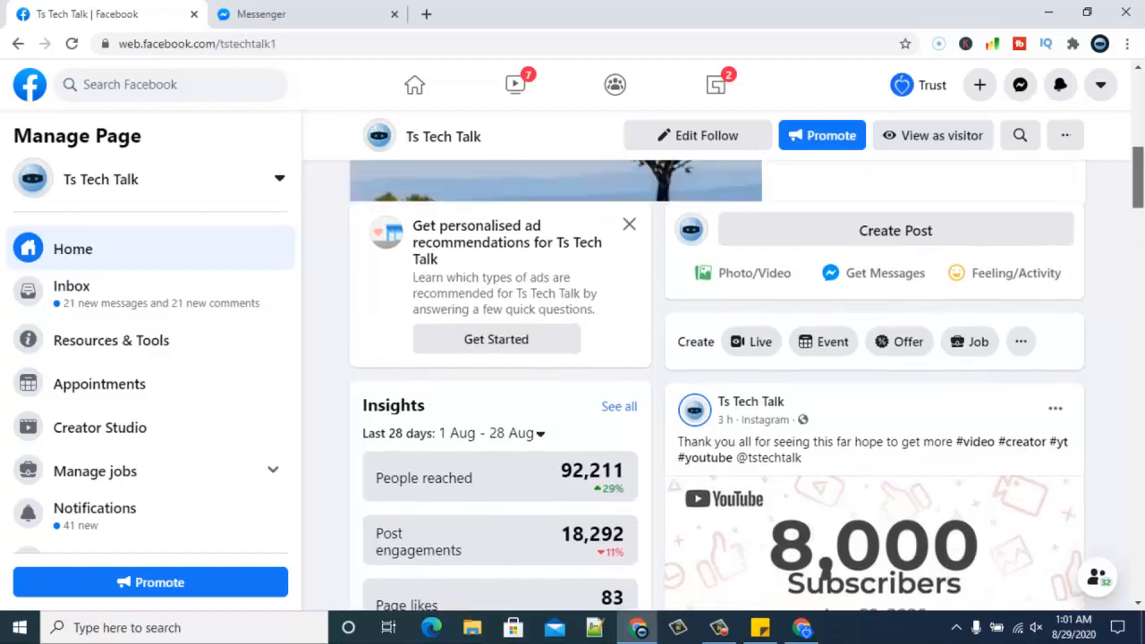
pyautogui.scroll(-3)
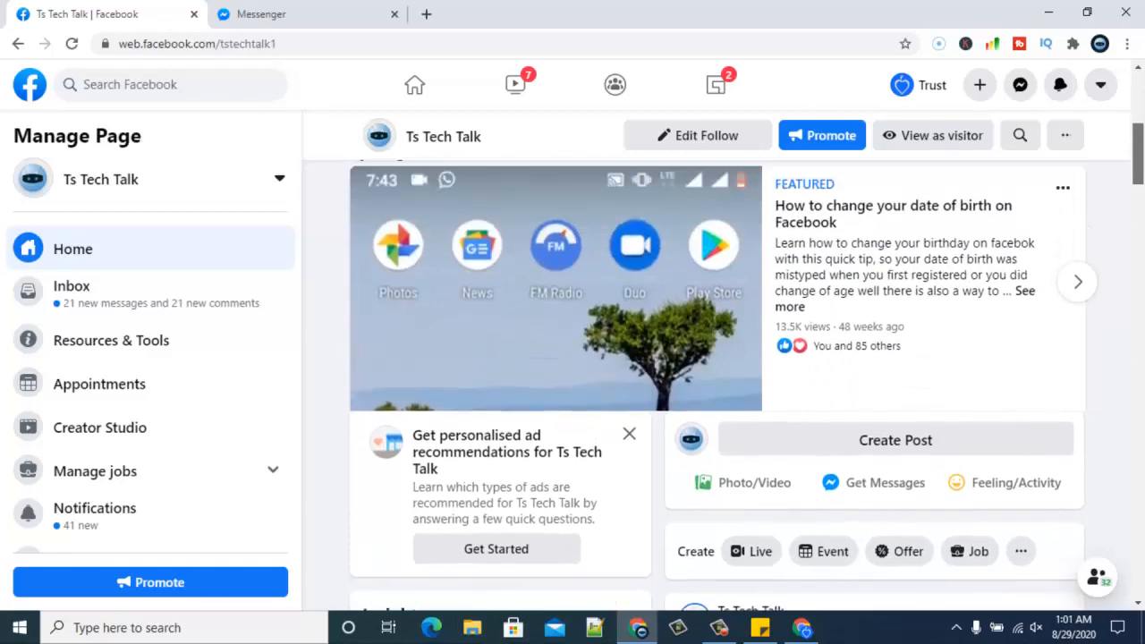
pyautogui.scroll(-3)
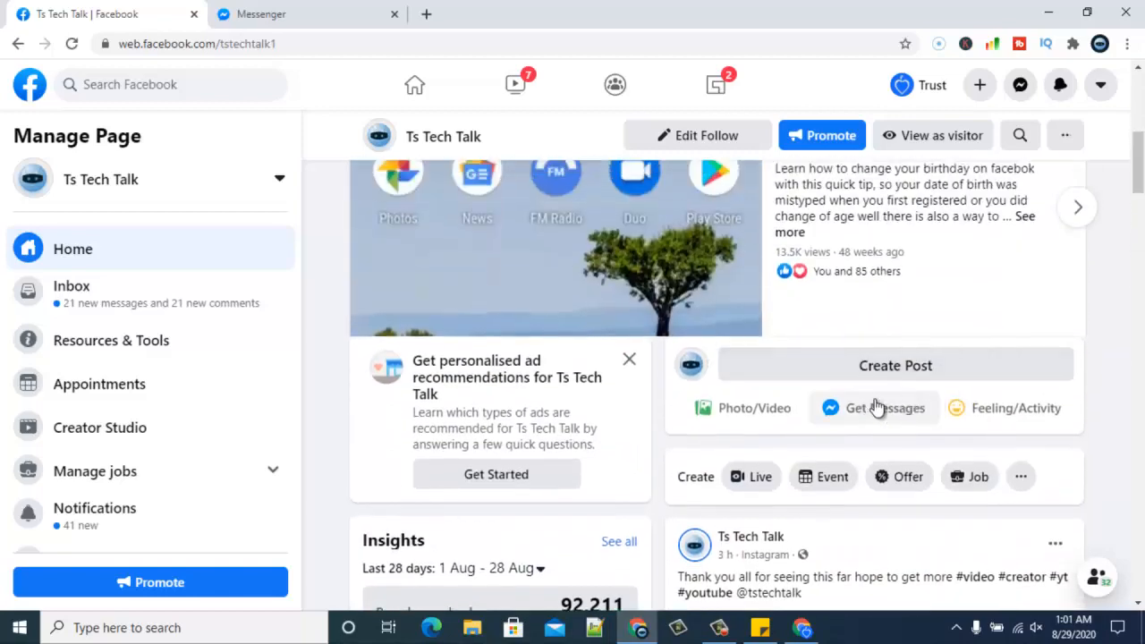
pyautogui.scroll(-3)
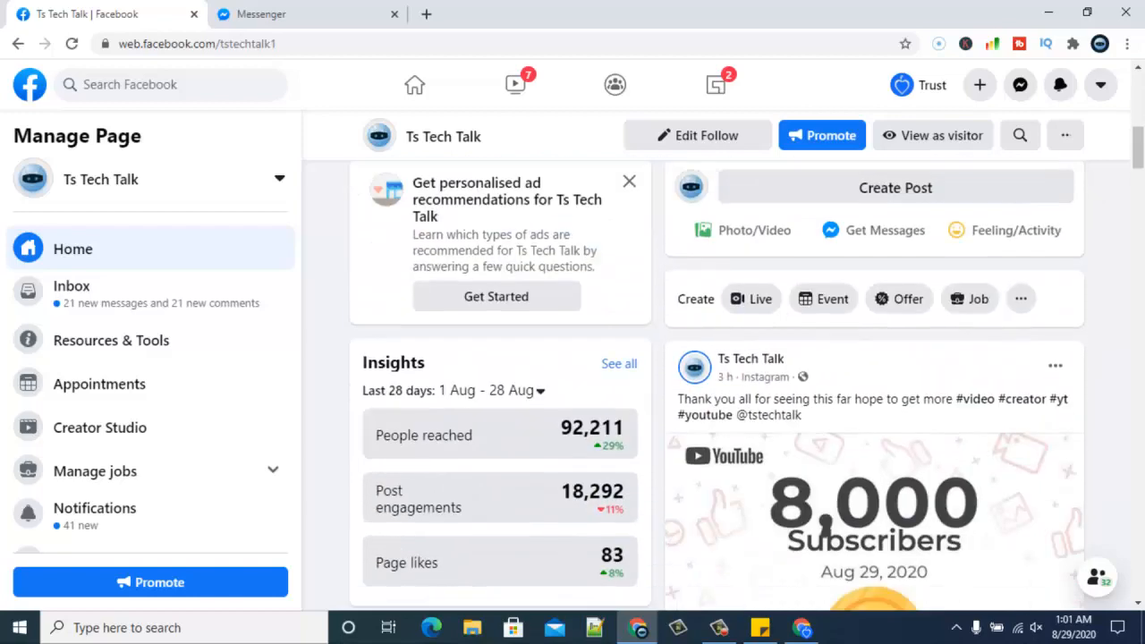
pyautogui.scroll(-3)
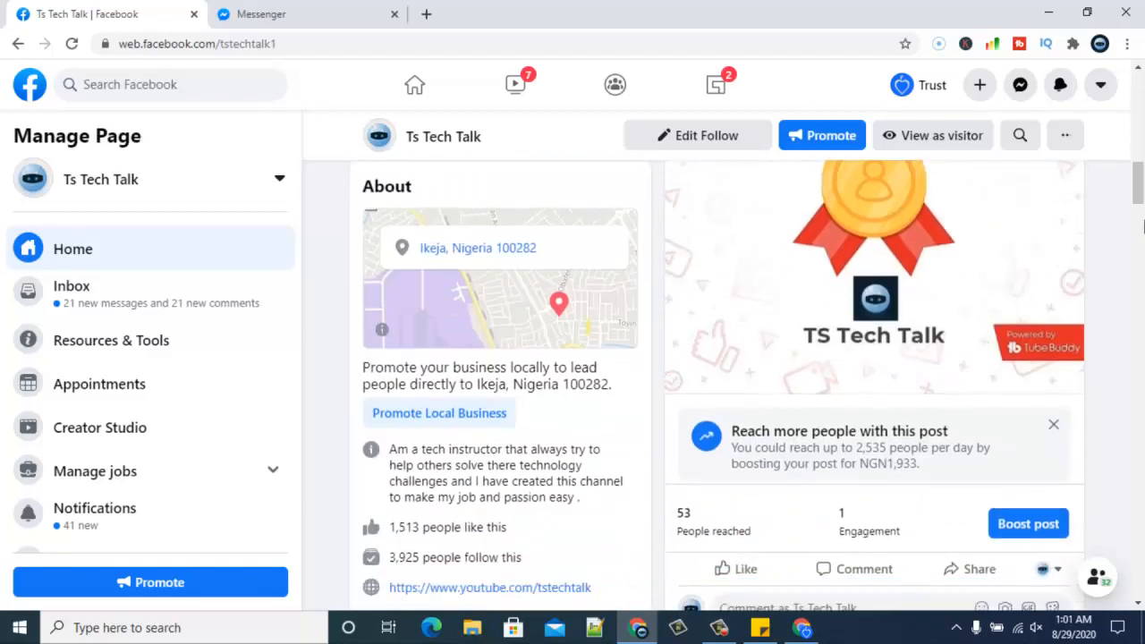
pyautogui.scroll(-3)
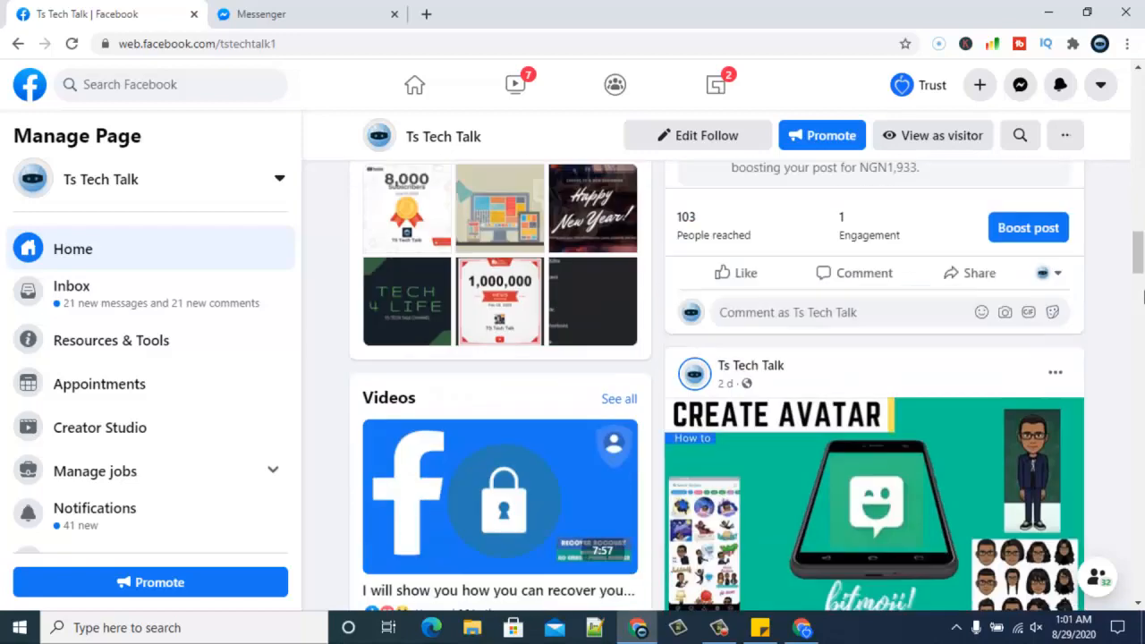
pyautogui.scroll(-3)
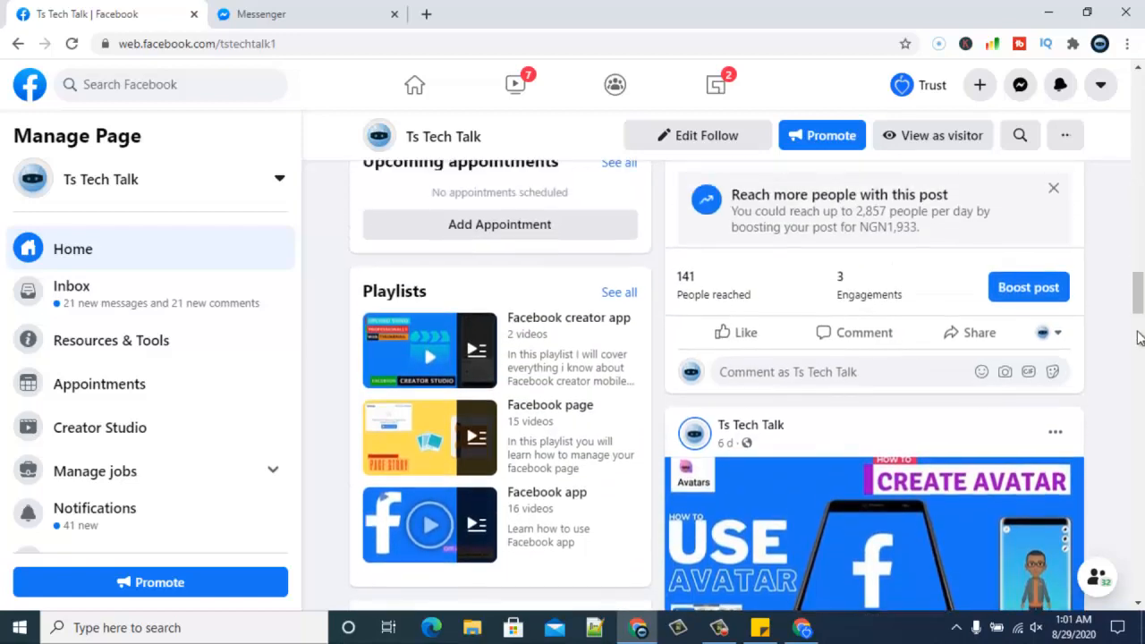
pyautogui.scroll(-3)
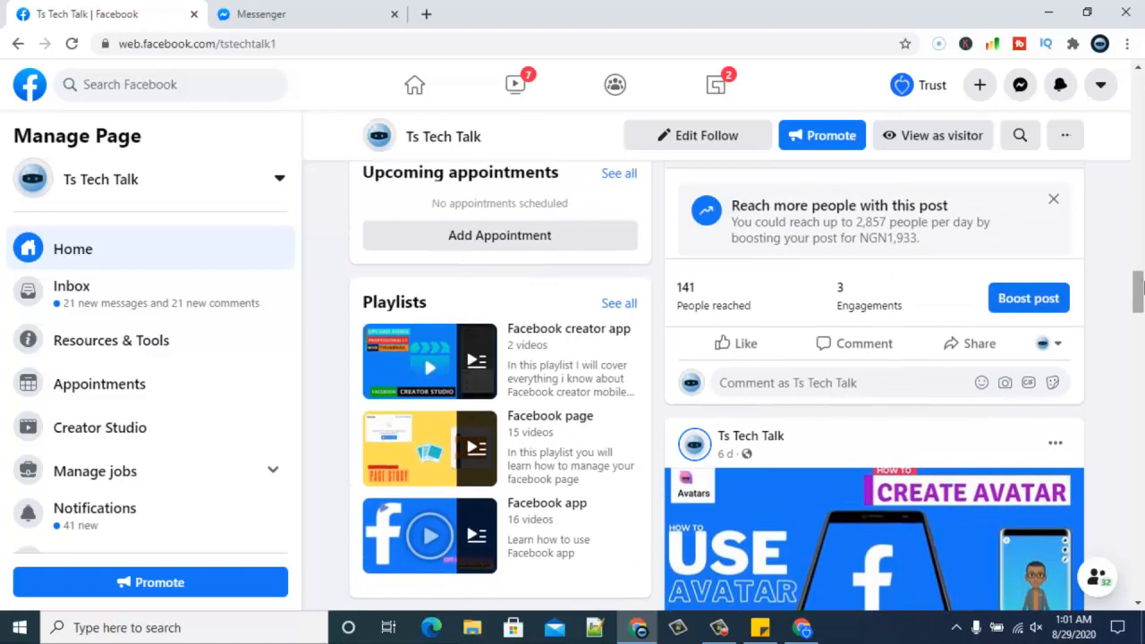
pyautogui.scroll(-3)
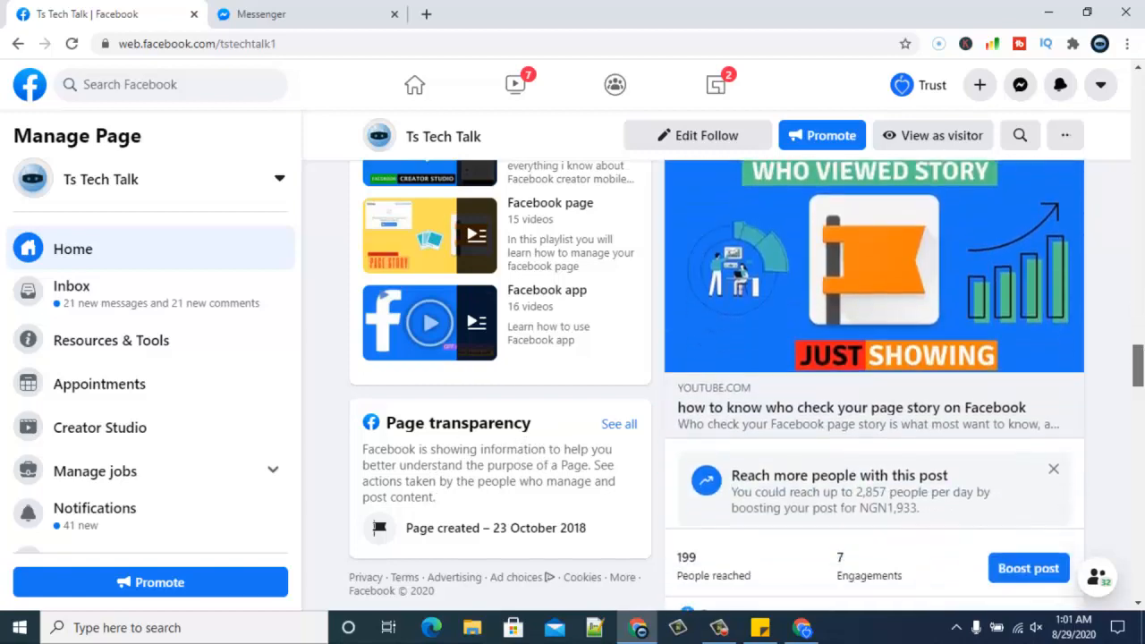
pyautogui.scroll(-3)
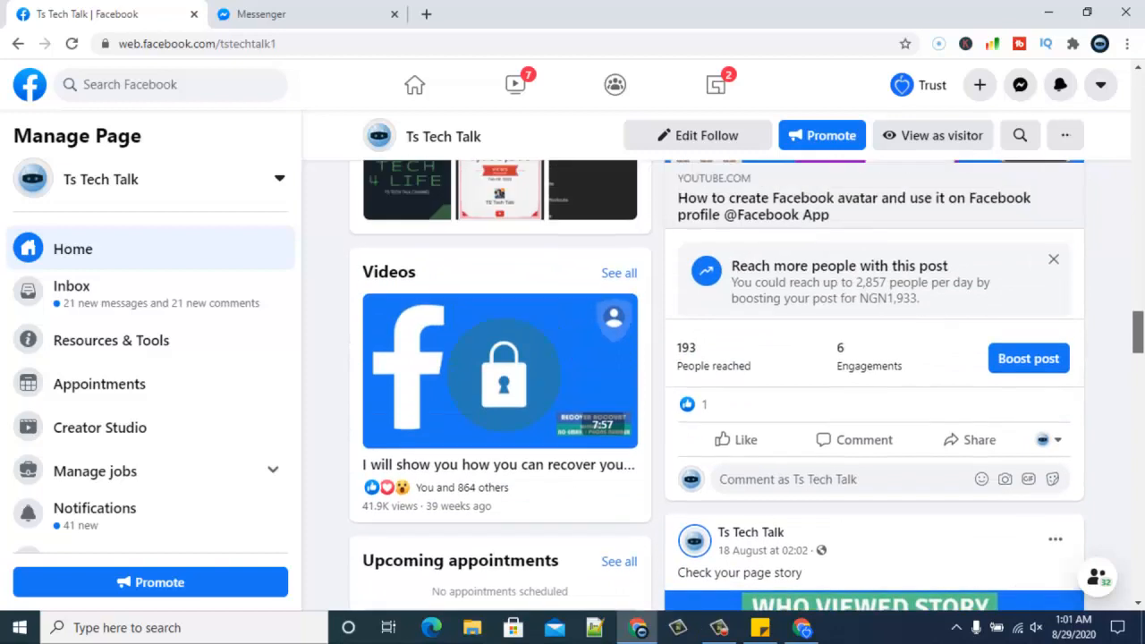
pyautogui.scroll(-3)
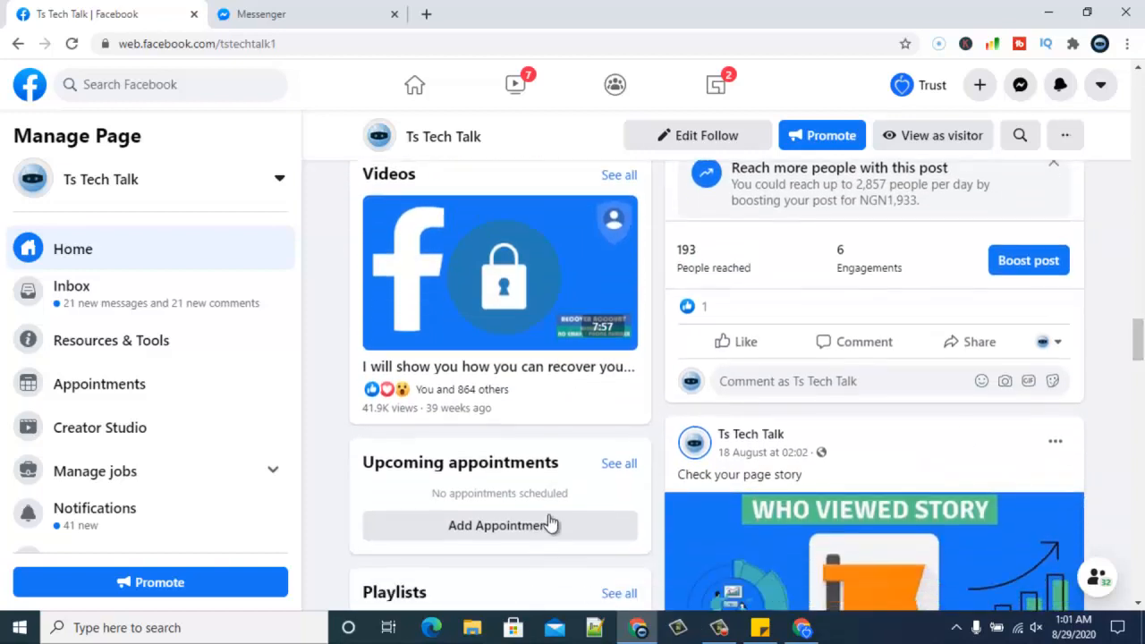
pyautogui.moveTo(764, 452)
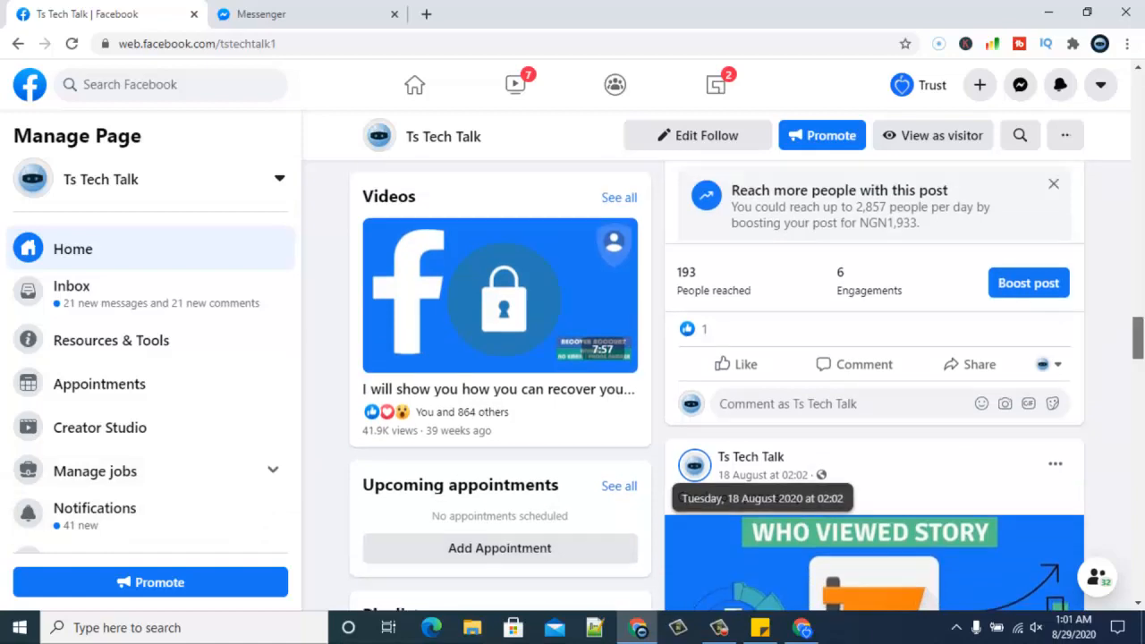
pyautogui.scroll(-3)
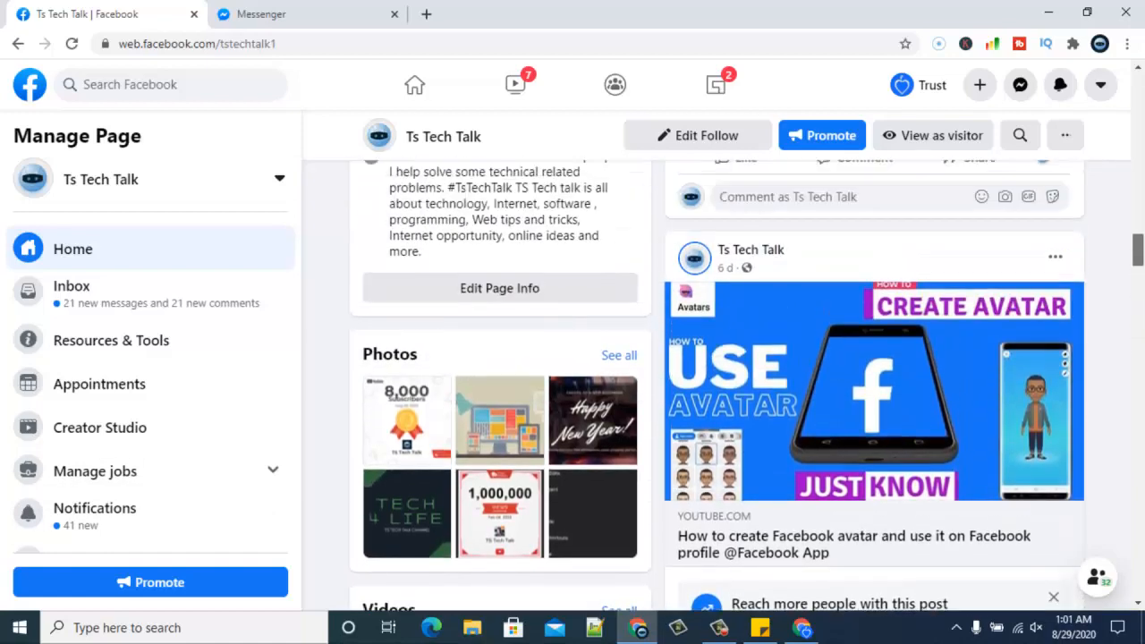
pyautogui.scroll(-3)
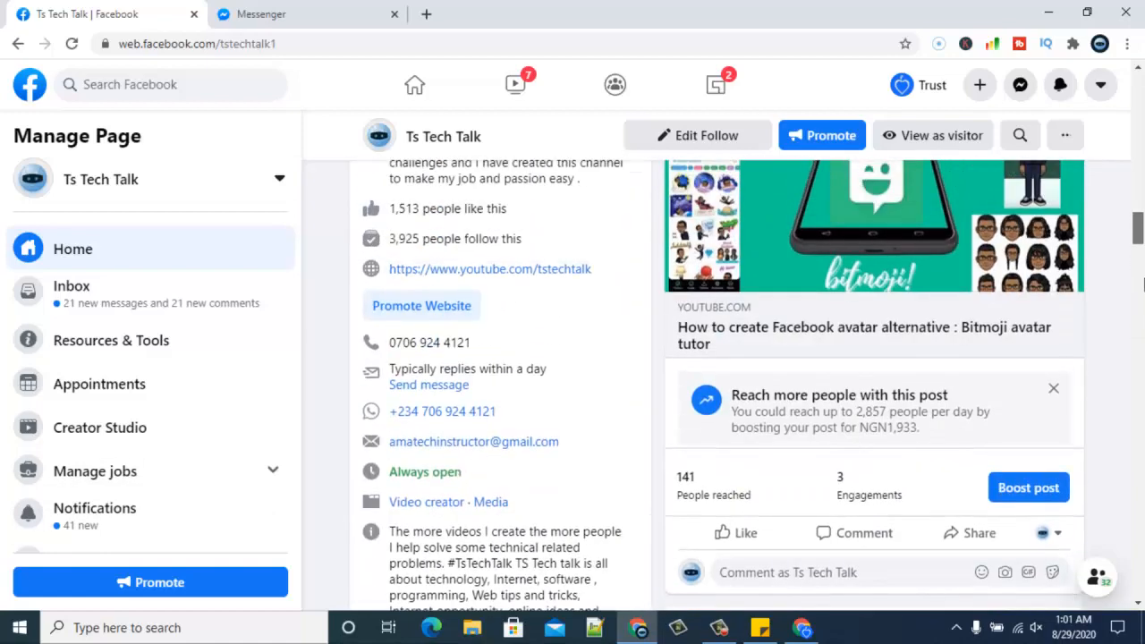
pyautogui.scroll(-3)
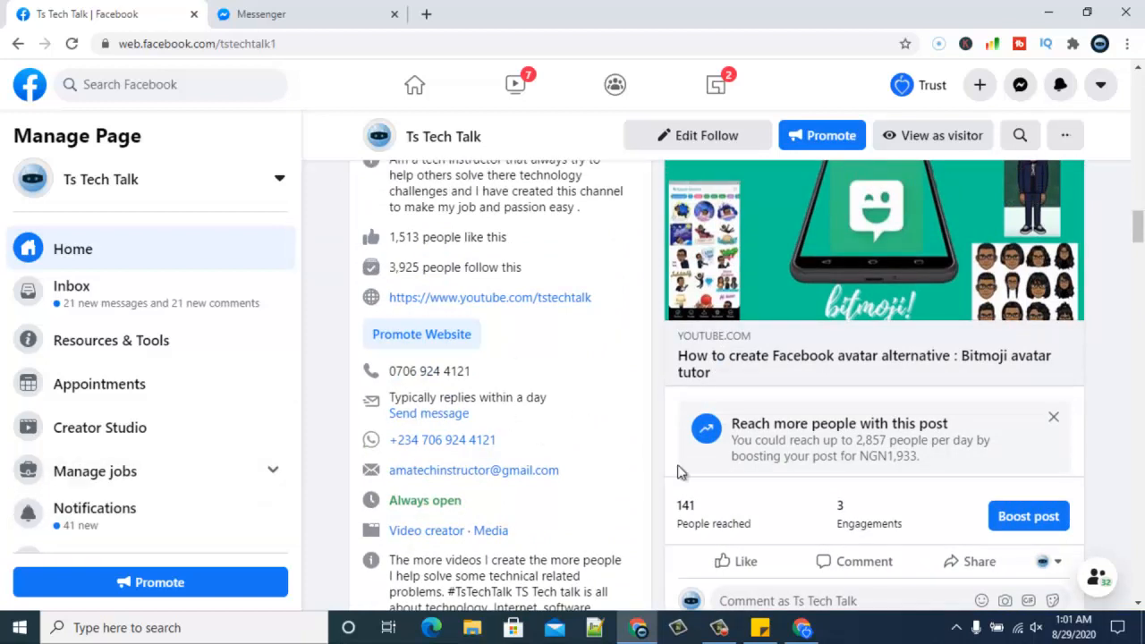
pyautogui.moveTo(1065, 347)
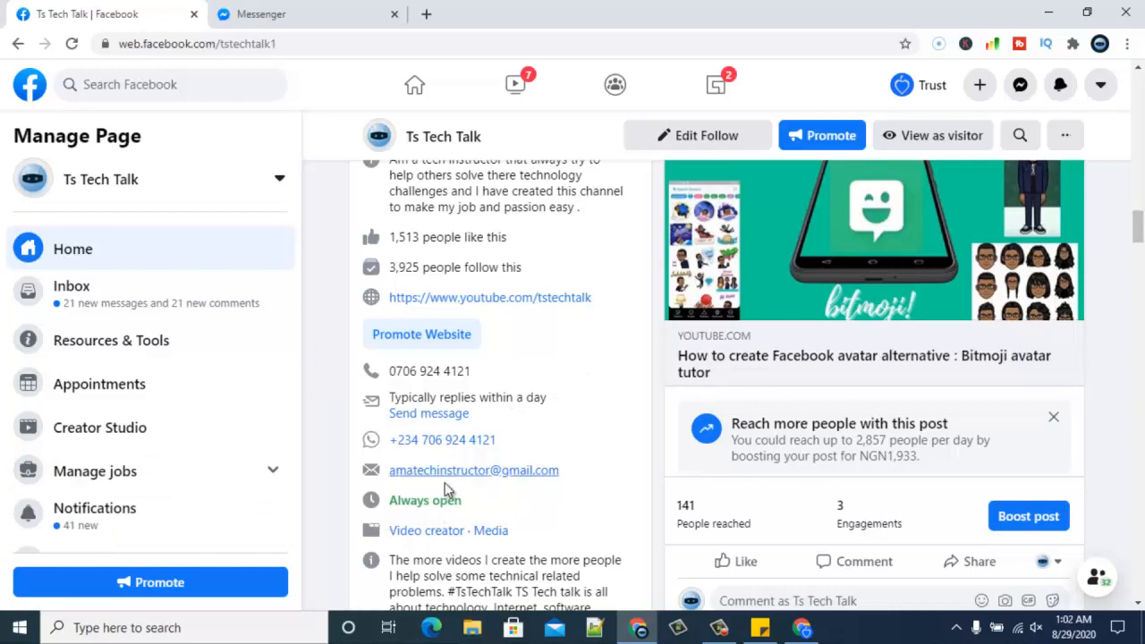
pyautogui.moveTo(439, 470)
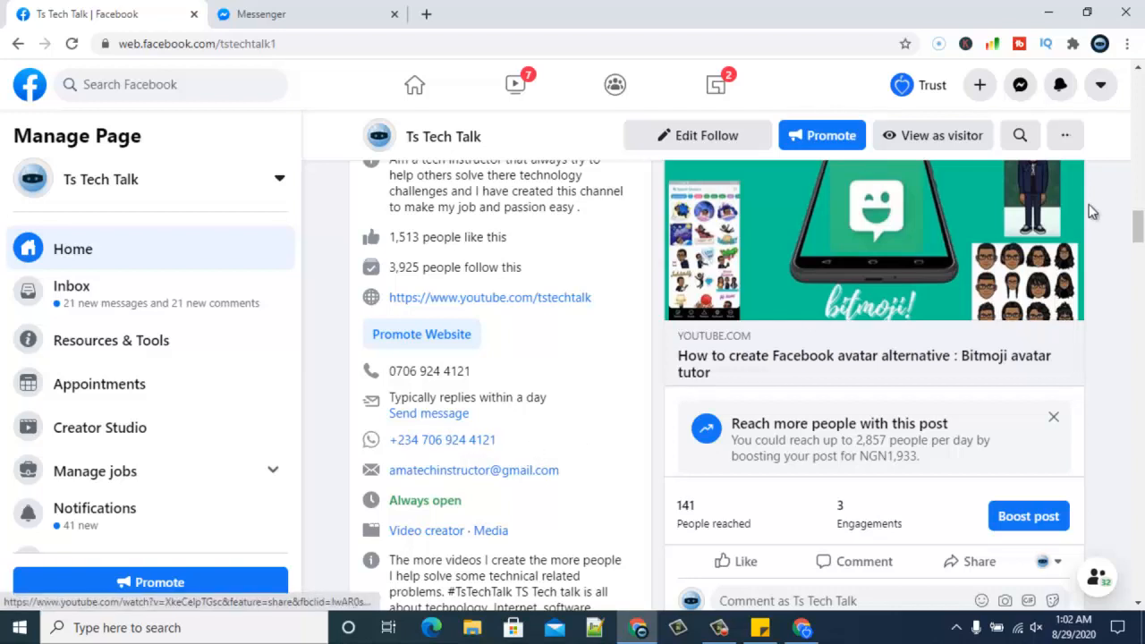
pyautogui.scroll(-3)
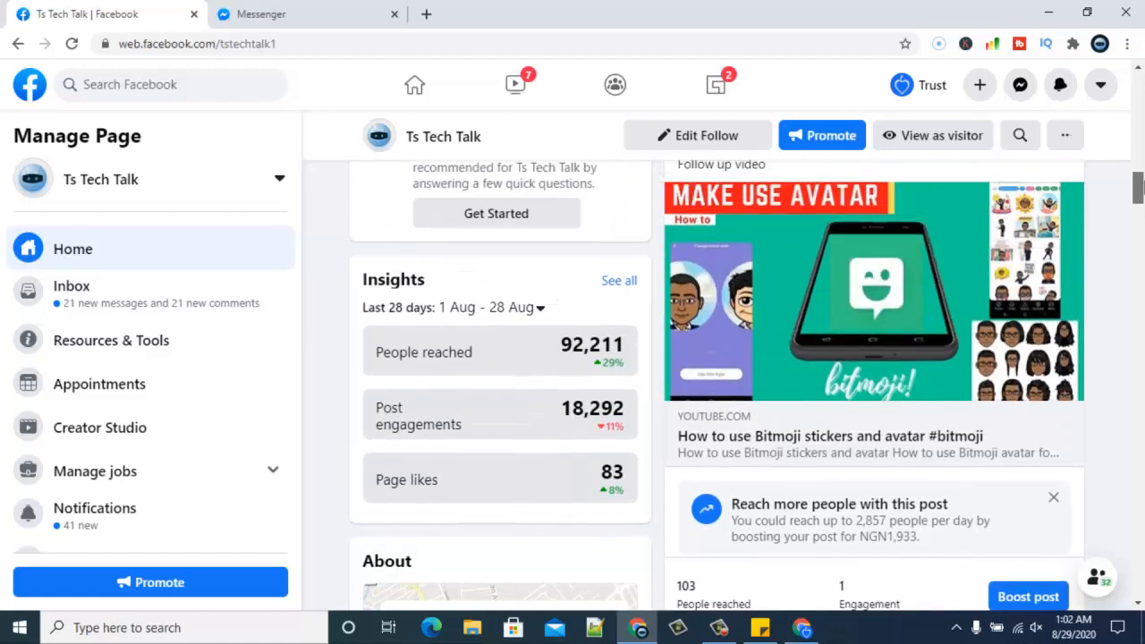
pyautogui.scroll(-3)
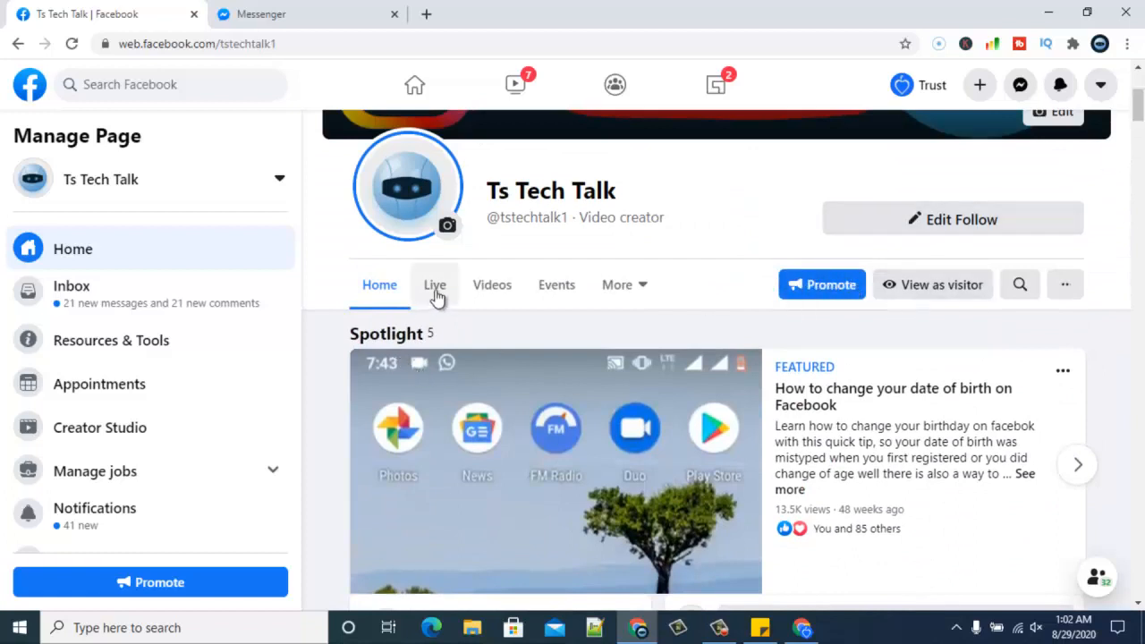
# - View the page's Live and Videos tabs, then list Shop, About, Community and Photos under More
pyautogui.click(435, 285)
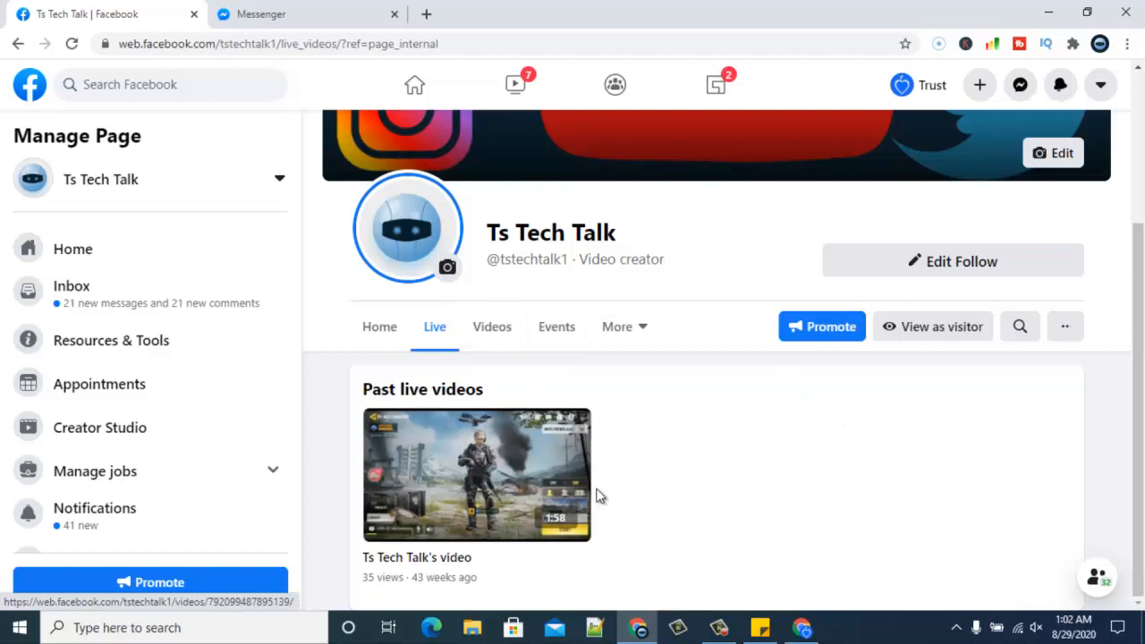
pyautogui.moveTo(420, 464)
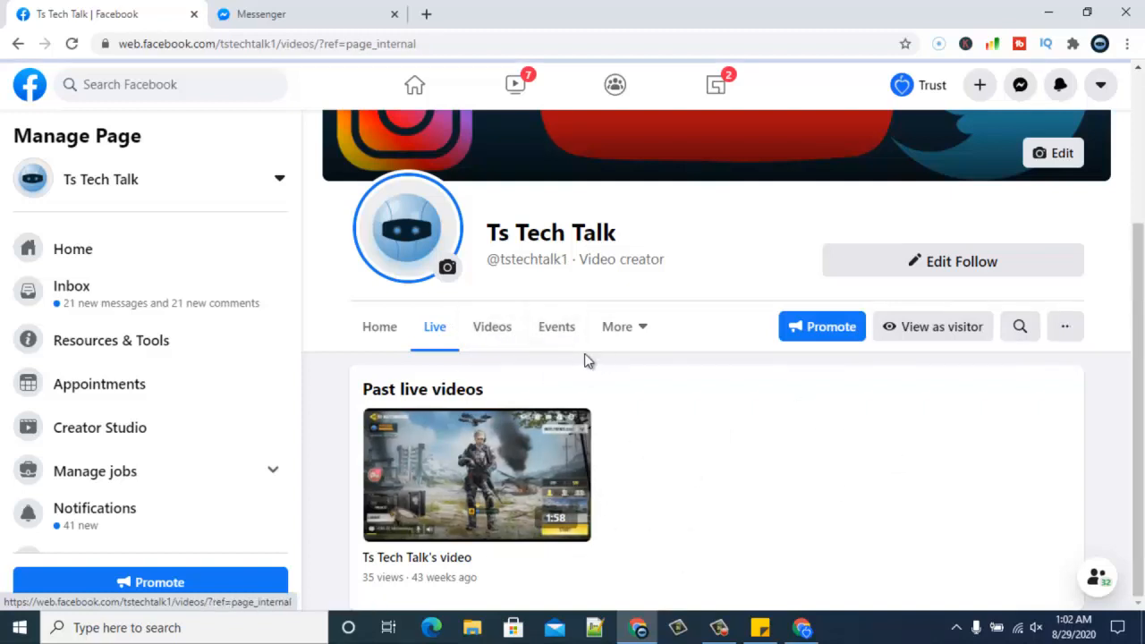
pyautogui.click(492, 327)
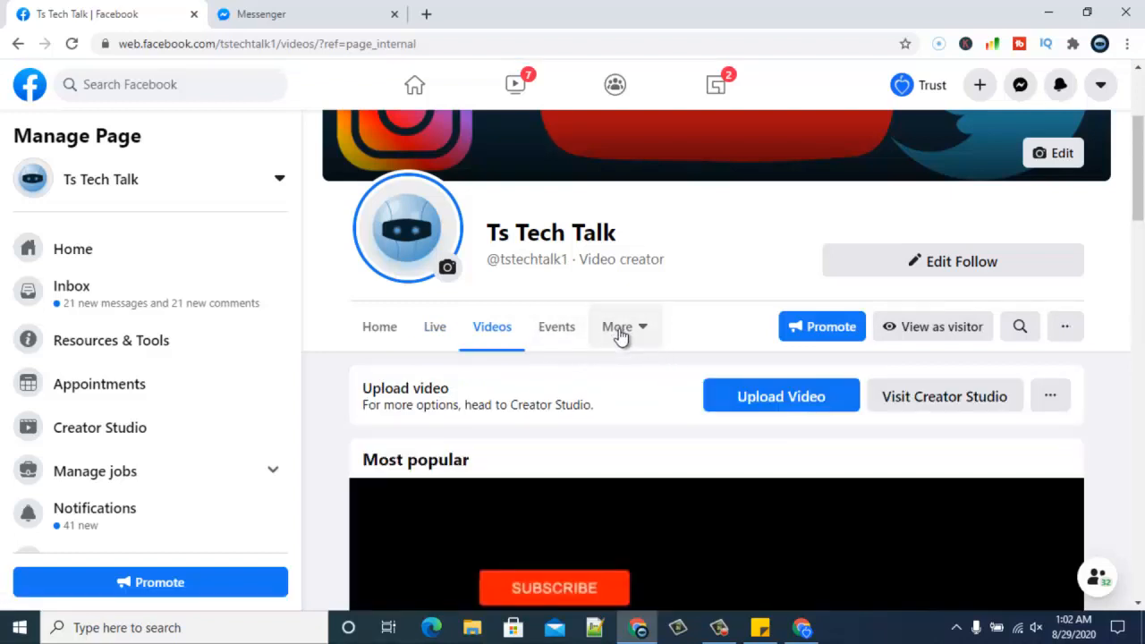
pyautogui.click(617, 327)
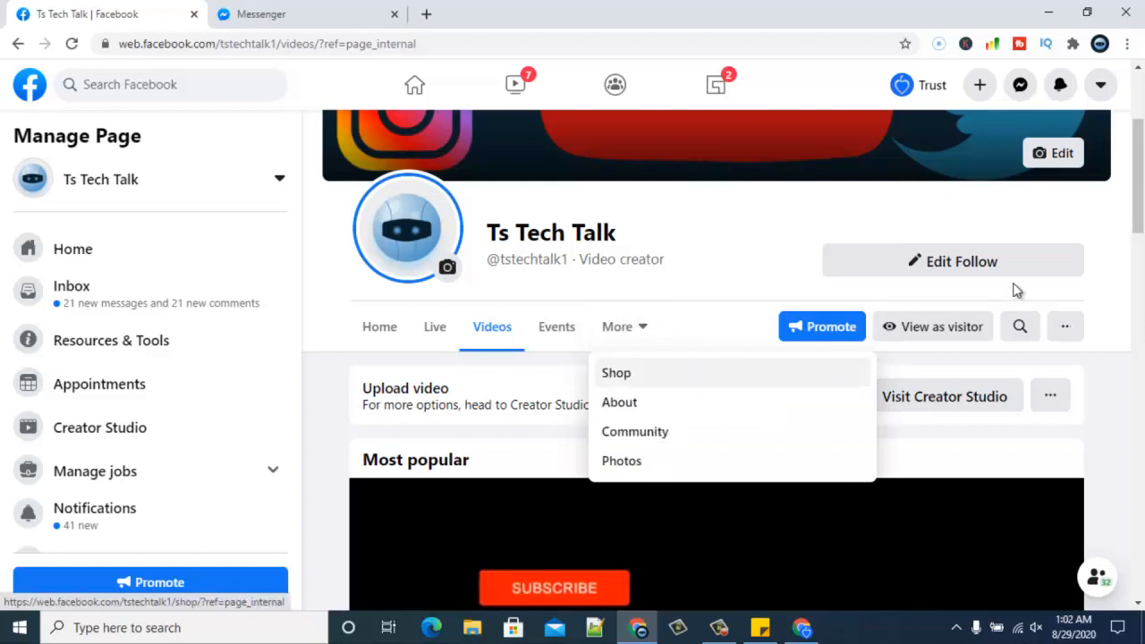
pyautogui.moveTo(1116, 341)
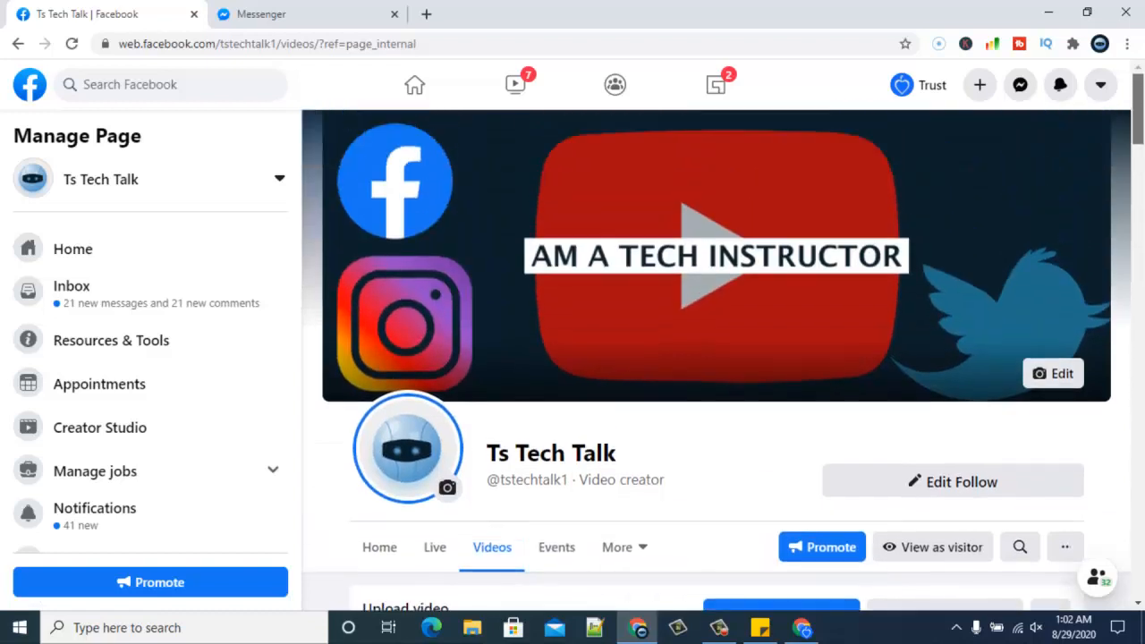
pyautogui.moveTo(640, 258)
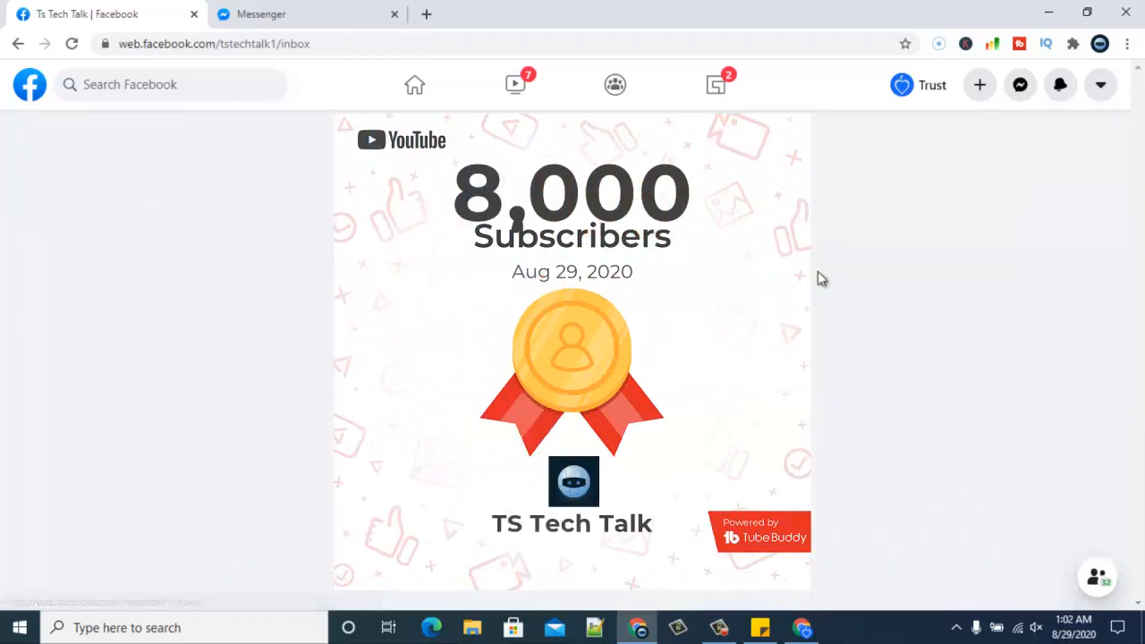
pyautogui.moveTo(934, 268)
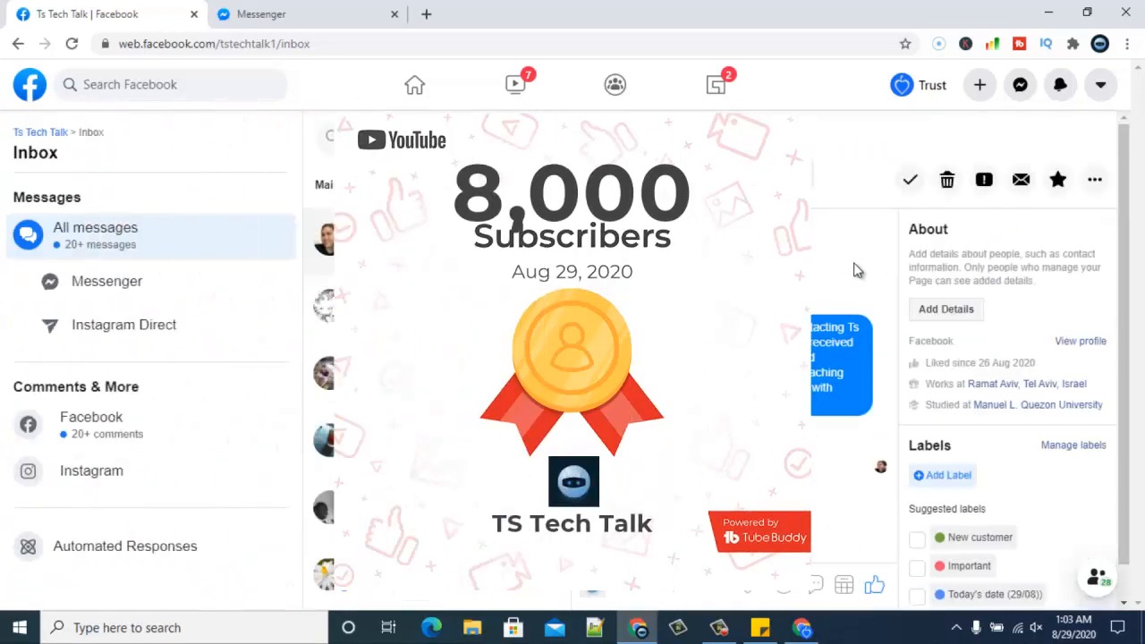
pyautogui.moveTo(859, 275)
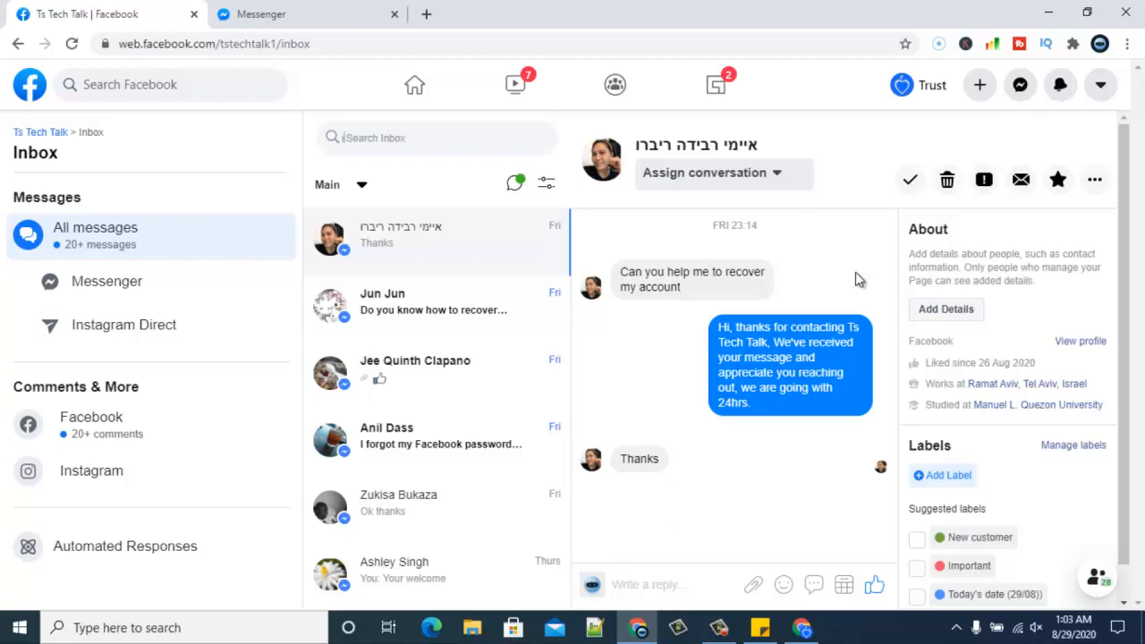
pyautogui.moveTo(747, 465)
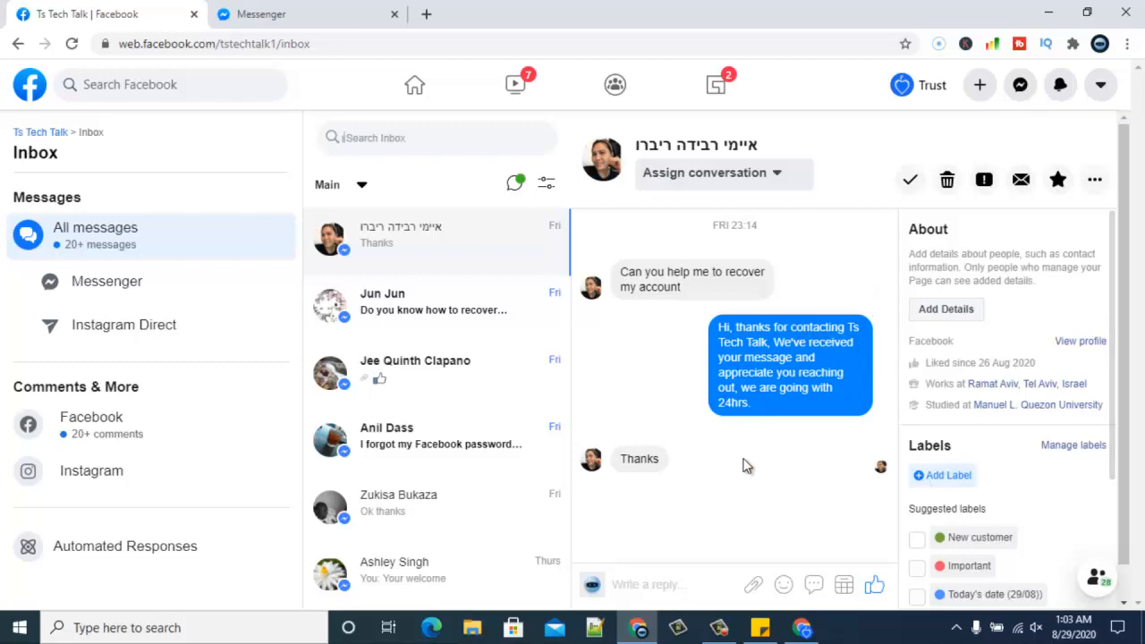